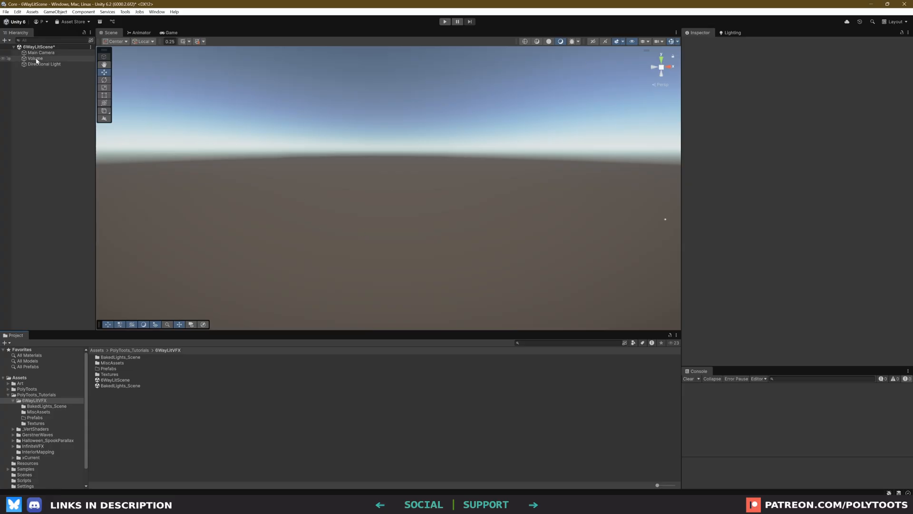
Disable the Volume, then add Smoke_Plume with random start size and start rotation
{"action": "left_click", "coordinate": [34, 58]}
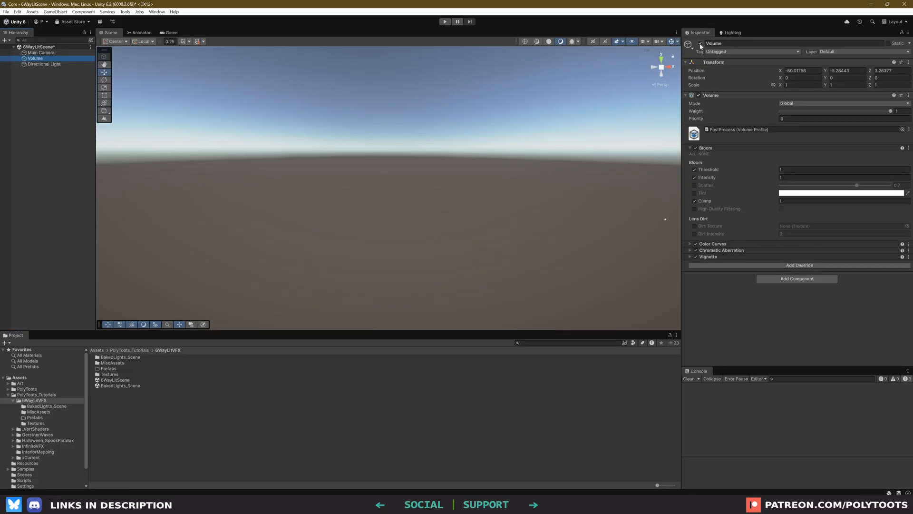
{"action": "left_click", "coordinate": [623, 41]}
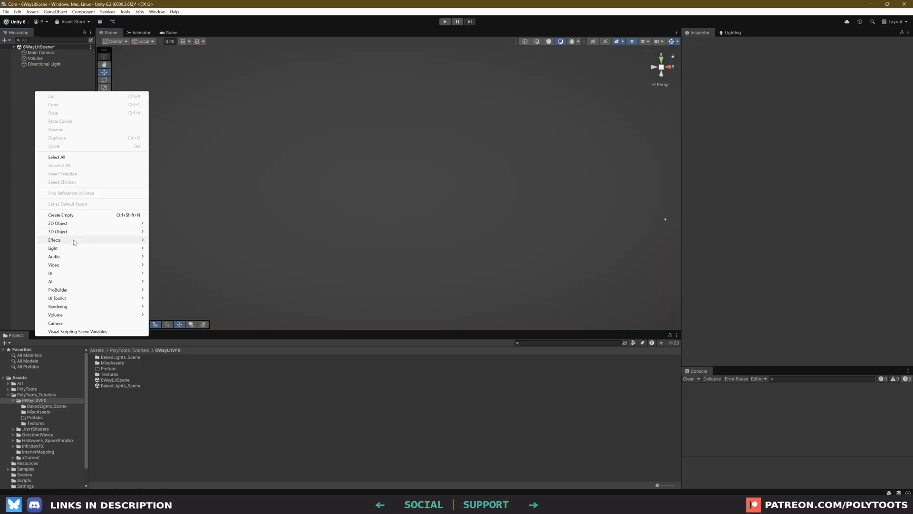
{"action": "left_click", "coordinate": [55, 239]}
{"action": "type", "text": "Smoke_Plume"}
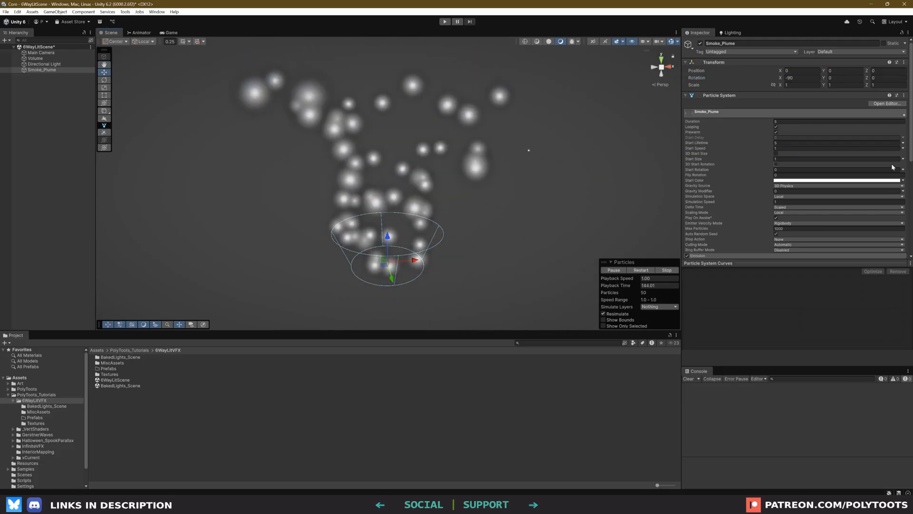
{"action": "left_click", "coordinate": [868, 158]}
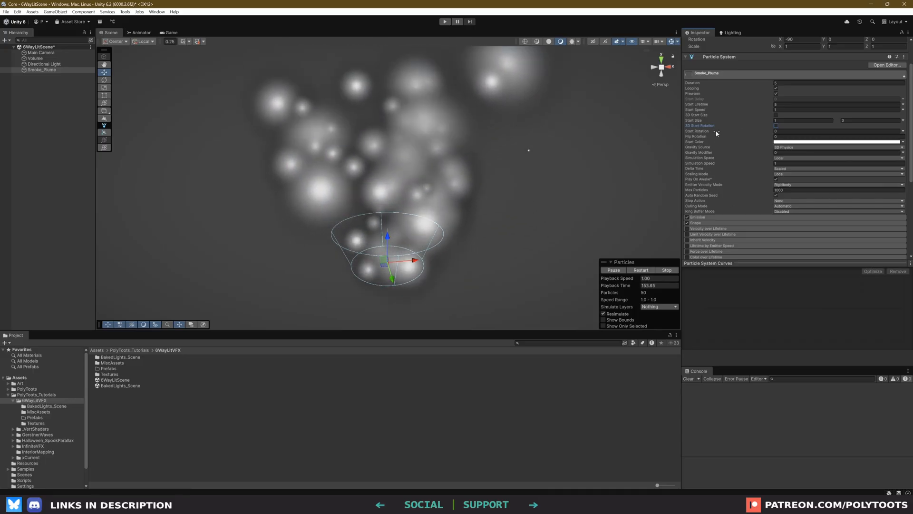
{"action": "left_click", "coordinate": [904, 131]}
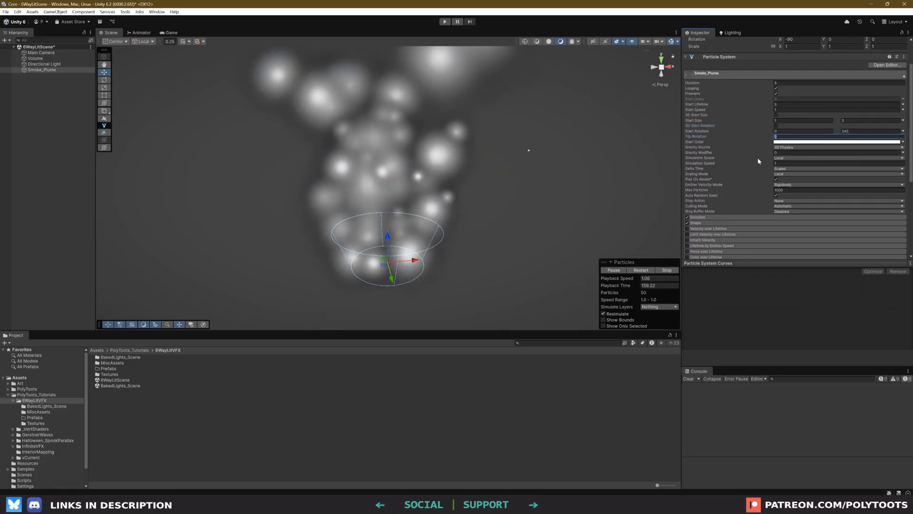
Enable Force over Lifetime, fade colour alpha over lifetime, and randomize rotation between two constants
{"action": "scroll", "scroll_direction": "down", "scroll_amount": 3}
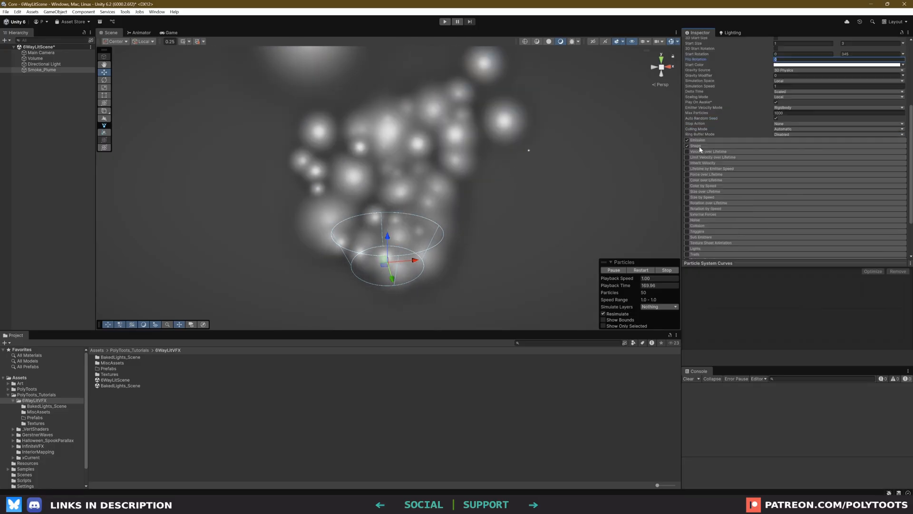
{"action": "left_click", "coordinate": [697, 146]}
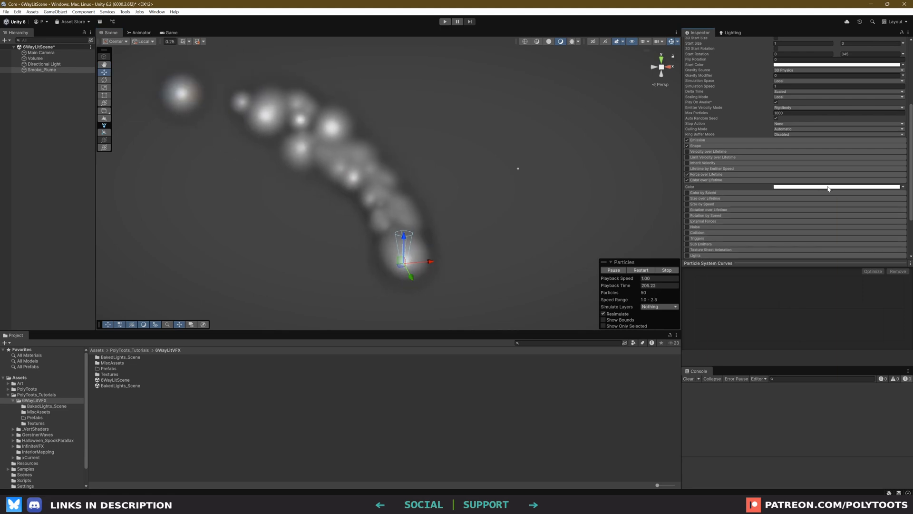
{"action": "left_click", "coordinate": [838, 186]}
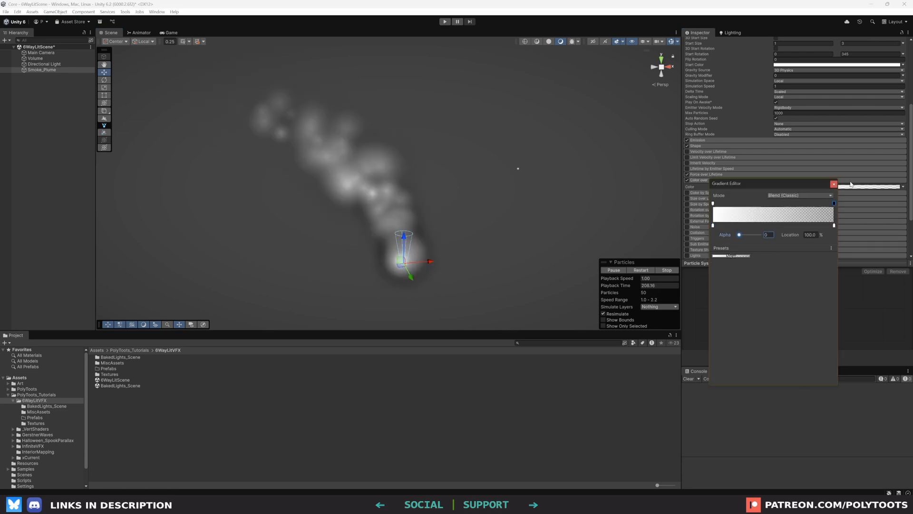
{"action": "left_click", "coordinate": [834, 184]}
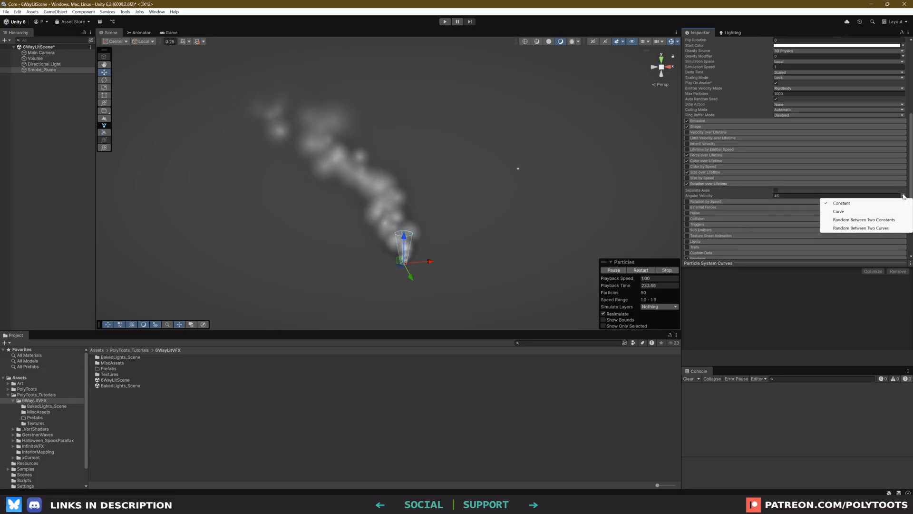
{"action": "left_click", "coordinate": [864, 220]}
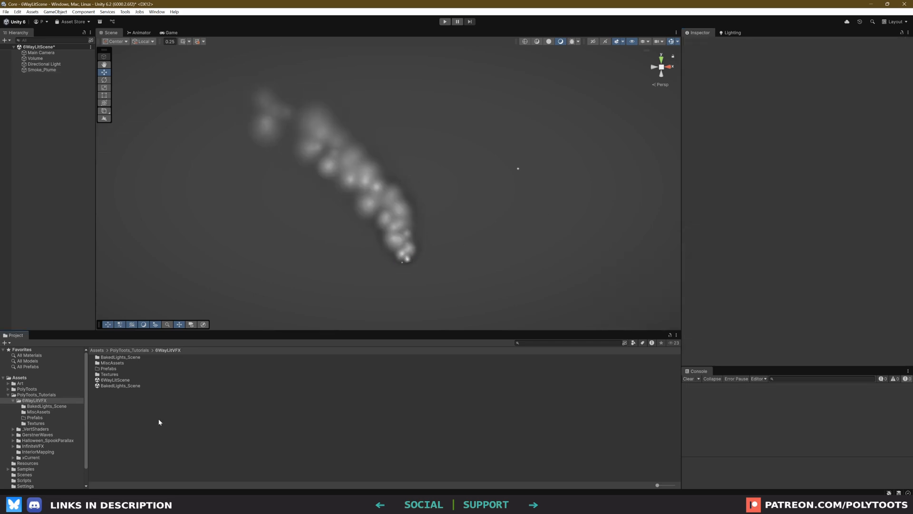
Create a URP Six Way Shader Graph named LitParticles and open it
{"action": "right_click", "coordinate": [159, 423]}
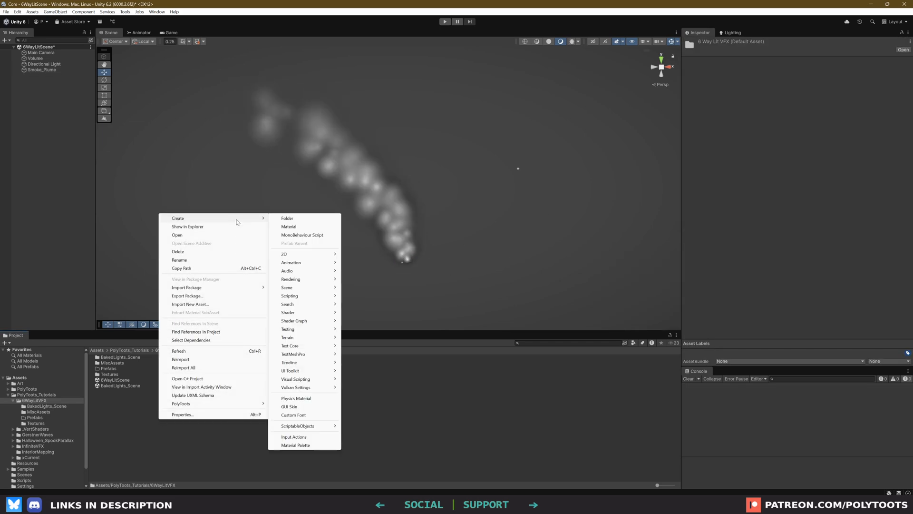
{"action": "mouse_move", "coordinate": [299, 312]}
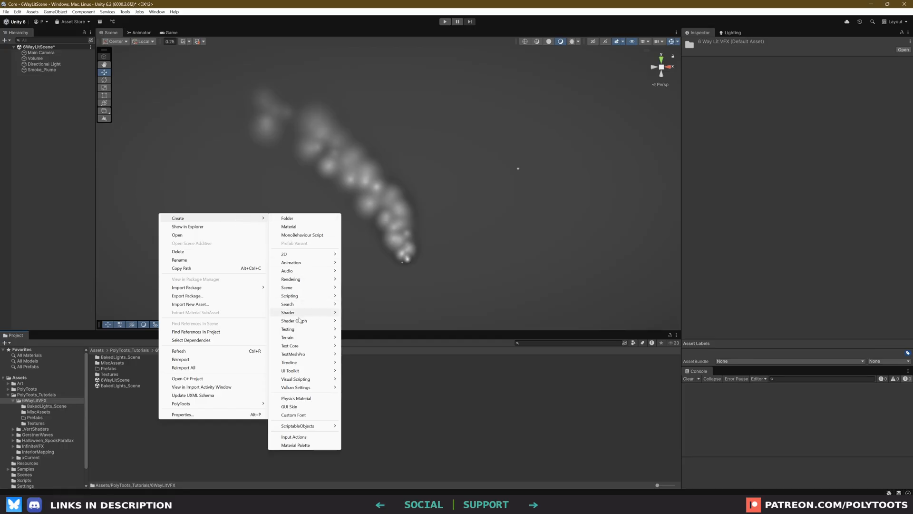
{"action": "left_click", "coordinate": [294, 320]}
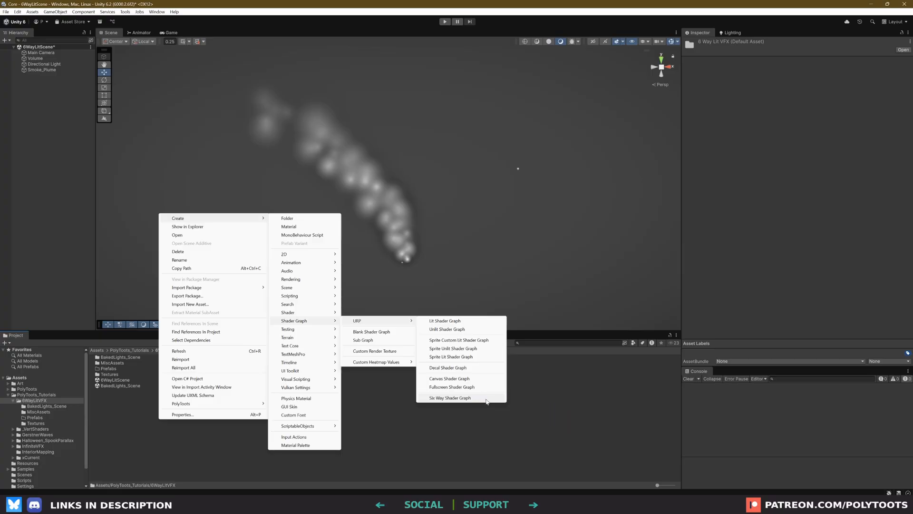
{"action": "left_click", "coordinate": [450, 397]}
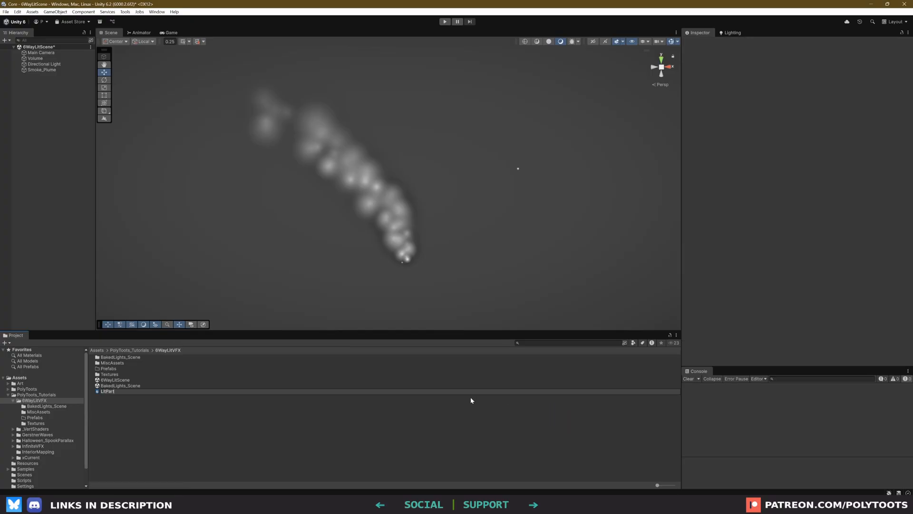
{"action": "double_click", "coordinate": [109, 391]}
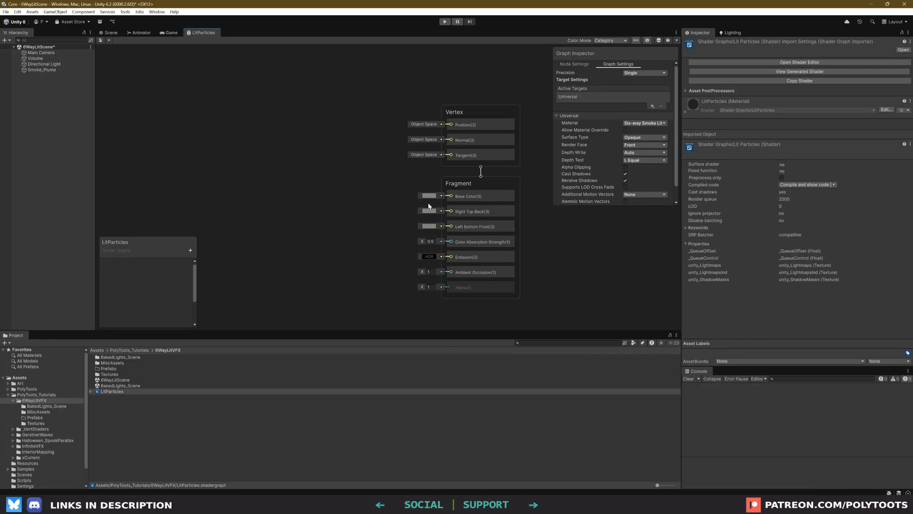
Switch LitParticles Surface Type from Opaque to Transparent and maximize the graph editor
{"action": "left_click", "coordinate": [472, 211]}
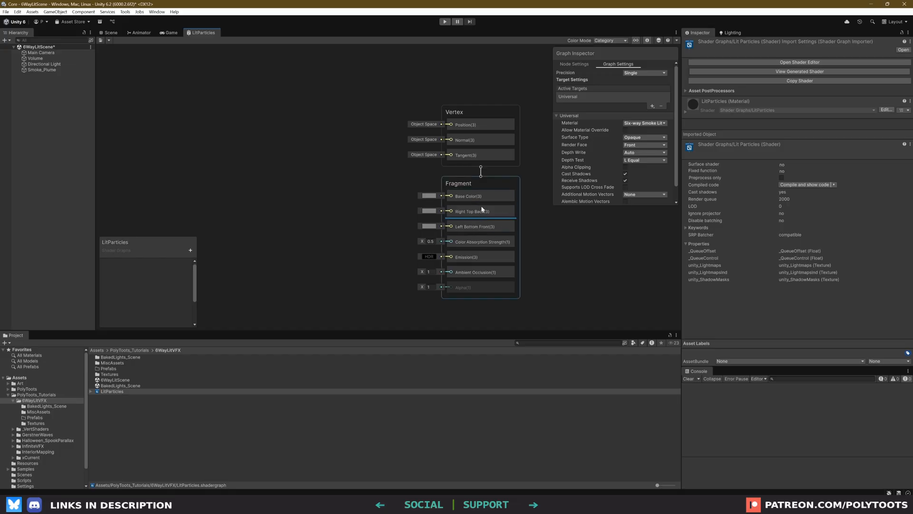
{"action": "left_click", "coordinate": [472, 211]}
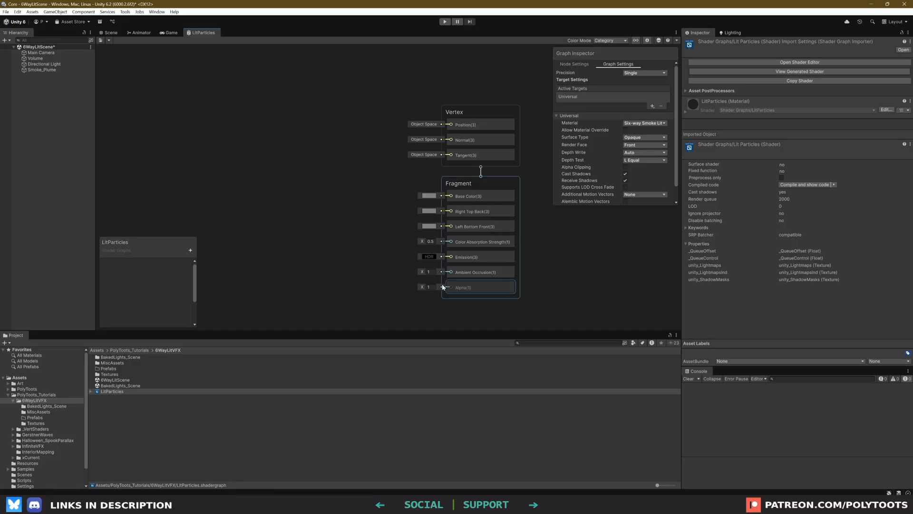
{"action": "left_click", "coordinate": [644, 137]}
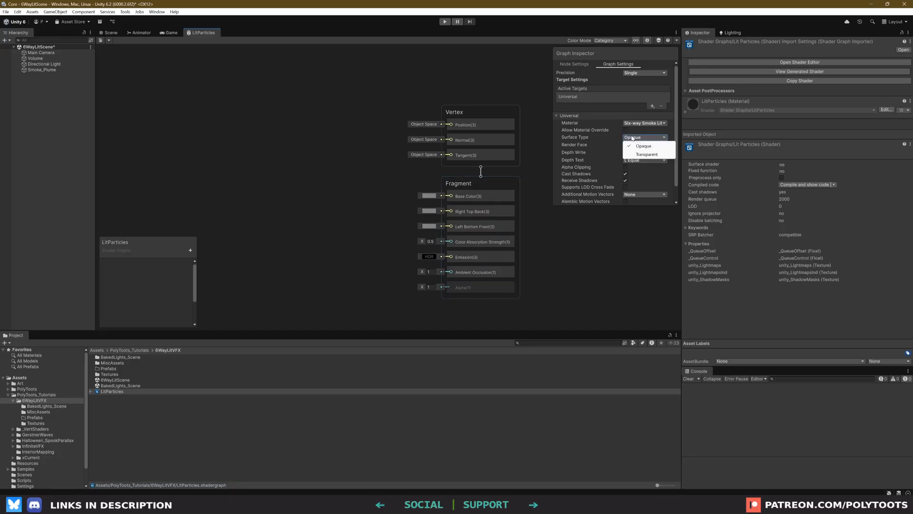
{"action": "left_click", "coordinate": [646, 154]}
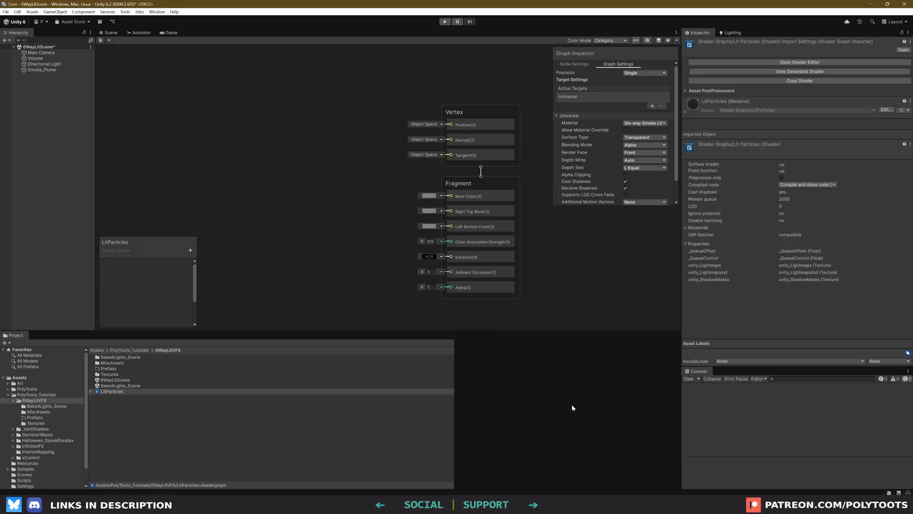
{"action": "left_click", "coordinate": [109, 33]}
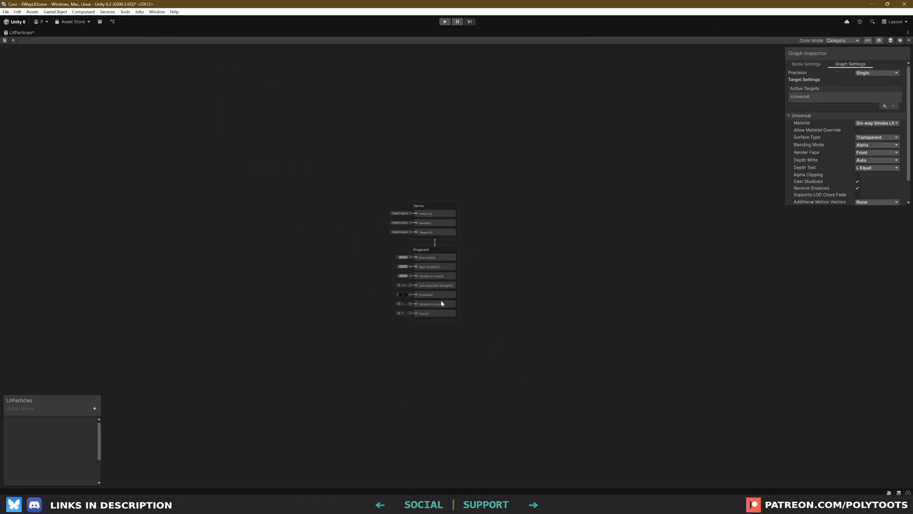
Add RightTopBack and LeftBottomFront Texture2D properties, each feeding a Sample Texture 2D node
{"action": "left_click", "coordinate": [94, 407]}
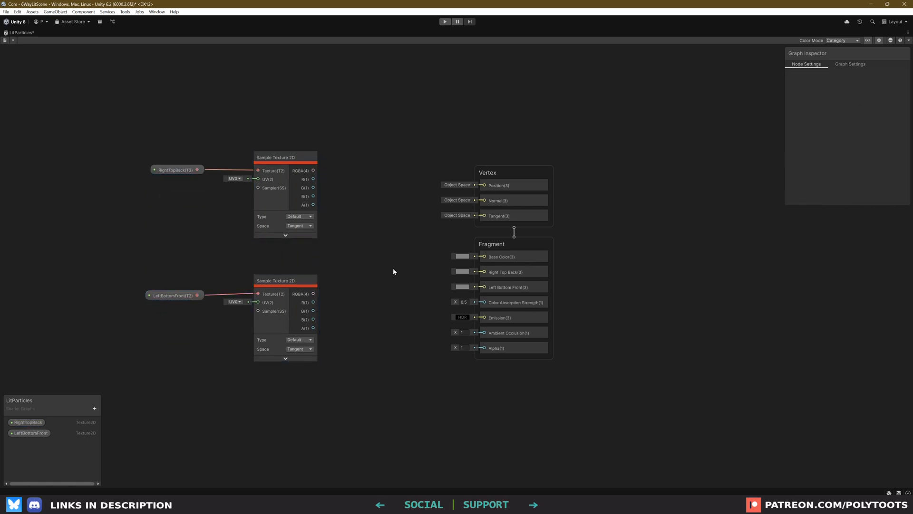
{"action": "mouse_move", "coordinate": [334, 265]}
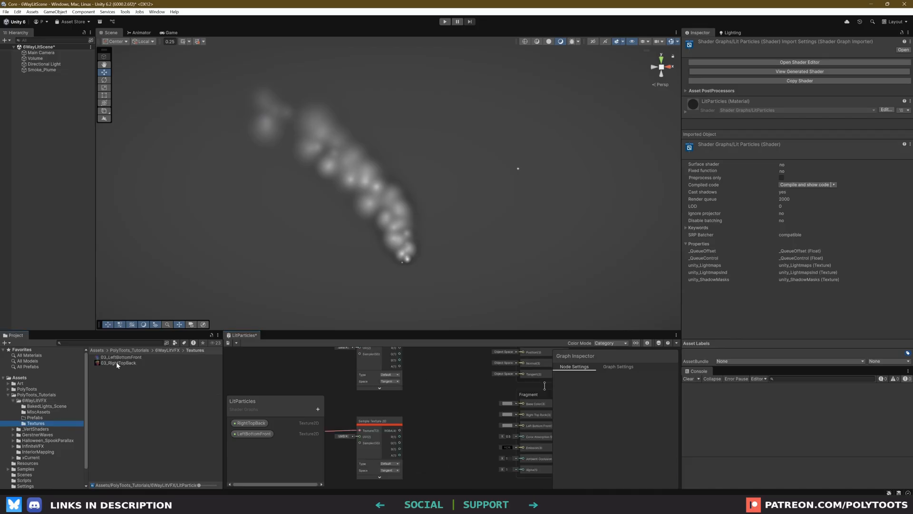
Inspect 03_RightTopBack in an enlarged preview, switching between full colour and red channel
{"action": "left_click", "coordinate": [118, 363]}
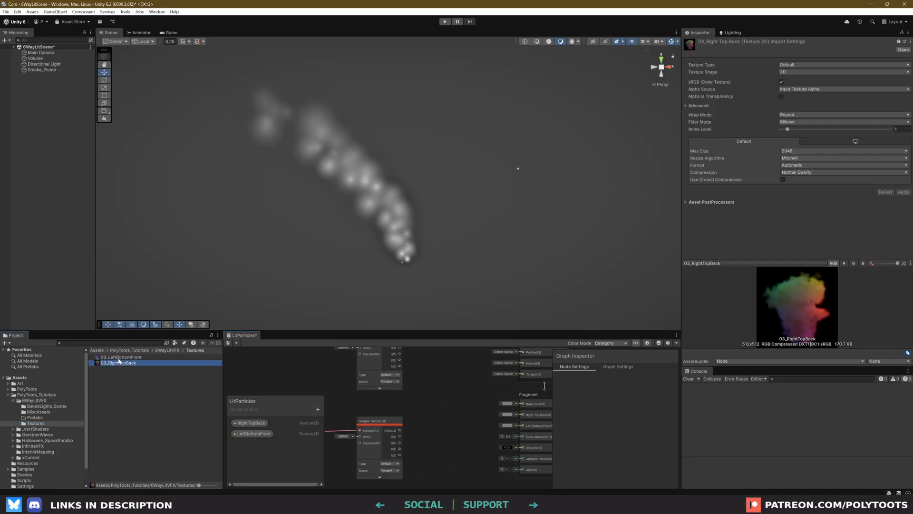
{"action": "left_click", "coordinate": [122, 356]}
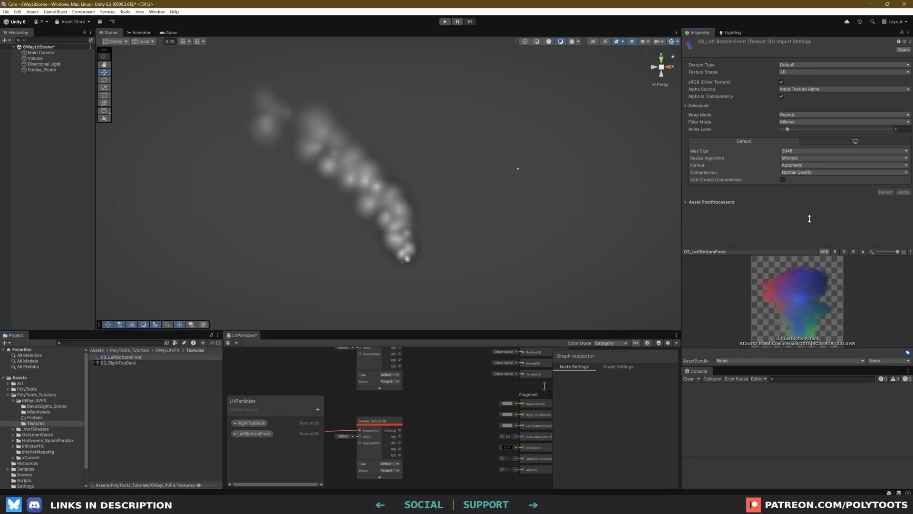
{"action": "left_click", "coordinate": [836, 214]}
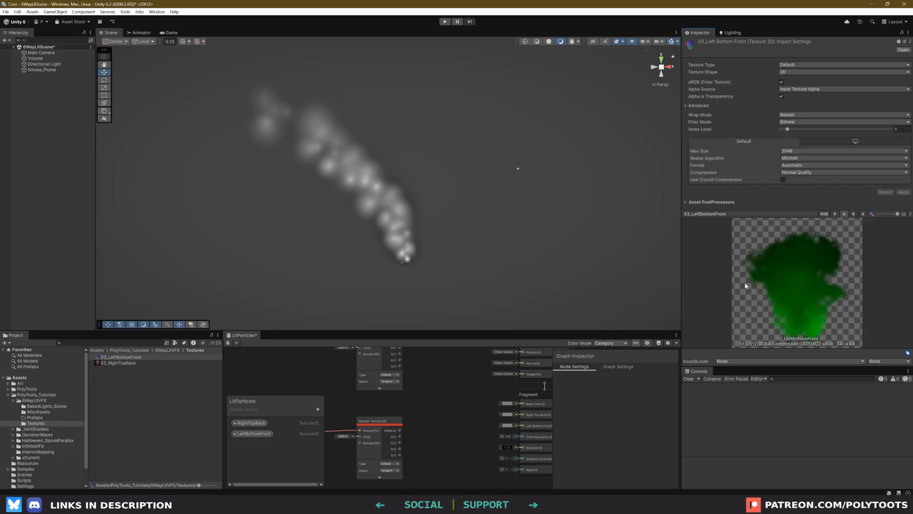
{"action": "left_click", "coordinate": [854, 214]}
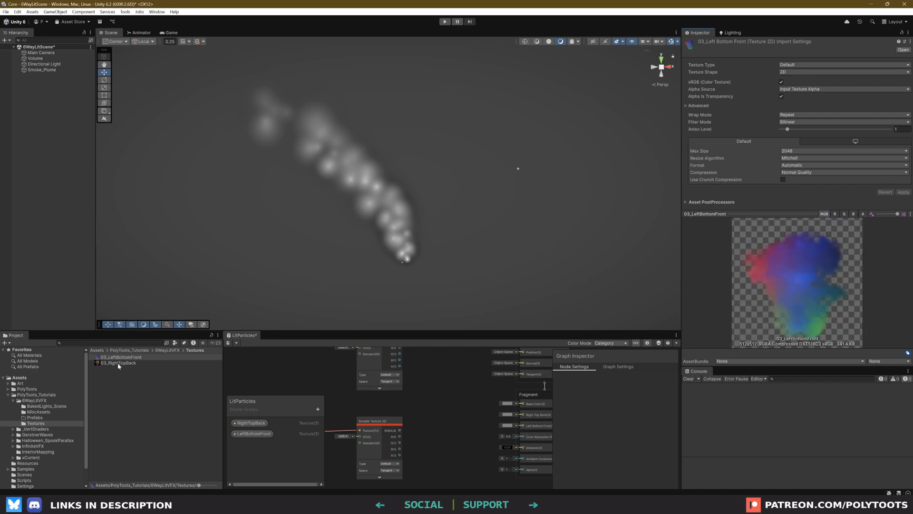
{"action": "left_click", "coordinate": [118, 363]}
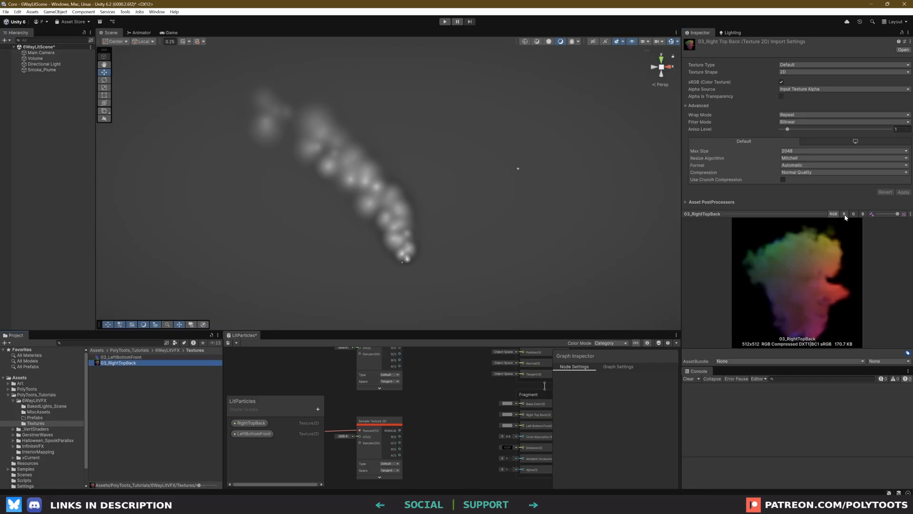
{"action": "left_click", "coordinate": [844, 214]}
{"action": "type", "text": "swi"}
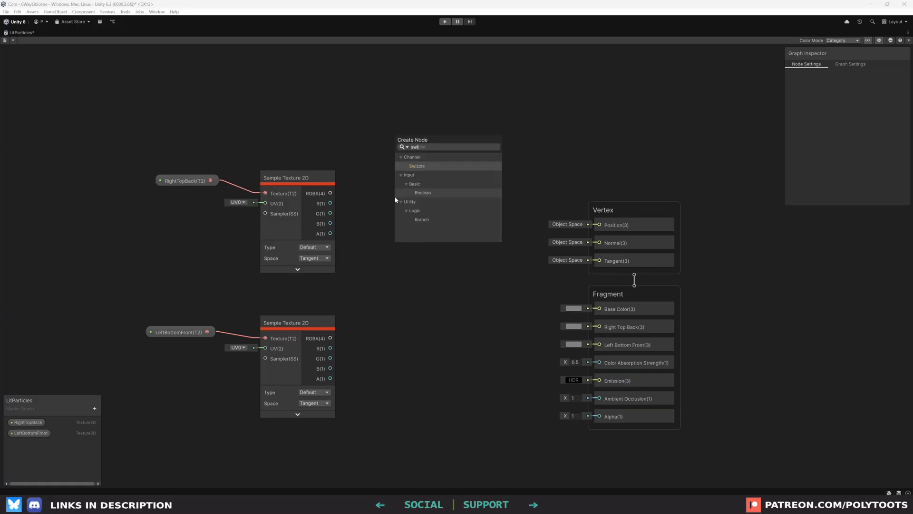
Wire Swizzle RGB into Right Top Back, and Vertex Color through Multiply into Base Color
{"action": "left_click", "coordinate": [416, 166]}
{"action": "type", "text": "rgb"}
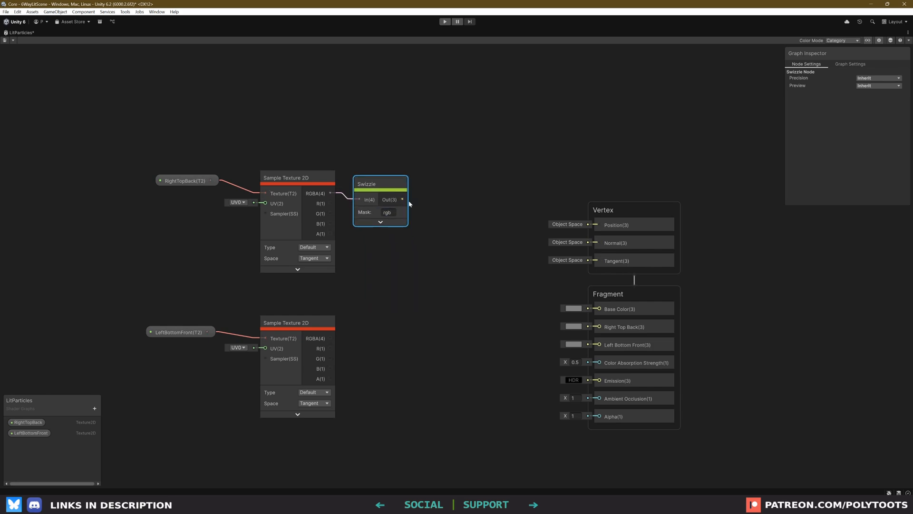
{"action": "left_click_drag", "start_coordinate": [402, 199], "coordinate": [597, 326]}
{"action": "type", "text": "ver"}
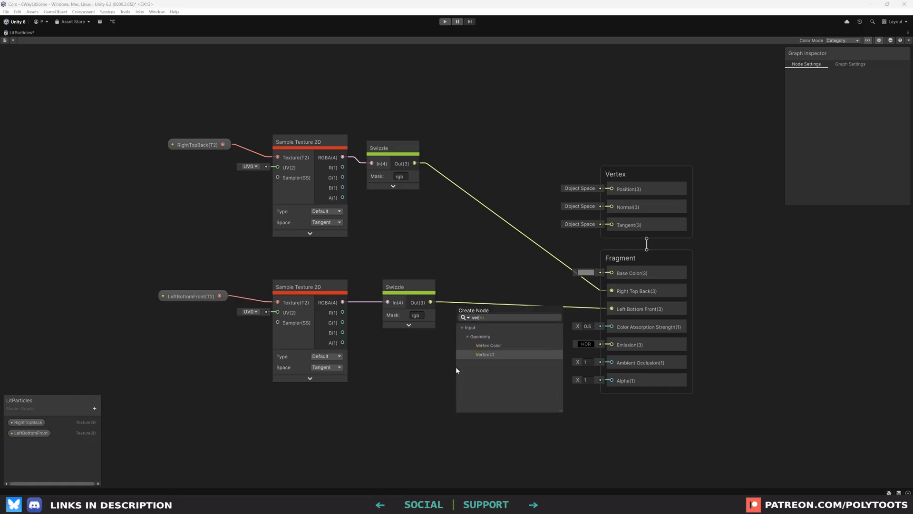
{"action": "left_click", "coordinate": [488, 345]}
{"action": "type", "text": "mul"}
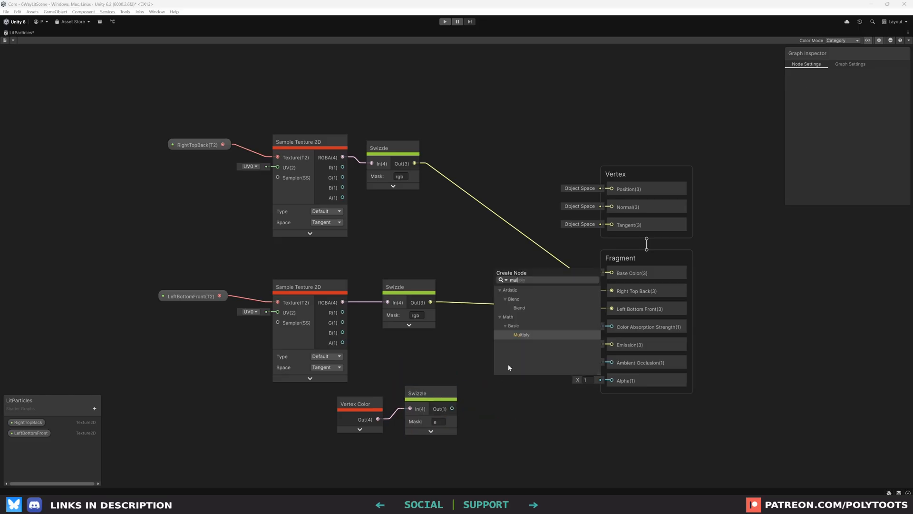
{"action": "left_click", "coordinate": [520, 334]}
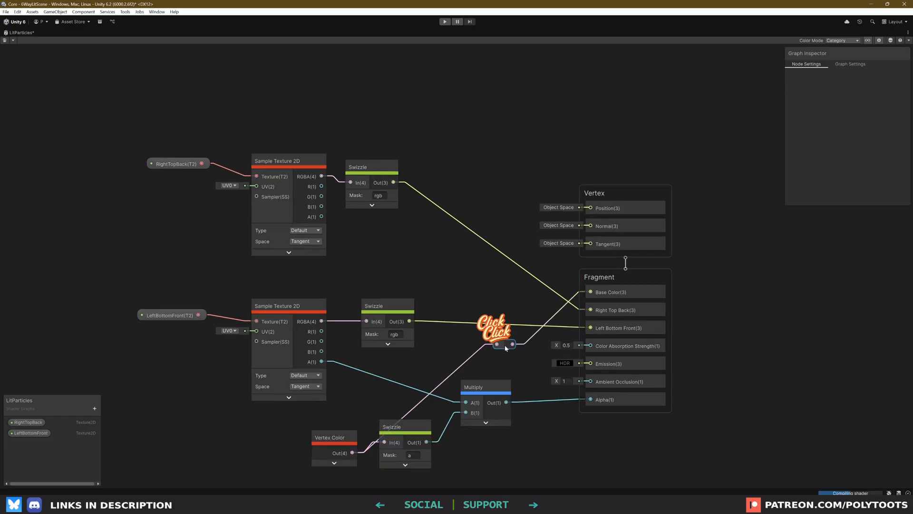
{"action": "left_click_drag", "start_coordinate": [505, 343], "coordinate": [371, 283]}
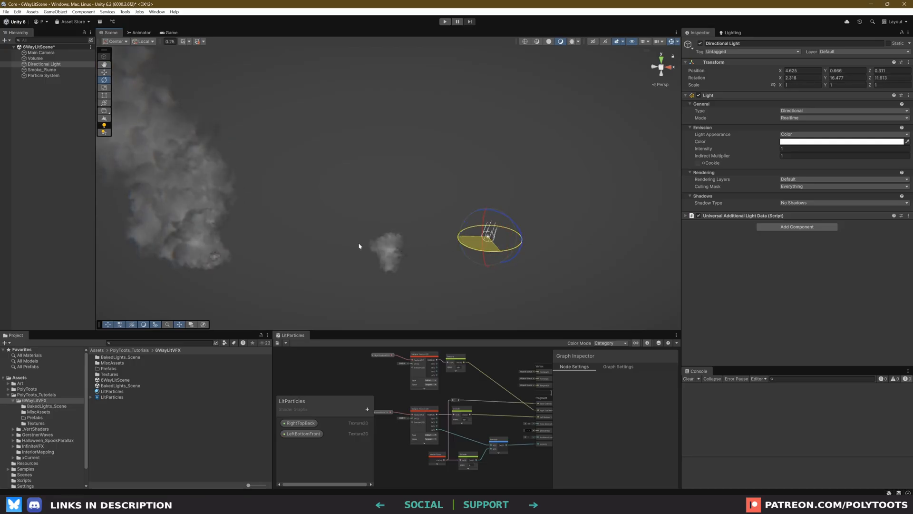
Rotate the directional light and spin the test quad to check the smoke's lighting
{"action": "left_click_drag", "start_coordinate": [489, 236], "coordinate": [500, 238]}
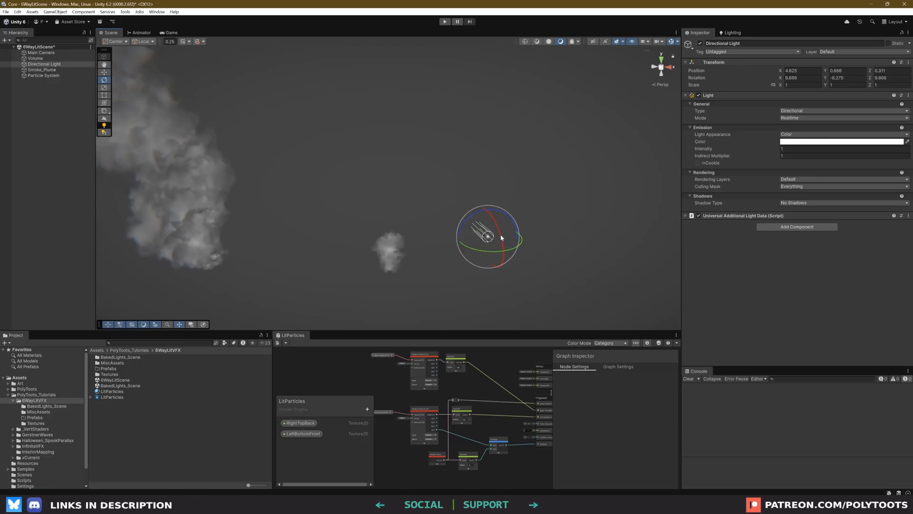
{"action": "left_click_drag", "start_coordinate": [499, 230], "coordinate": [489, 239]}
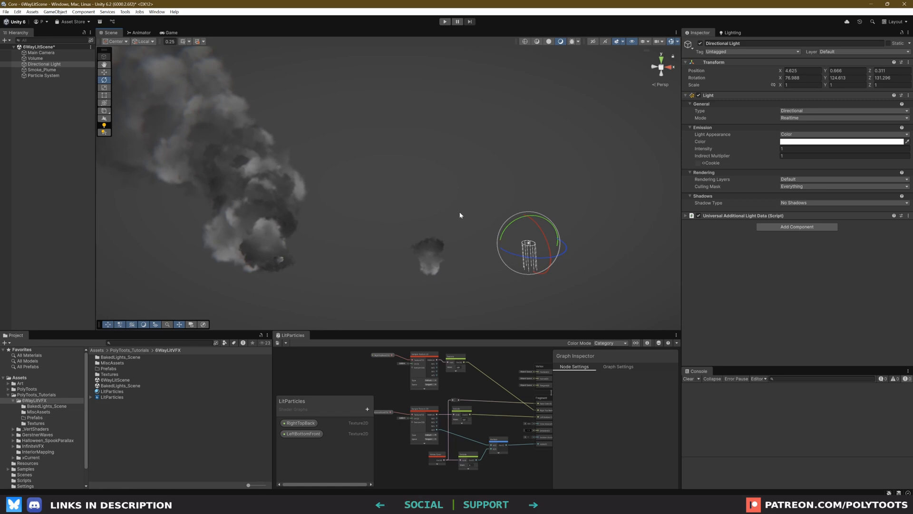
{"action": "left_click", "coordinate": [43, 75]}
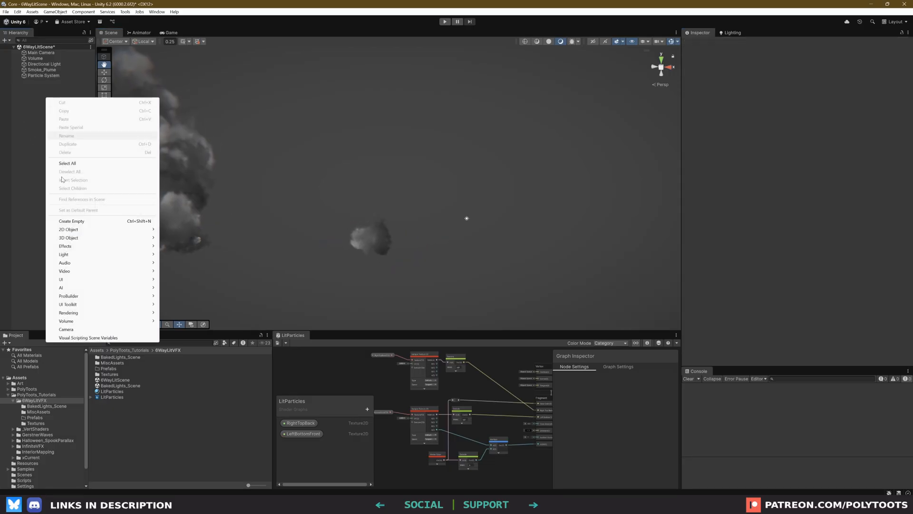
{"action": "mouse_move", "coordinate": [85, 239]}
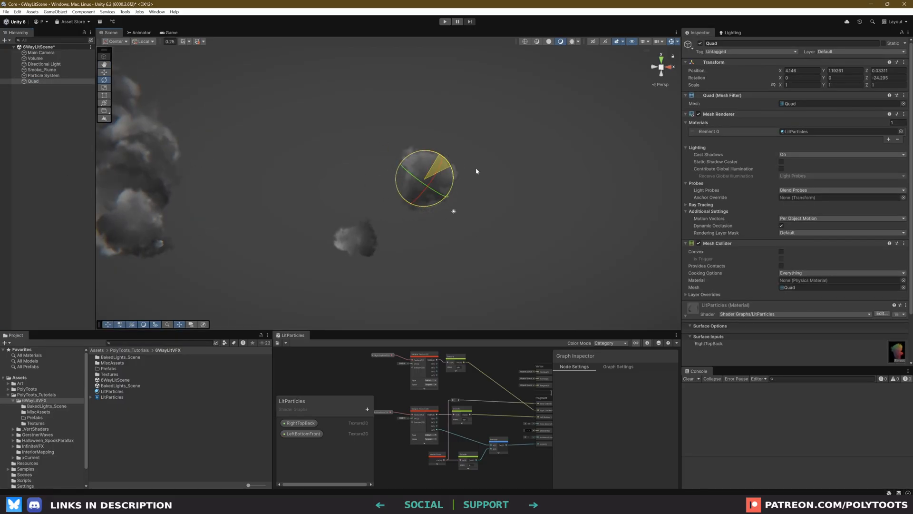
{"action": "left_click_drag", "start_coordinate": [424, 177], "coordinate": [392, 183]}
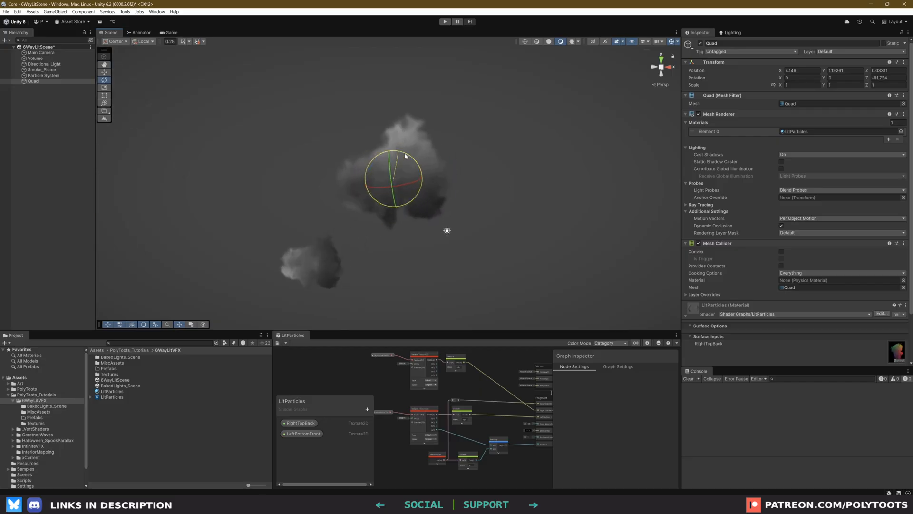
{"action": "left_click", "coordinate": [44, 63]}
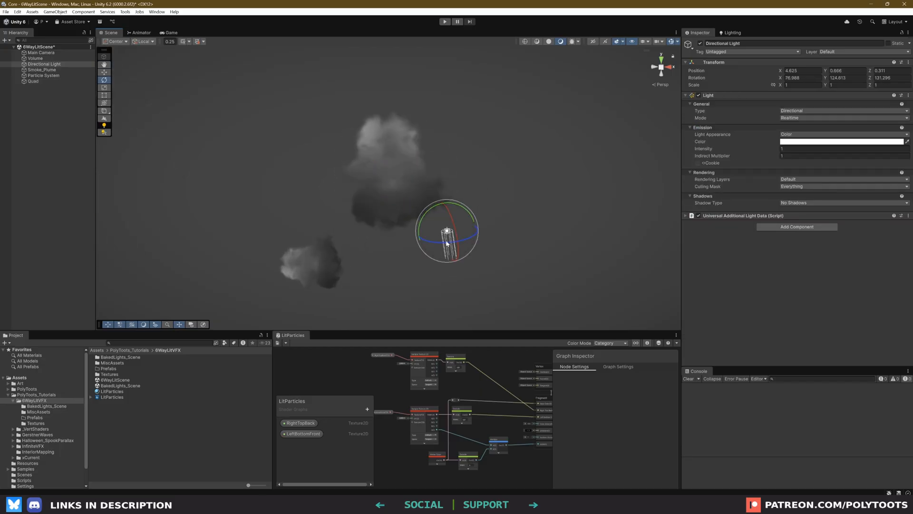
{"action": "left_click", "coordinate": [32, 80]}
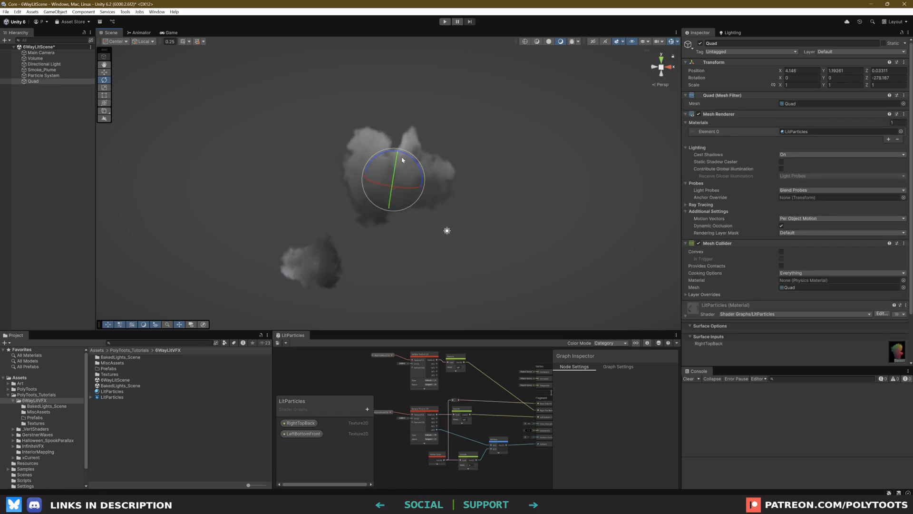
{"action": "left_click", "coordinate": [43, 75]}
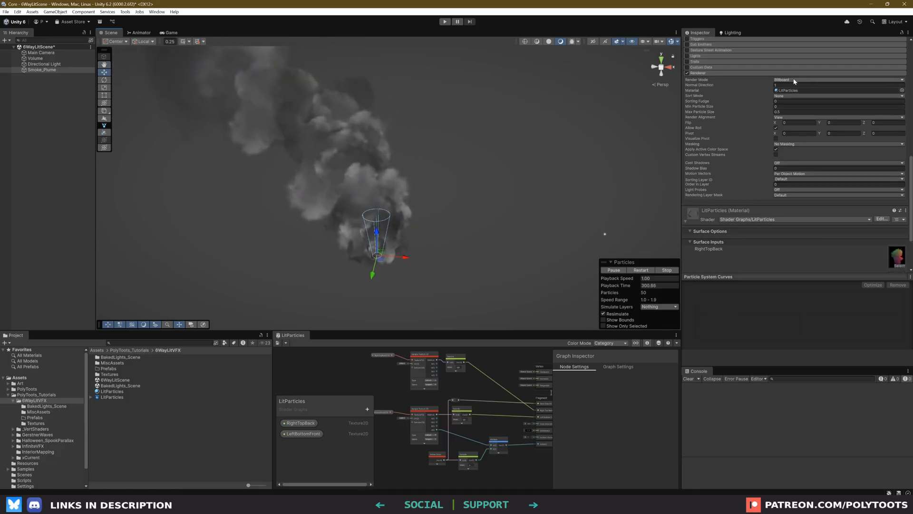
Set Smoke_Plume's renderer to draw Quad meshes and enable Rotation over Lifetime
{"action": "left_click", "coordinate": [838, 80]}
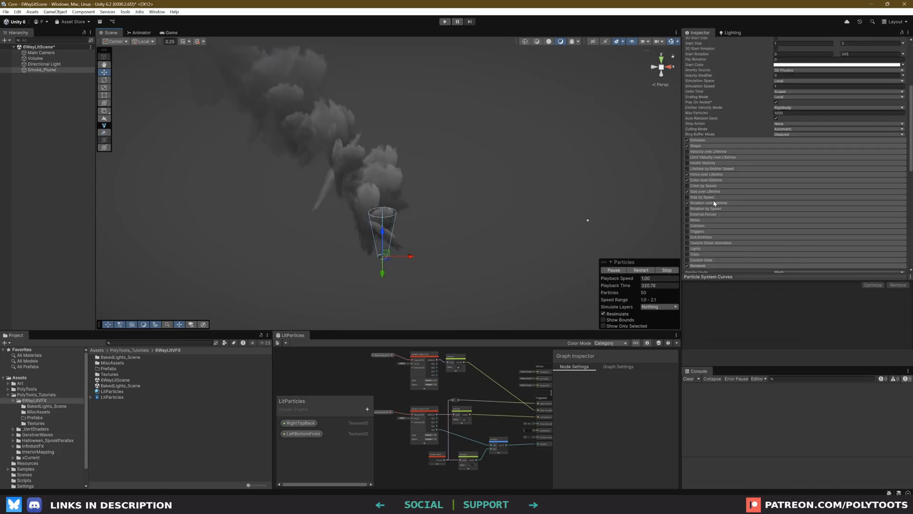
{"action": "left_click", "coordinate": [687, 202]}
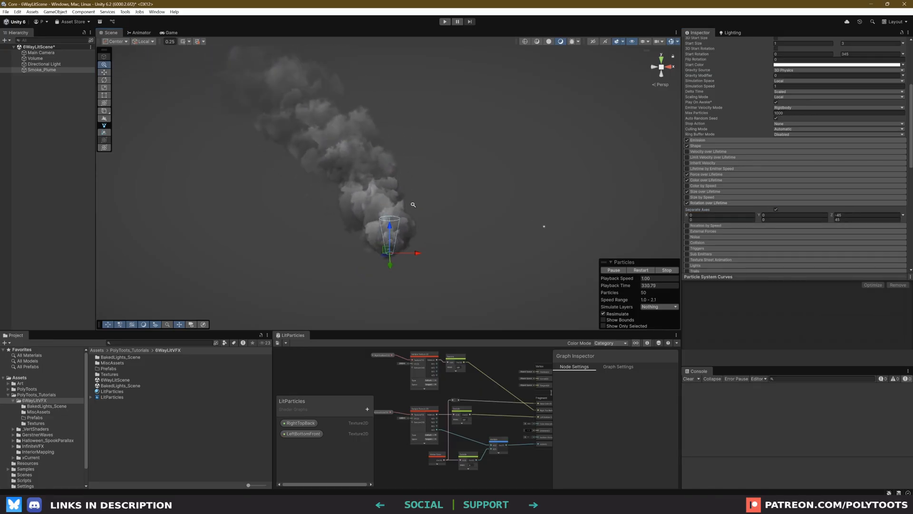
{"action": "left_click", "coordinate": [44, 64]}
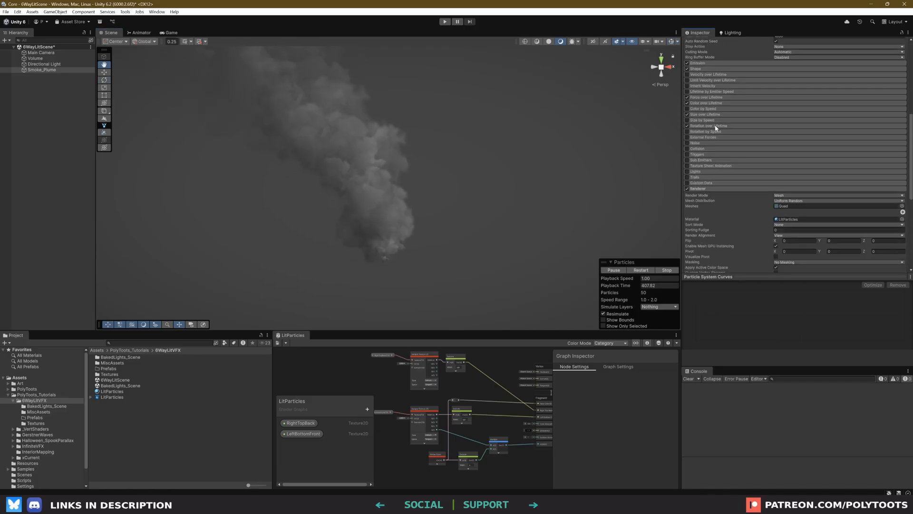
Collapse Rotation over Lifetime and set Emission Rate over Time to 15
{"action": "left_click", "coordinate": [838, 168]}
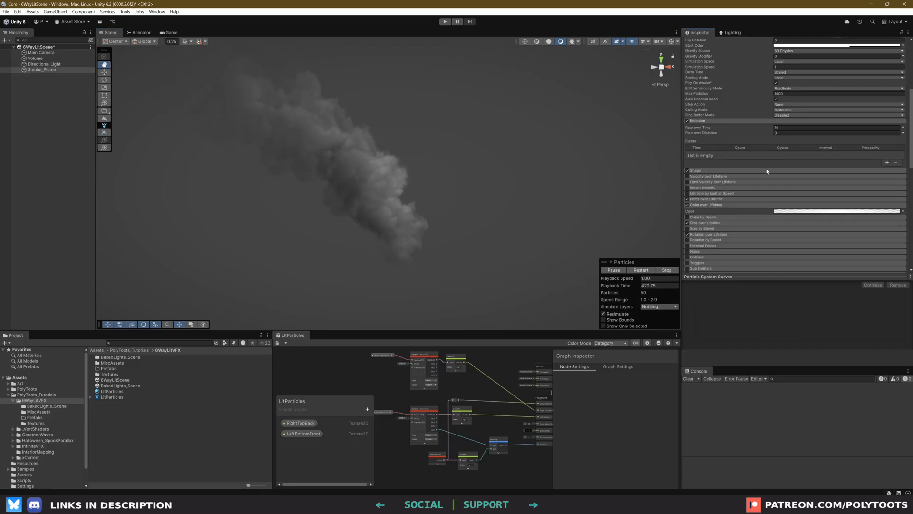
{"action": "left_click", "coordinate": [839, 127]}
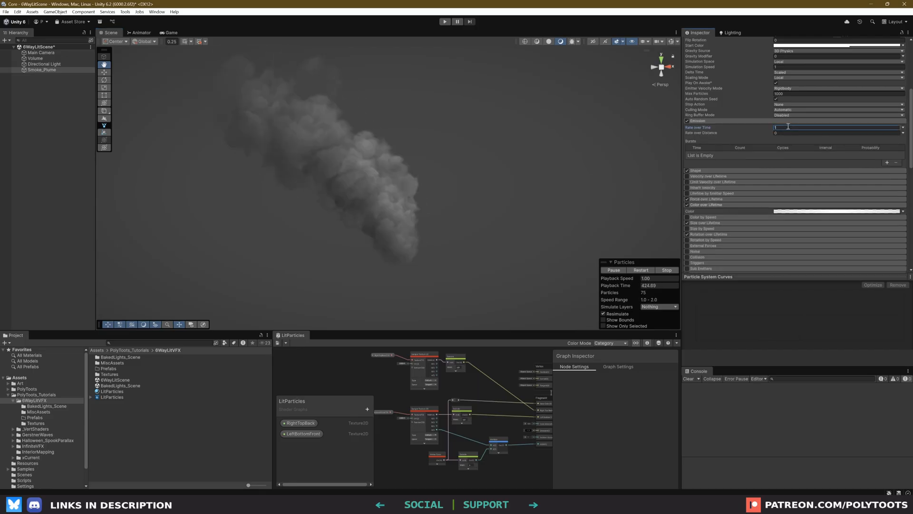
{"action": "type", "text": "15"}
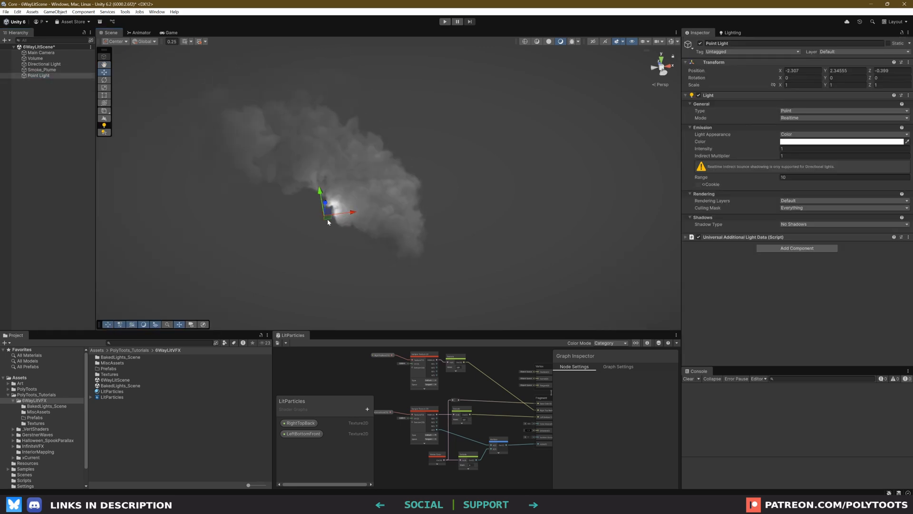
Enter a value of 10.8 and select the smoke plume
{"action": "type", "text": "10.8"}
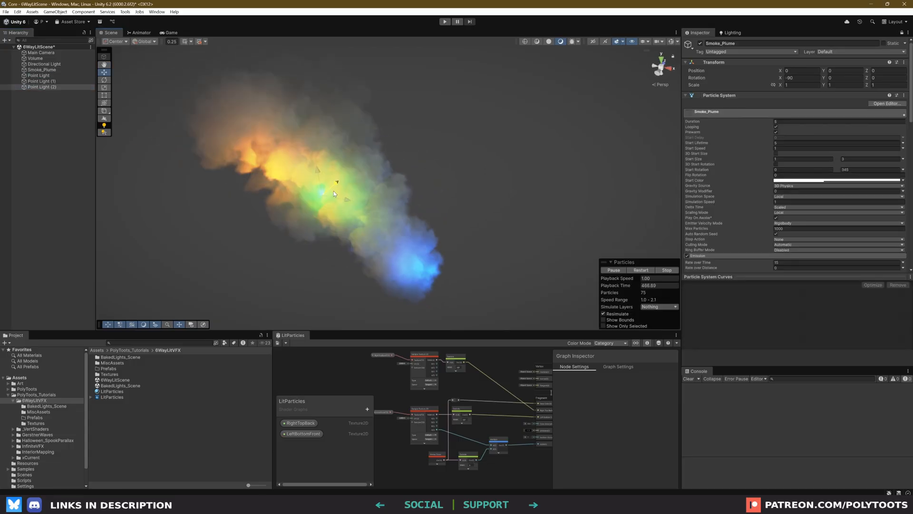
{"action": "left_click", "coordinate": [39, 75]}
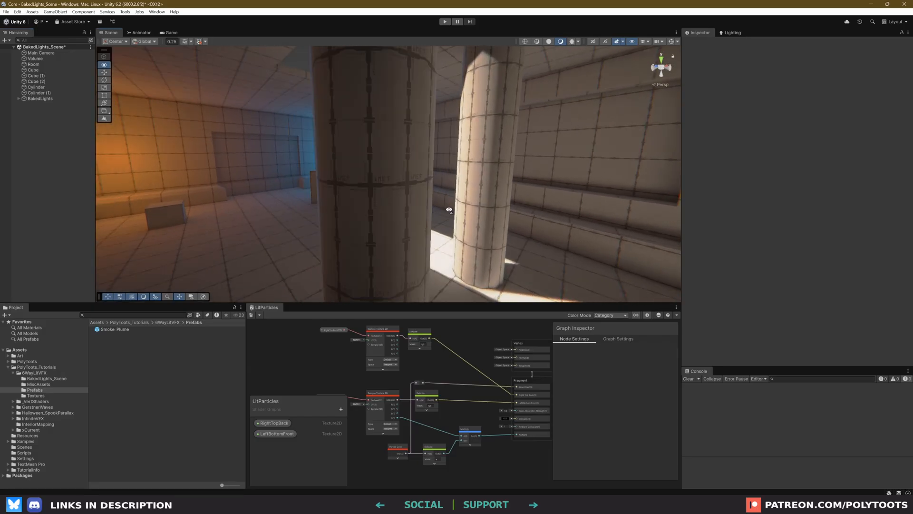
Collapse the BakedLights group and move the Smoke_Plume across the room floor
{"action": "left_click", "coordinate": [36, 76]}
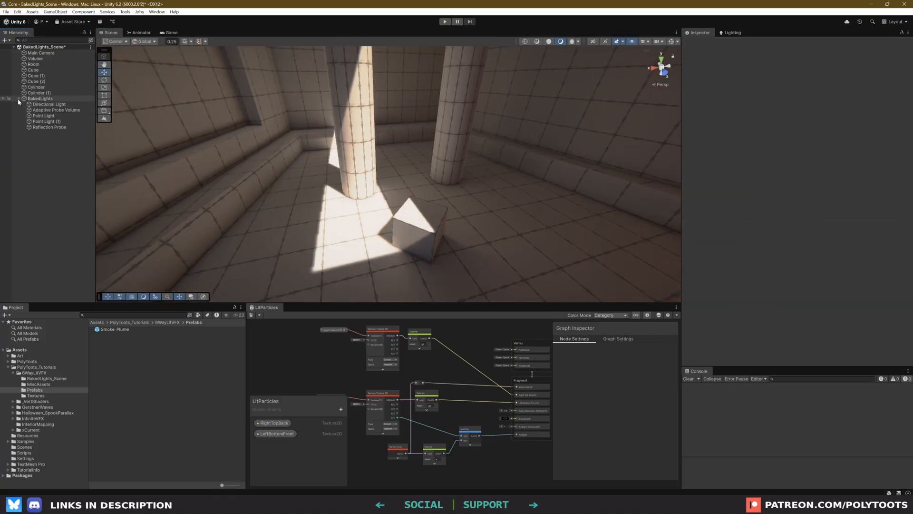
{"action": "left_click", "coordinate": [18, 98]}
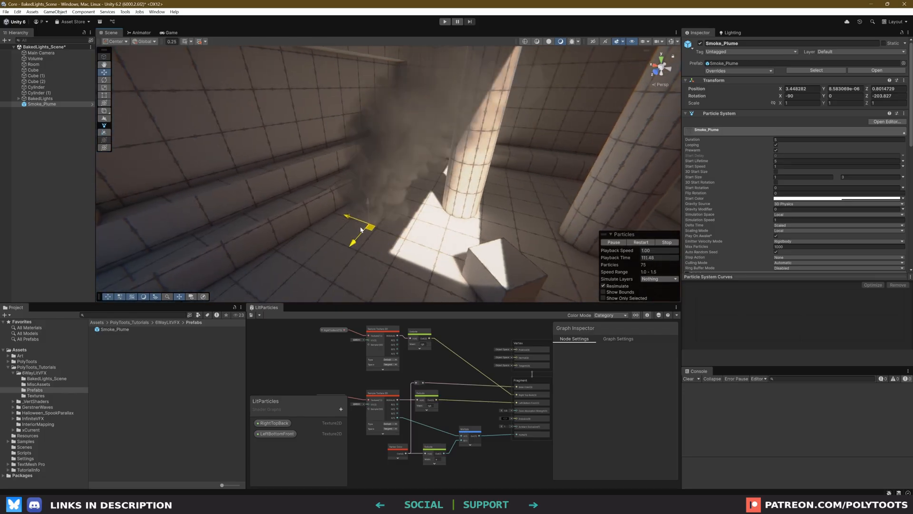
{"action": "left_click_drag", "start_coordinate": [358, 227], "coordinate": [346, 207]}
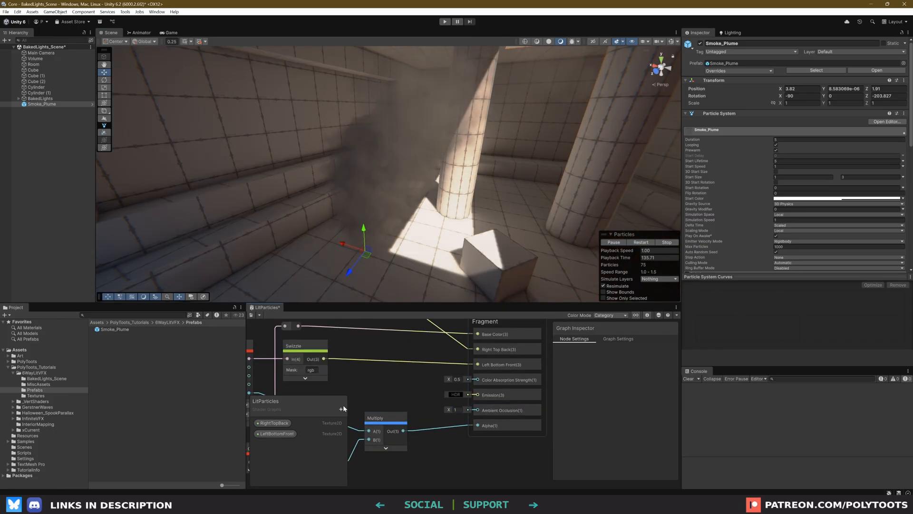
Add a new Float property in the Blackboard and select it for renaming to AO
{"action": "left_click", "coordinate": [342, 401]}
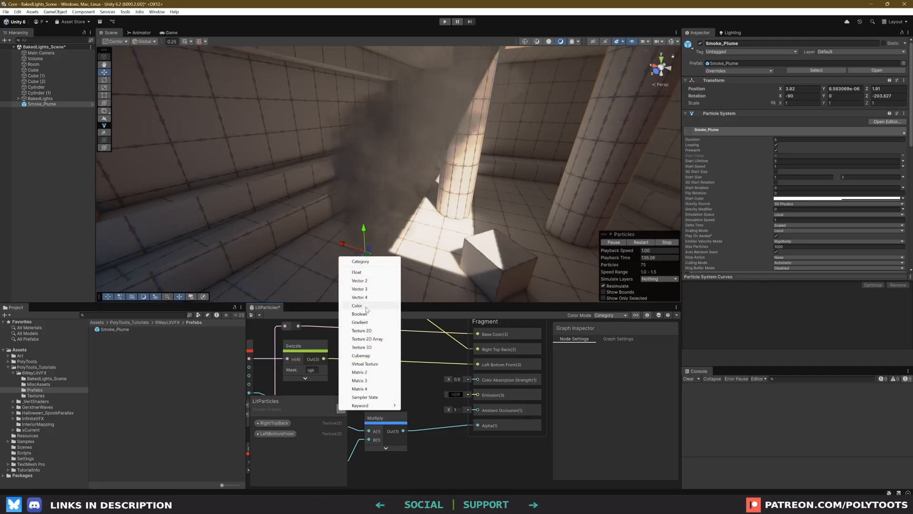
{"action": "left_click", "coordinate": [356, 272]}
{"action": "type", "text": "AO"}
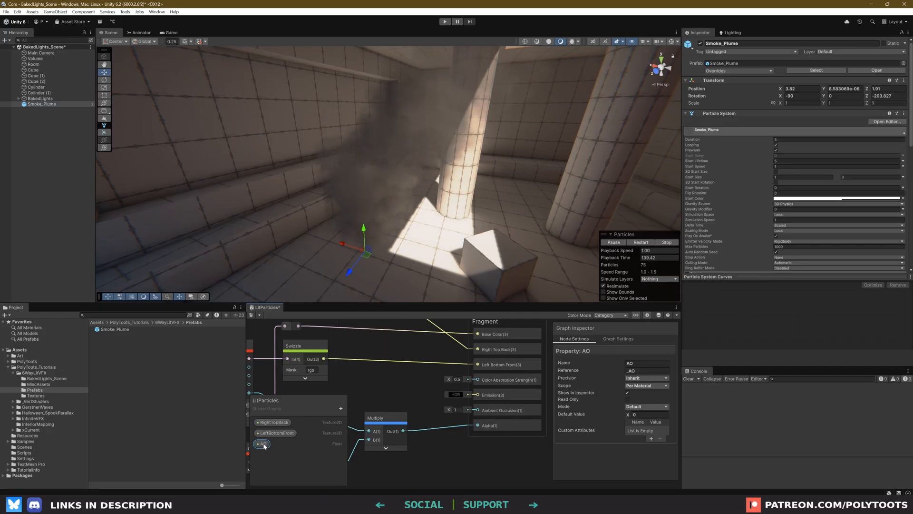
{"action": "left_click", "coordinate": [646, 407]}
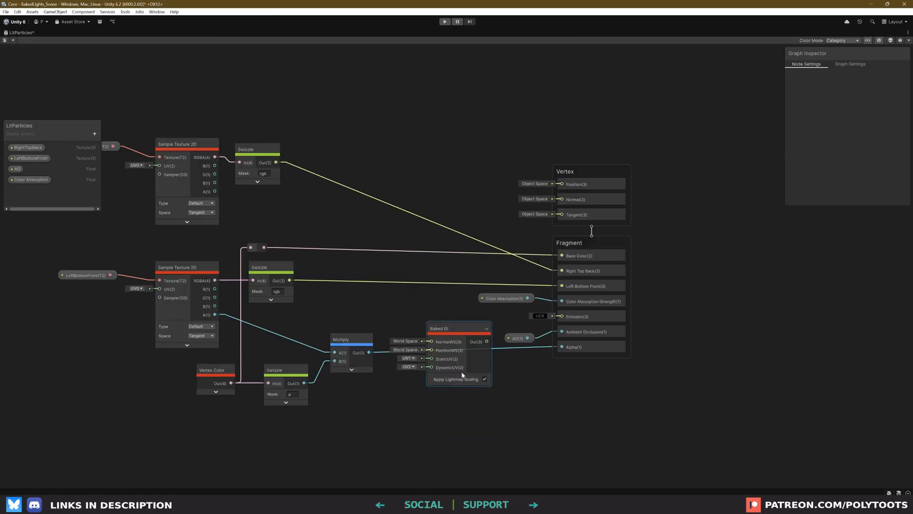
Position the Baked GI node and connect its slider-scaled output to Emission
{"action": "left_click_drag", "start_coordinate": [458, 328], "coordinate": [431, 397]}
{"action": "type", "text": "Baked GI"}
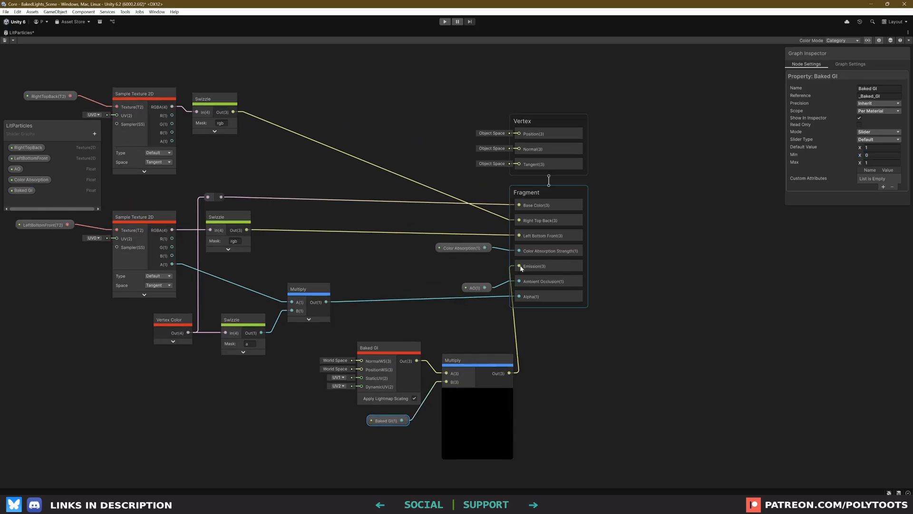
{"action": "left_click", "coordinate": [457, 357]}
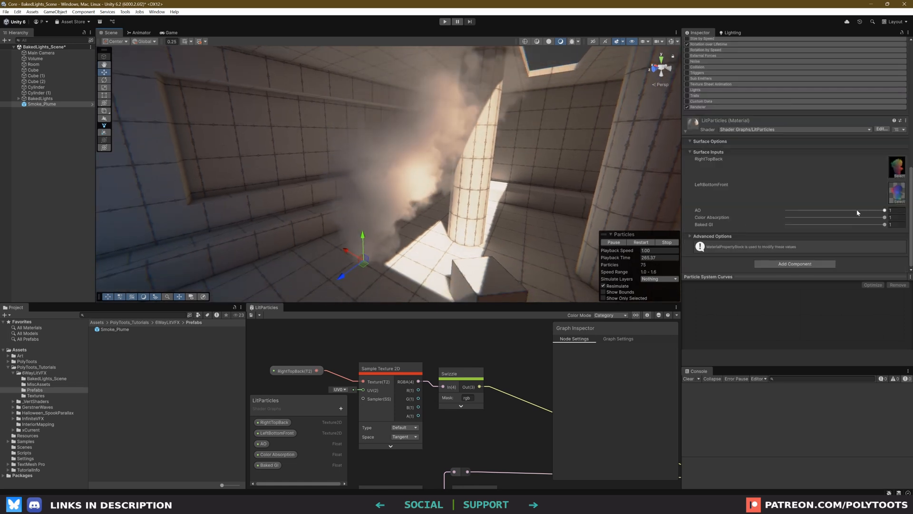
Drag the LitParticles material's AO slider back and forth to settle near 0.11
{"action": "left_click_drag", "start_coordinate": [884, 210], "coordinate": [787, 210]}
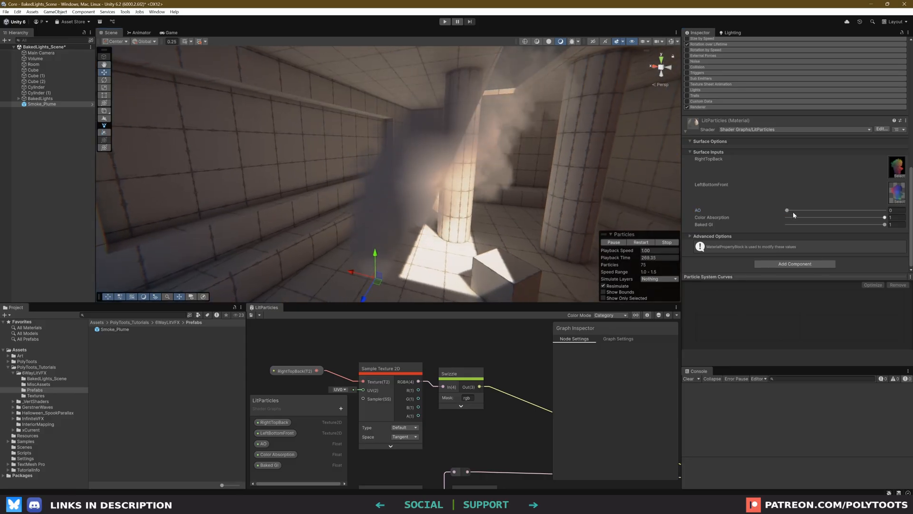
{"action": "left_click_drag", "start_coordinate": [788, 211], "coordinate": [797, 210]}
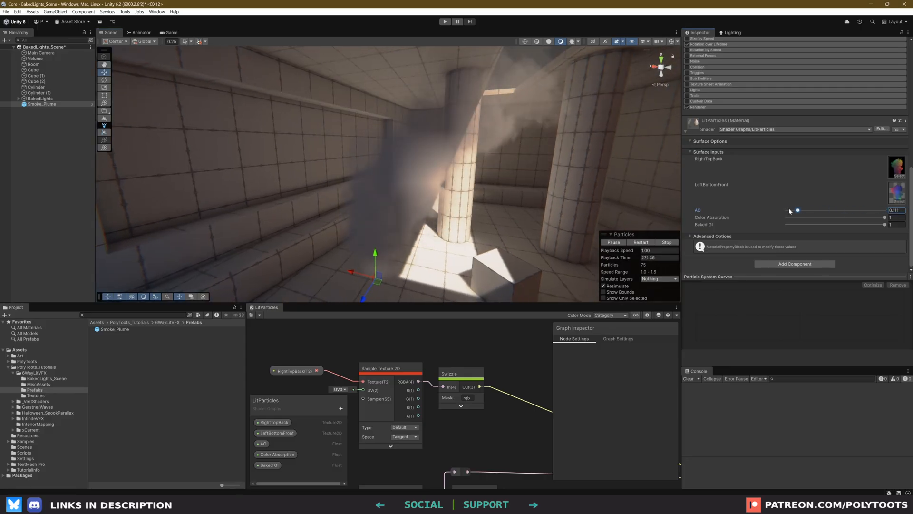
{"action": "left_click_drag", "start_coordinate": [797, 210], "coordinate": [870, 210]}
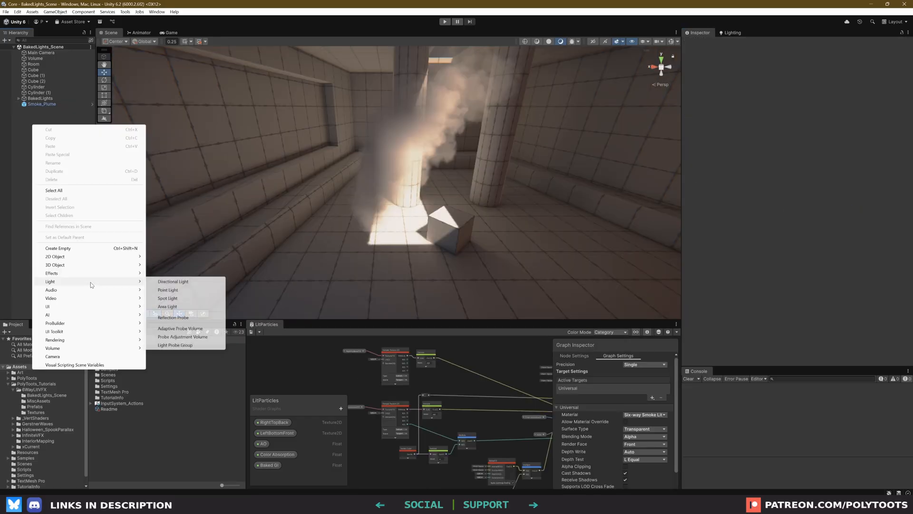
Add a Point Light to the scene and select it in the Hierarchy
{"action": "left_click", "coordinate": [168, 290]}
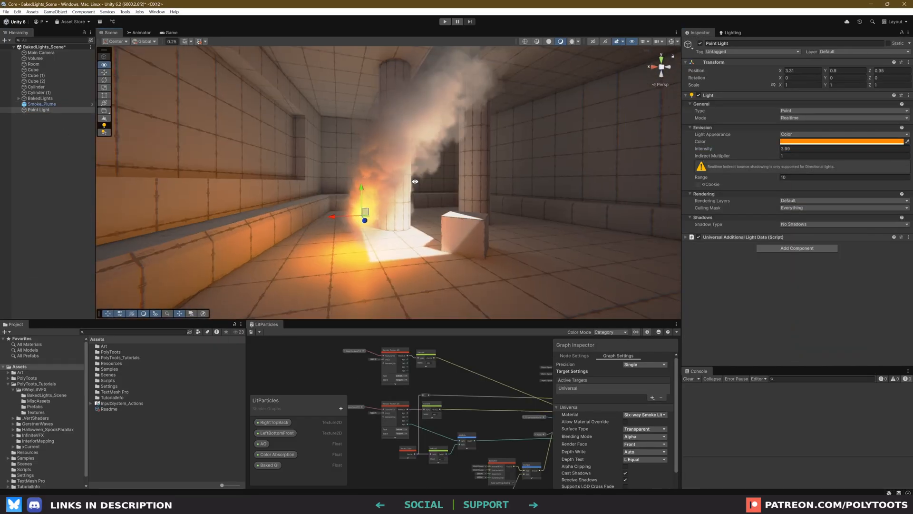
{"action": "left_click", "coordinate": [41, 104]}
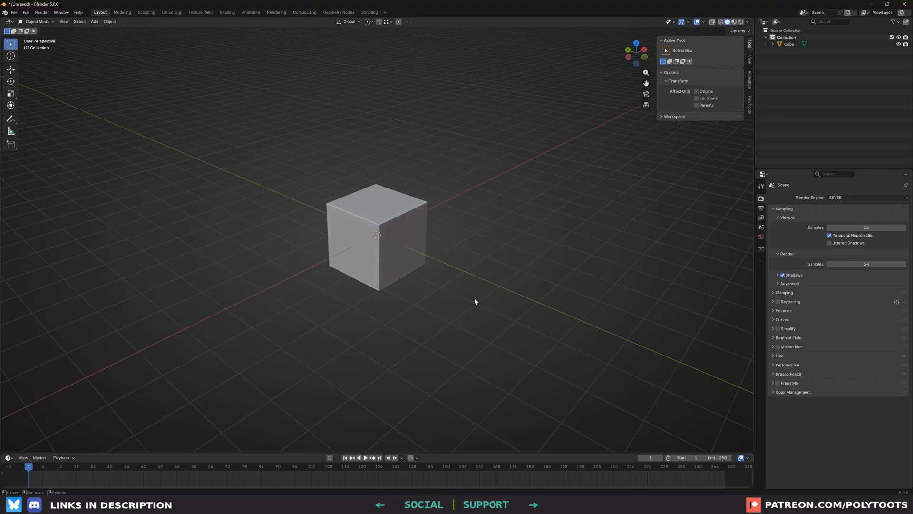
{"action": "mouse_move", "coordinate": [427, 280]}
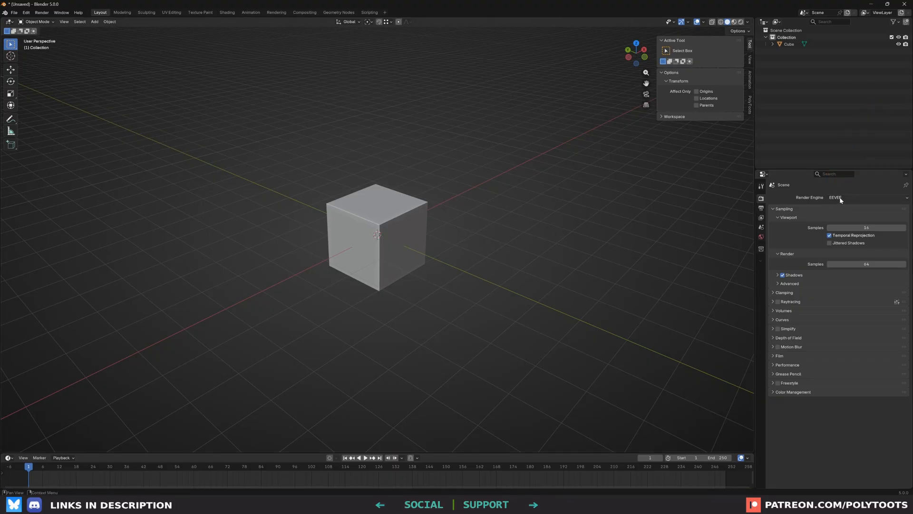
Enable Transparent in the Film panel of Render Properties
{"action": "left_click", "coordinate": [779, 356]}
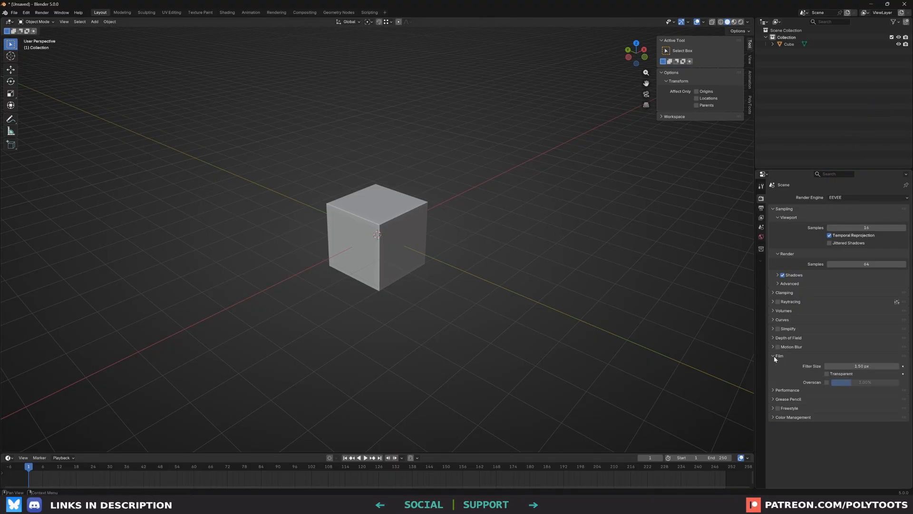
{"action": "left_click", "coordinate": [827, 373]}
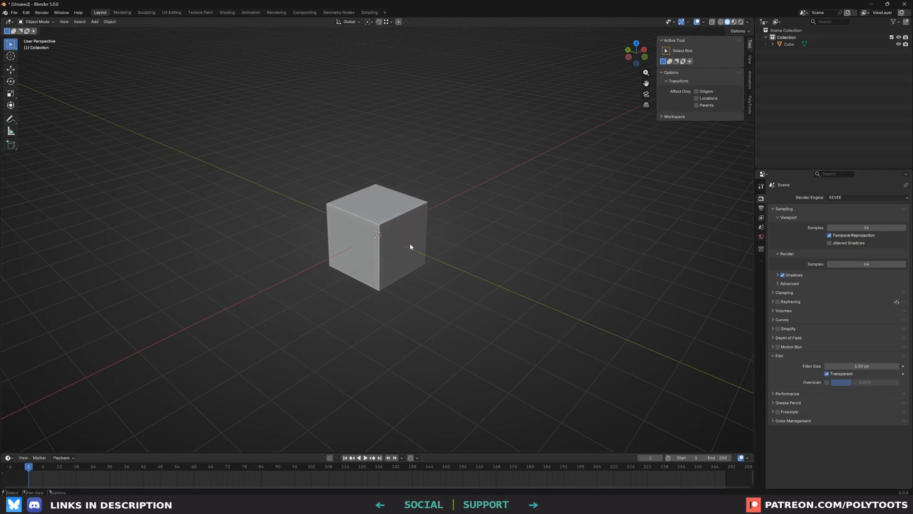
Subdivide the cube with Ctrl+2 and apply Quick Effects > Quick Smoke
{"action": "left_click", "coordinate": [377, 233]}
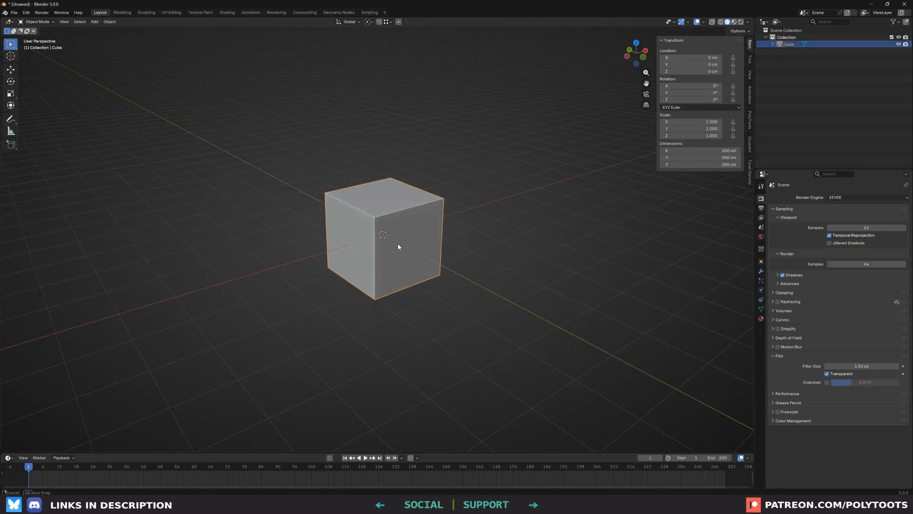
{"action": "key", "text": "ctrl+2"}
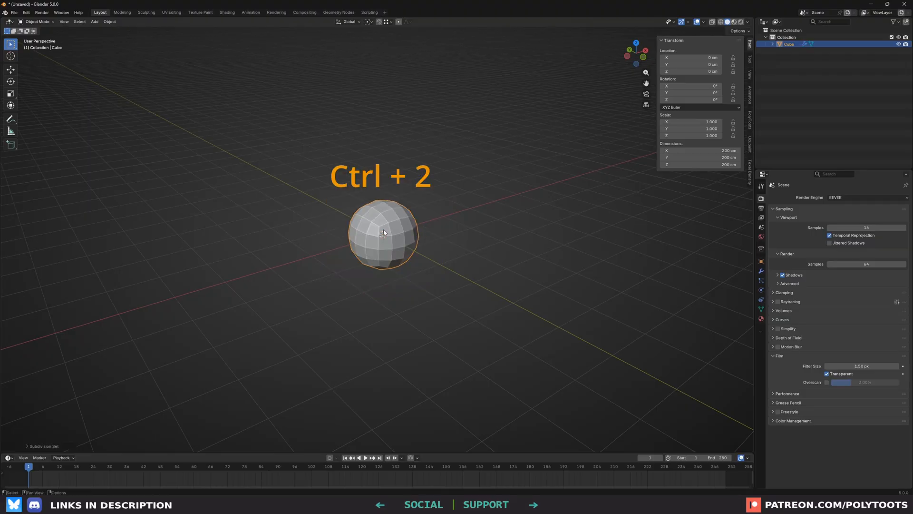
{"action": "key", "text": "ctrl+2"}
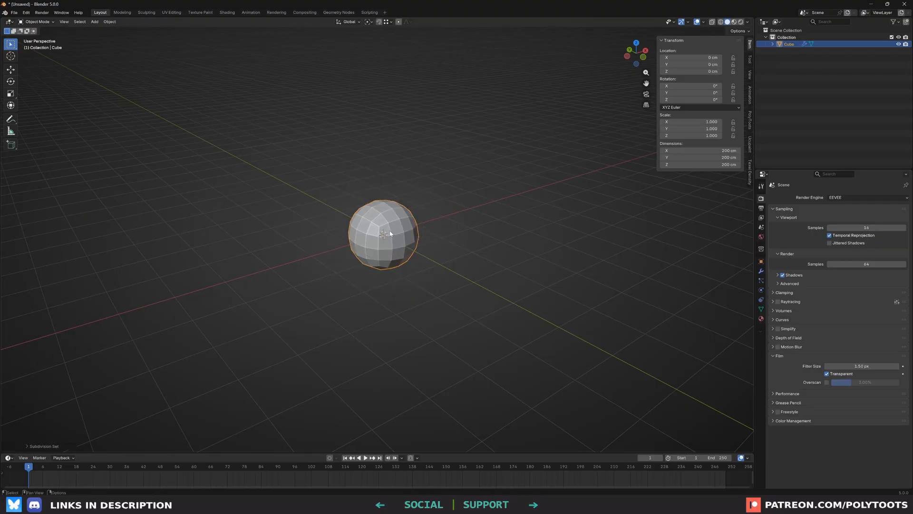
{"action": "left_click", "coordinate": [109, 21]}
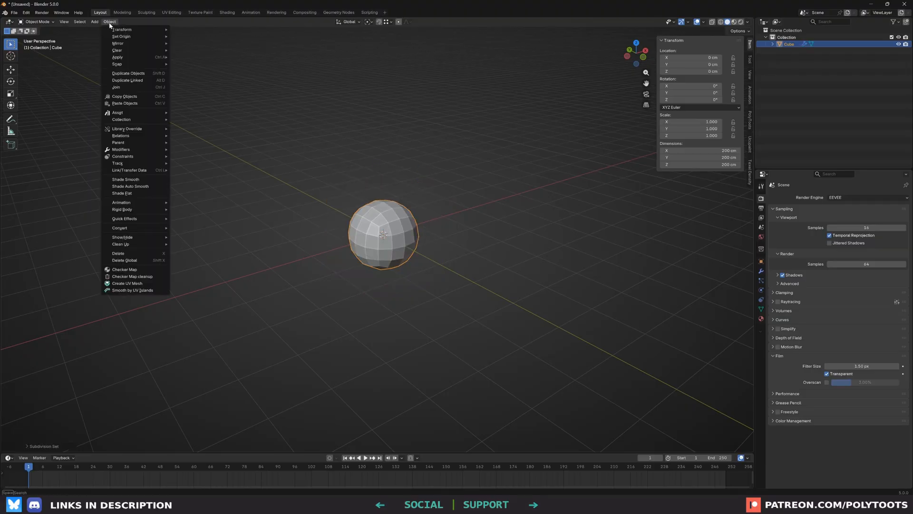
{"action": "mouse_move", "coordinate": [125, 218]}
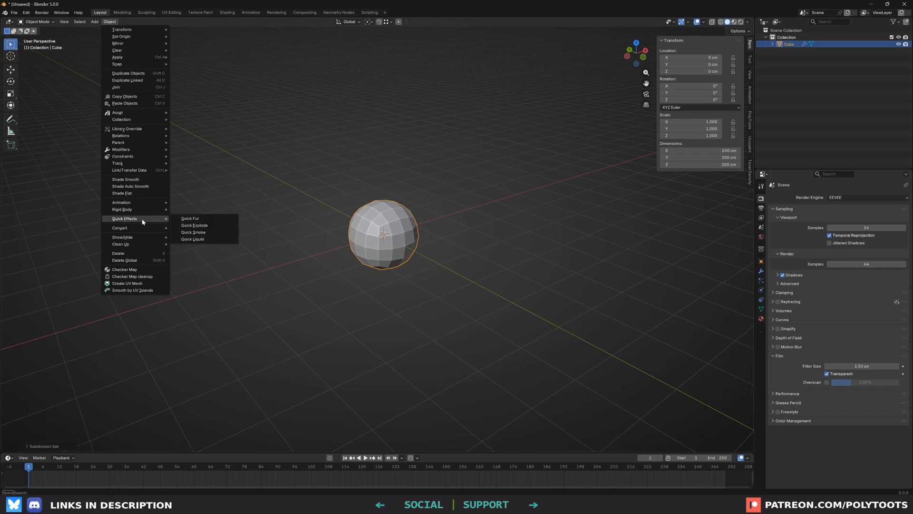
{"action": "mouse_move", "coordinate": [192, 233]}
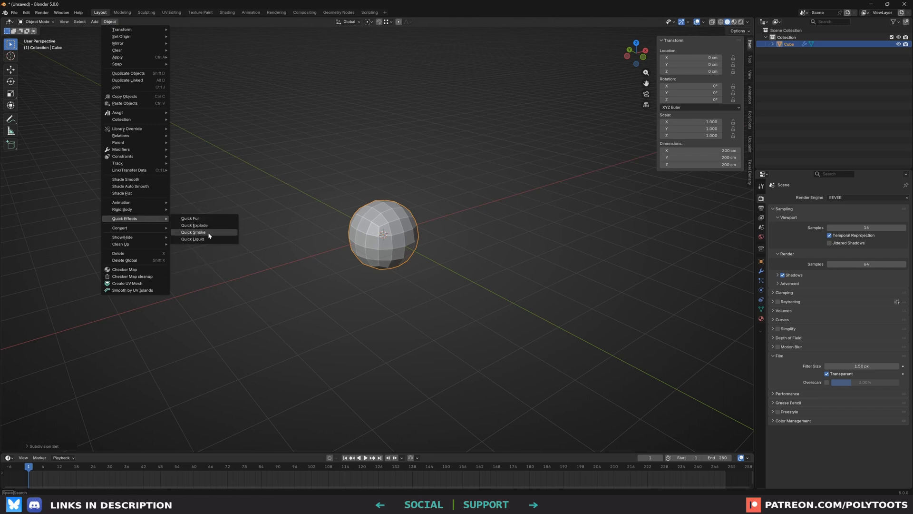
{"action": "left_click", "coordinate": [193, 232]}
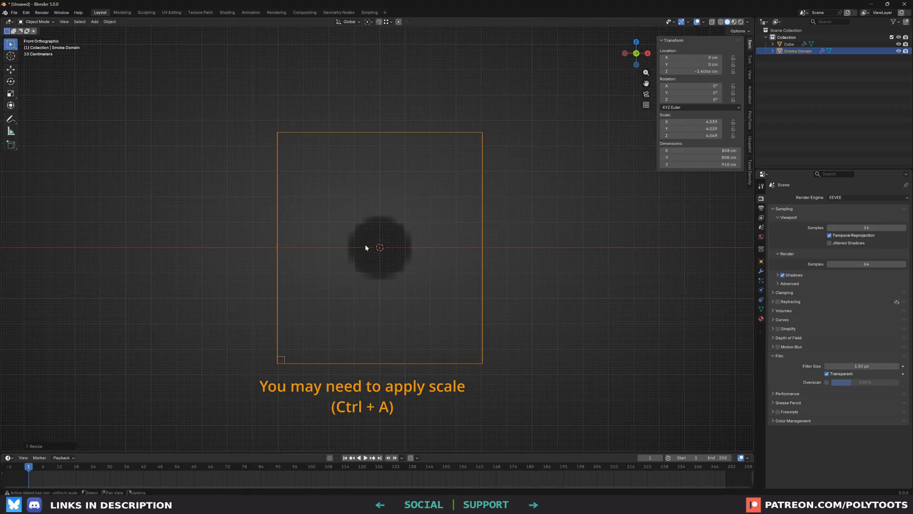
Select the Cube emitter, show its Physics settings and play the smoke simulation
{"action": "left_click", "coordinate": [790, 44]}
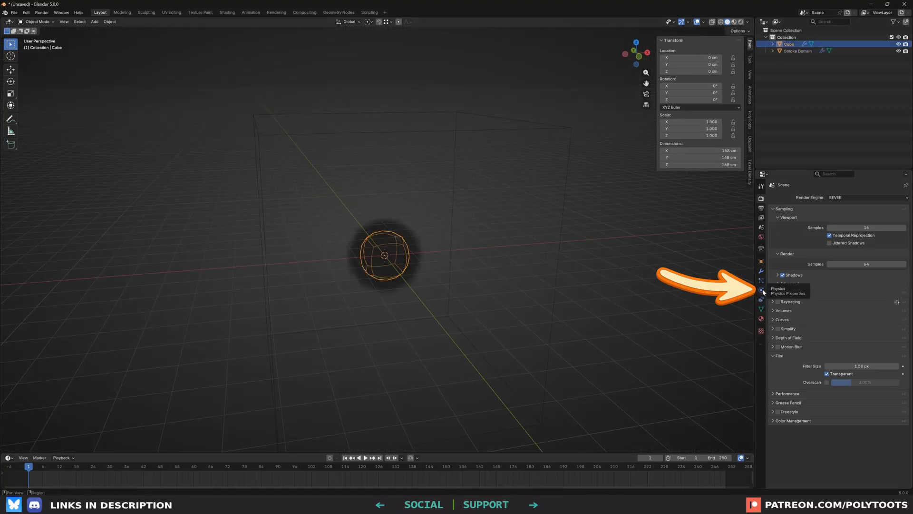
{"action": "left_click", "coordinate": [760, 291]}
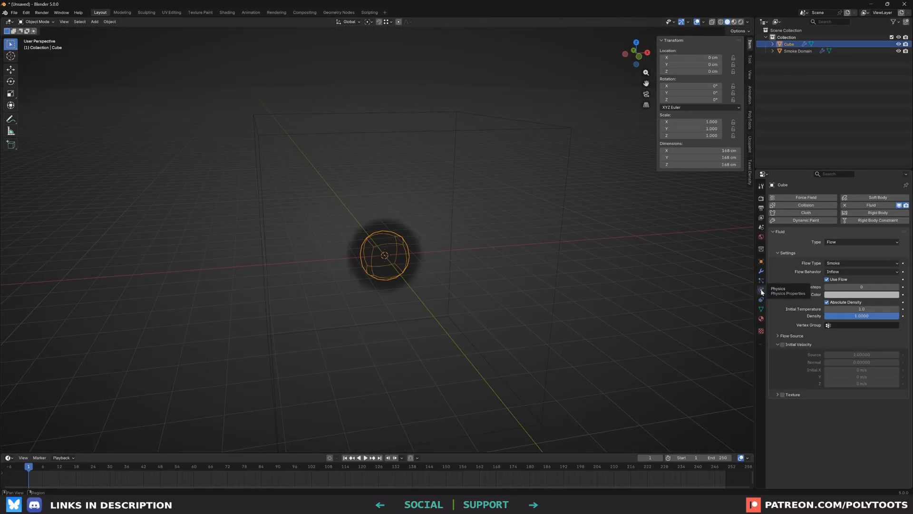
{"action": "left_click", "coordinate": [359, 457]}
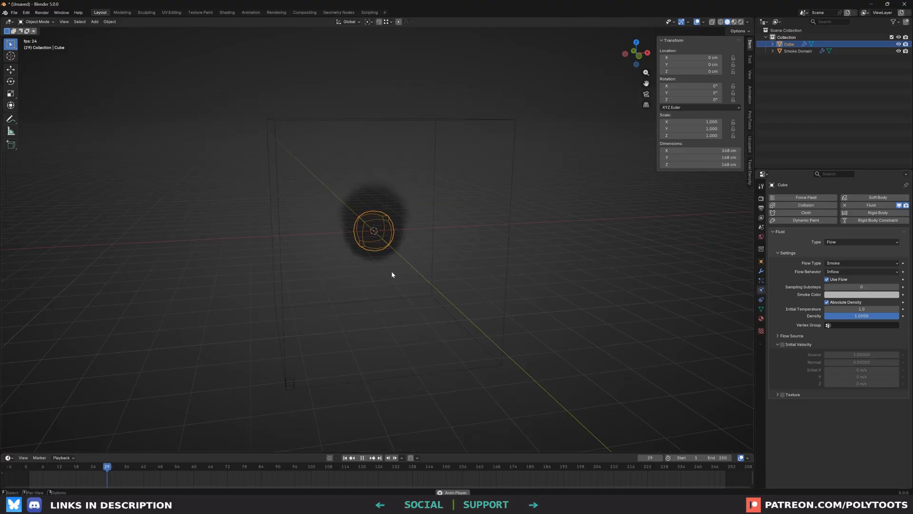
{"action": "left_click", "coordinate": [362, 457]}
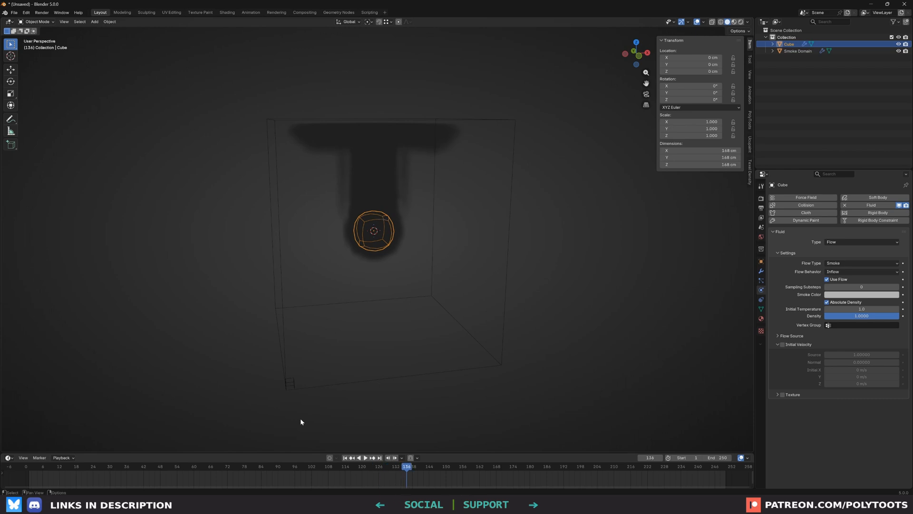
{"action": "mouse_move", "coordinate": [68, 467]}
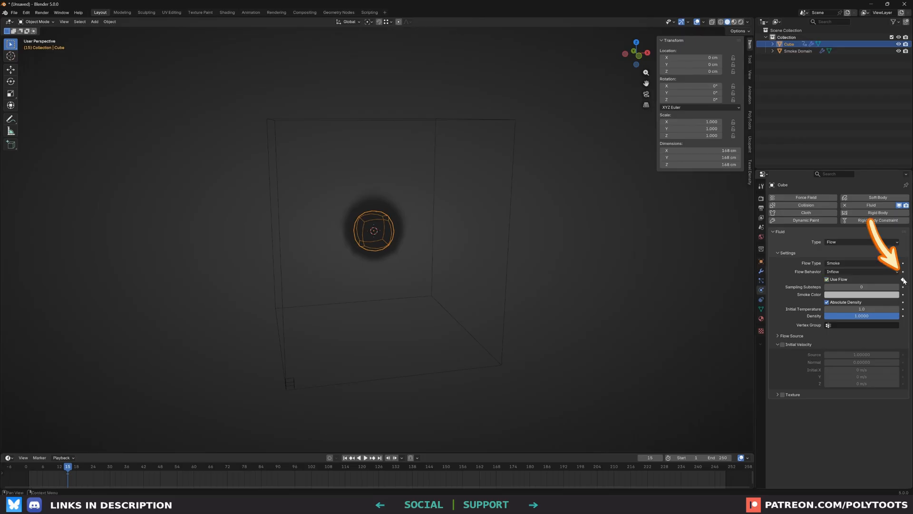
{"action": "mouse_move", "coordinate": [903, 281]}
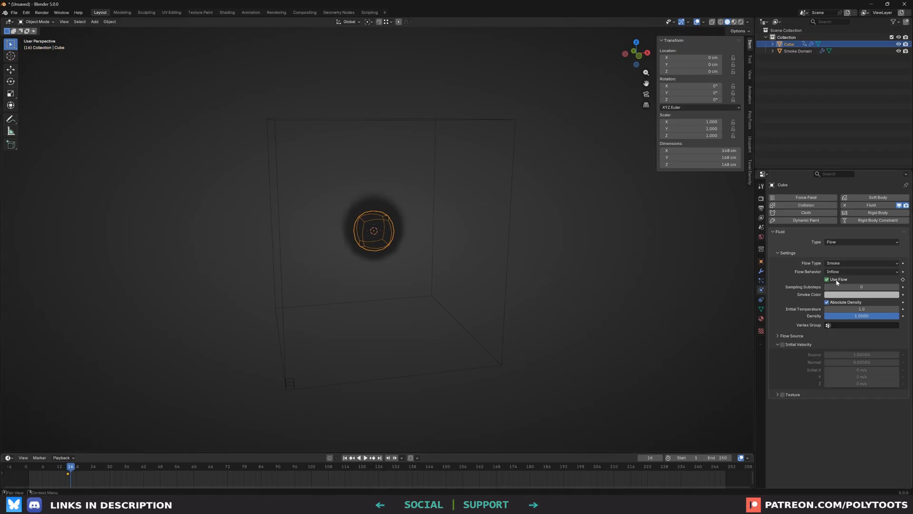
Keyframe Use Flow around frame 15 and replay the simulation from the start
{"action": "left_click", "coordinate": [827, 279]}
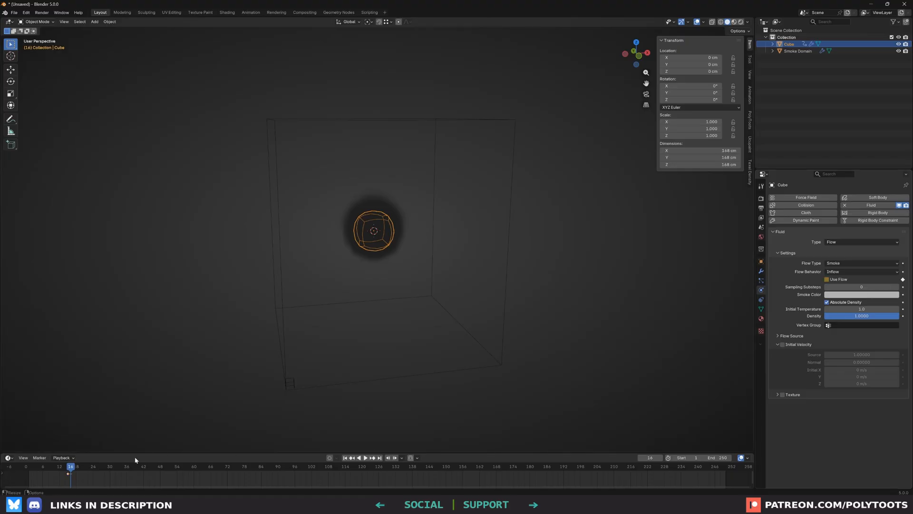
{"action": "left_click", "coordinate": [827, 279]}
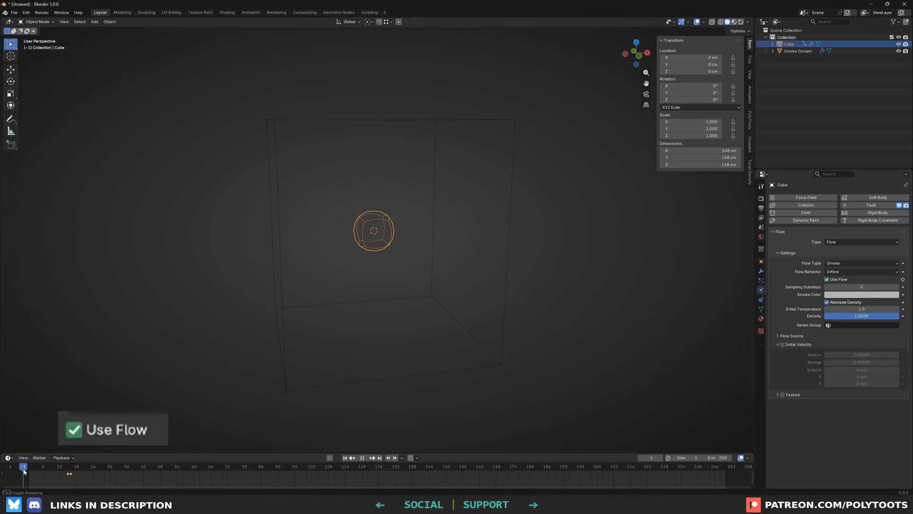
{"action": "left_click", "coordinate": [64, 469]}
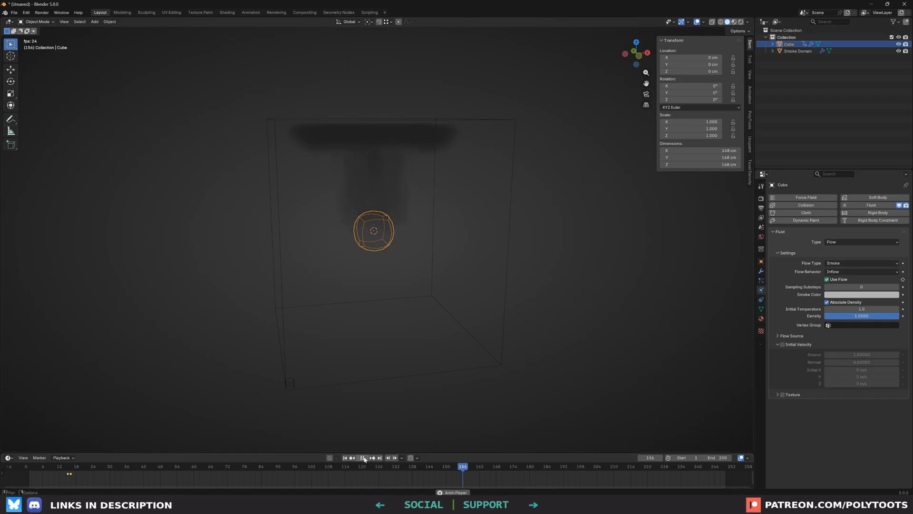
Stop at frame 38, set emitter Sampling Substeps to 3, and select Smoke Domain
{"action": "left_click", "coordinate": [359, 457]}
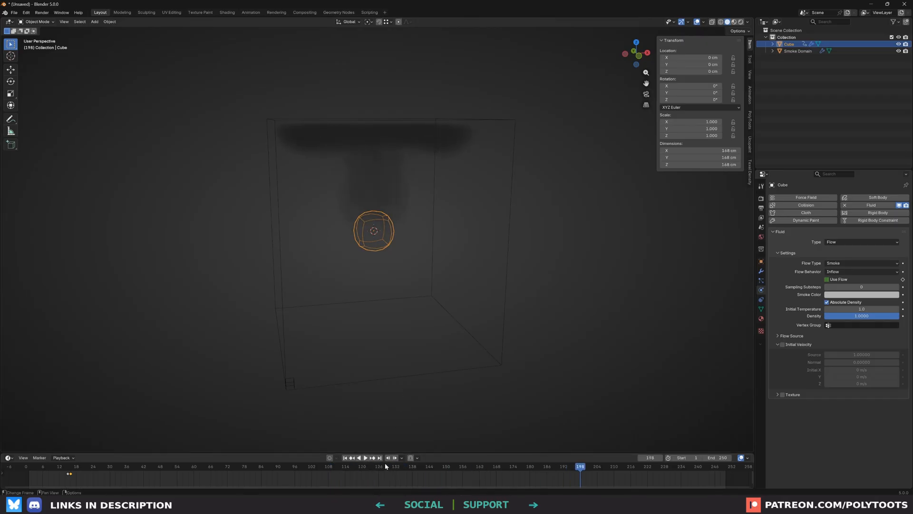
{"action": "left_click", "coordinate": [133, 466]}
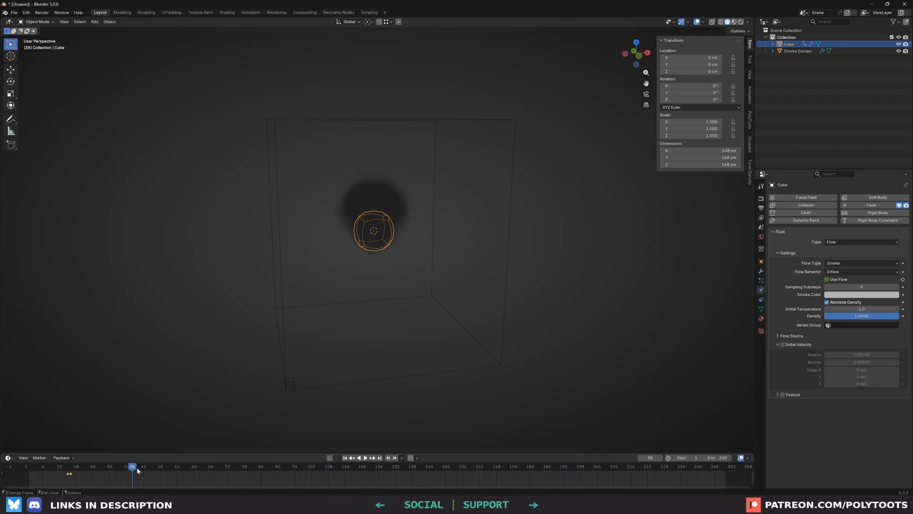
{"action": "mouse_move", "coordinate": [384, 251]}
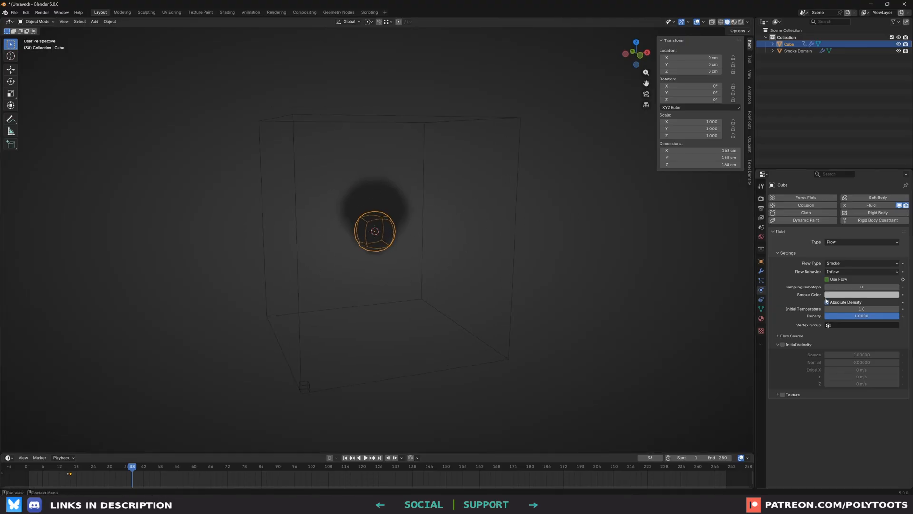
{"action": "left_click", "coordinate": [862, 287]}
{"action": "type", "text": "5"}
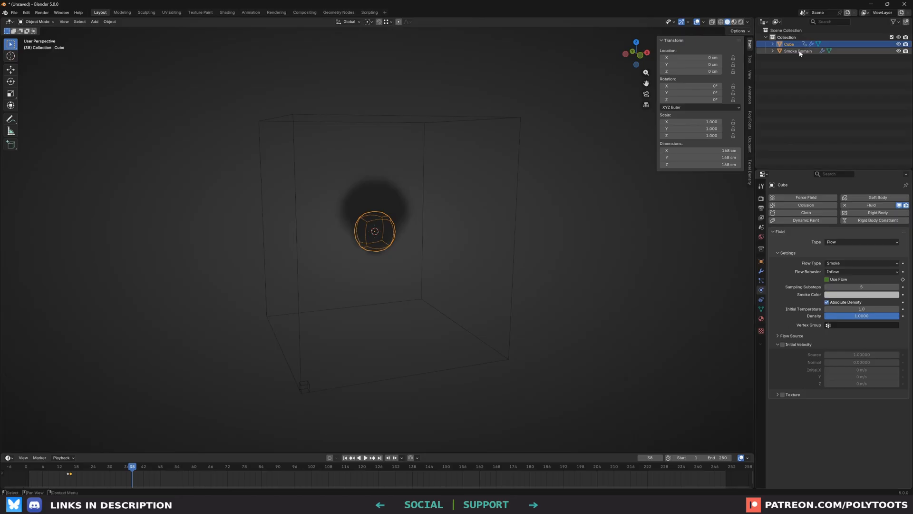
{"action": "left_click", "coordinate": [796, 51]}
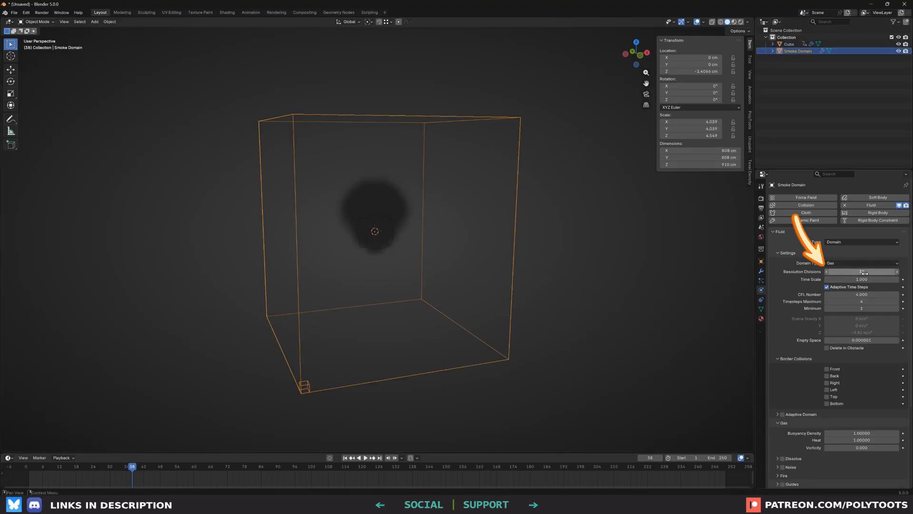
In the smoke domain settings, enable Noise with Upres Factor 4 and turn on Adaptive Domain
{"action": "left_click", "coordinate": [862, 272]}
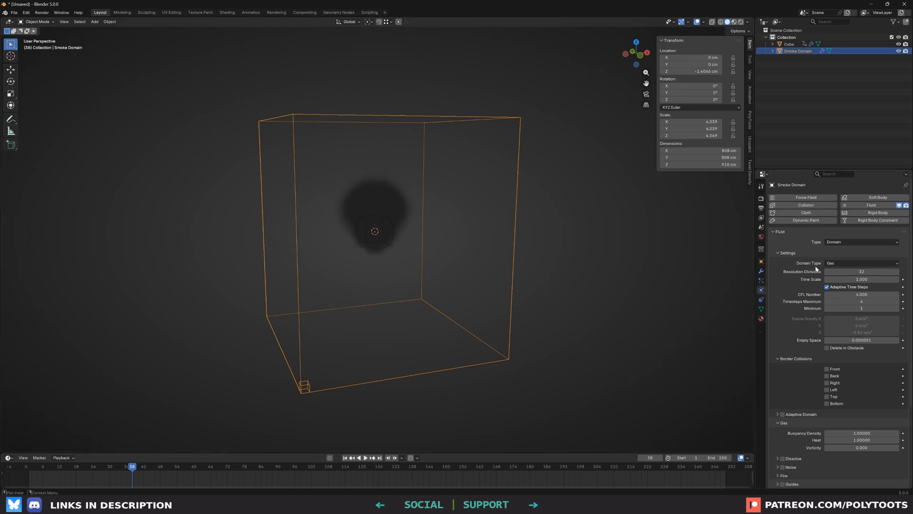
{"action": "mouse_move", "coordinate": [825, 280]}
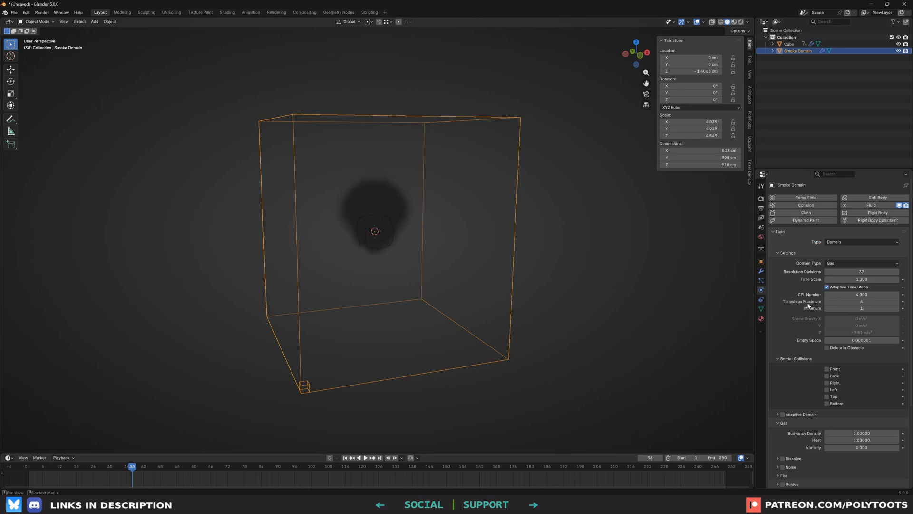
{"action": "scroll", "scroll_direction": "down", "scroll_amount": 3}
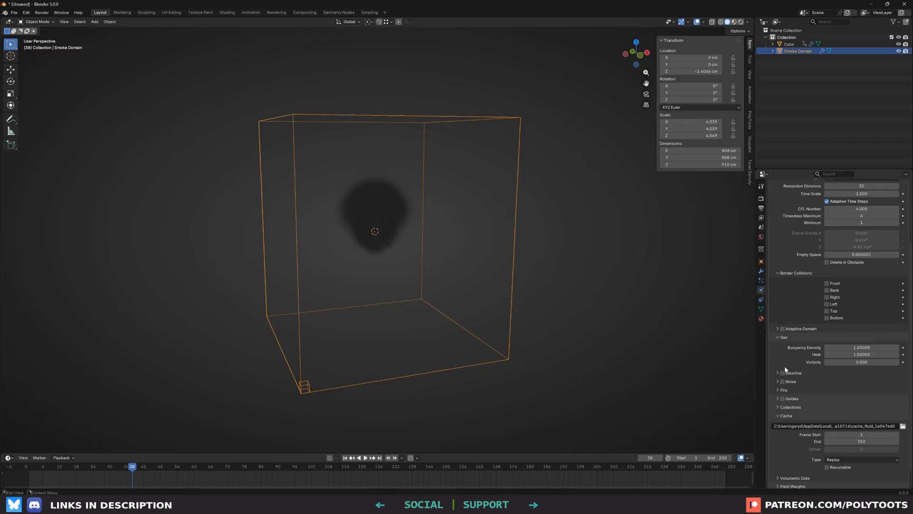
{"action": "left_click", "coordinate": [783, 381]}
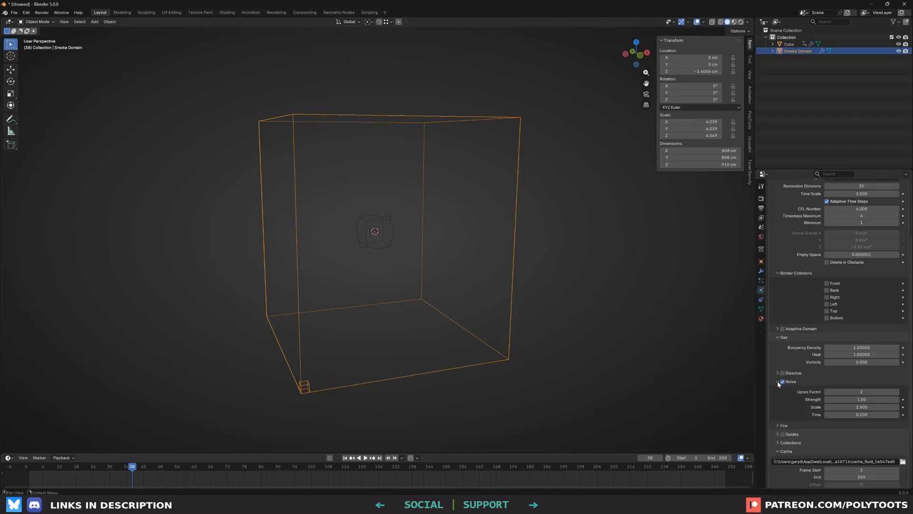
{"action": "double_click", "coordinate": [861, 391]}
{"action": "type", "text": "4"}
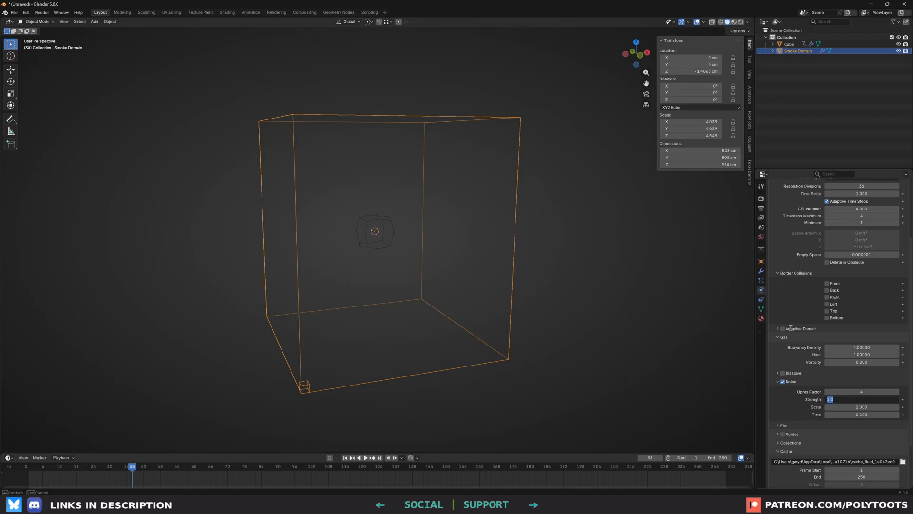
{"action": "left_click", "coordinate": [782, 328]}
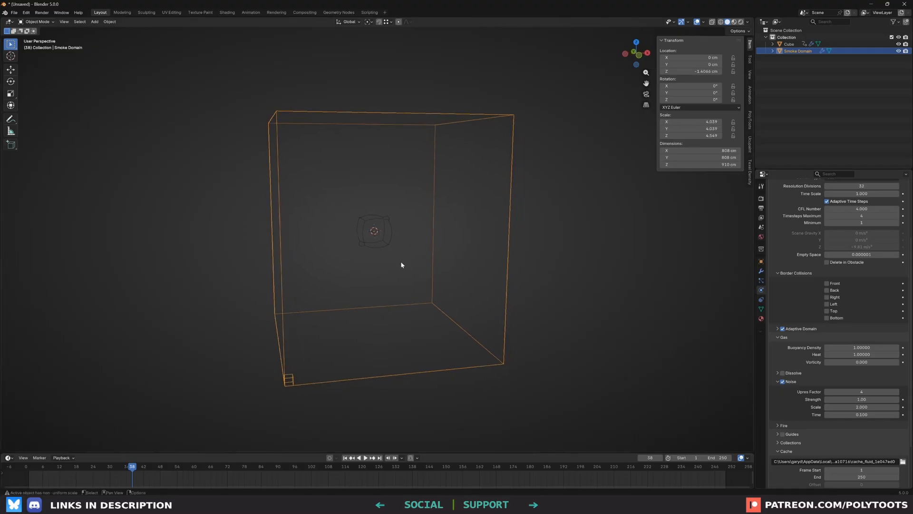
{"action": "scroll", "scroll_direction": "down", "scroll_amount": 3}
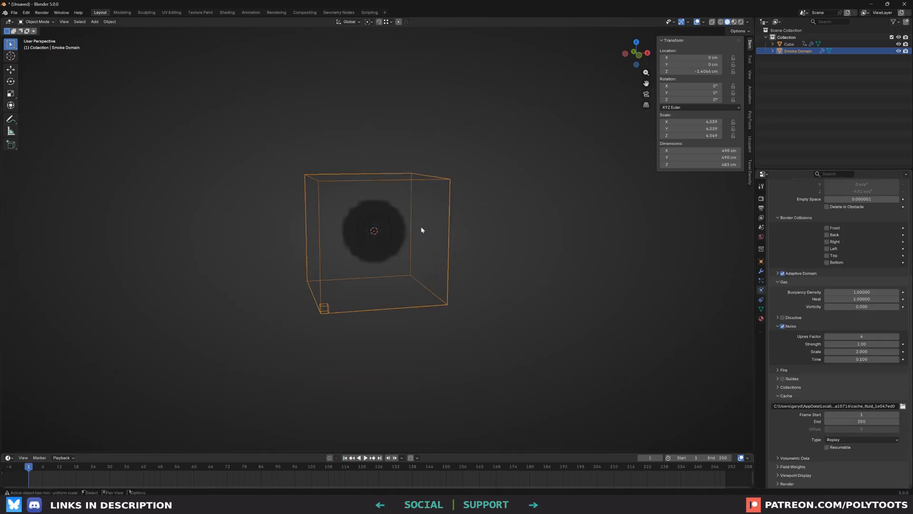
Preview the simulation briefly, then add a Turbulence force field at the domain centre
{"action": "left_click", "coordinate": [365, 457]}
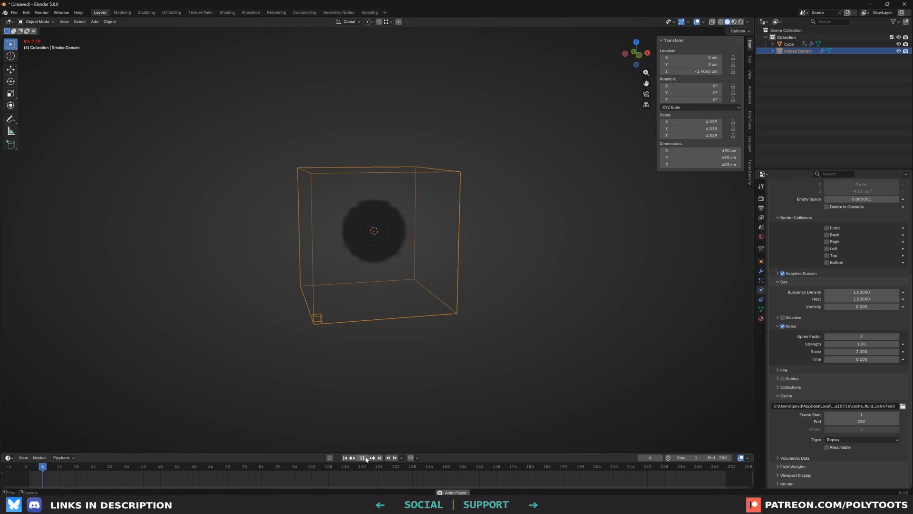
{"action": "left_click", "coordinate": [362, 458]}
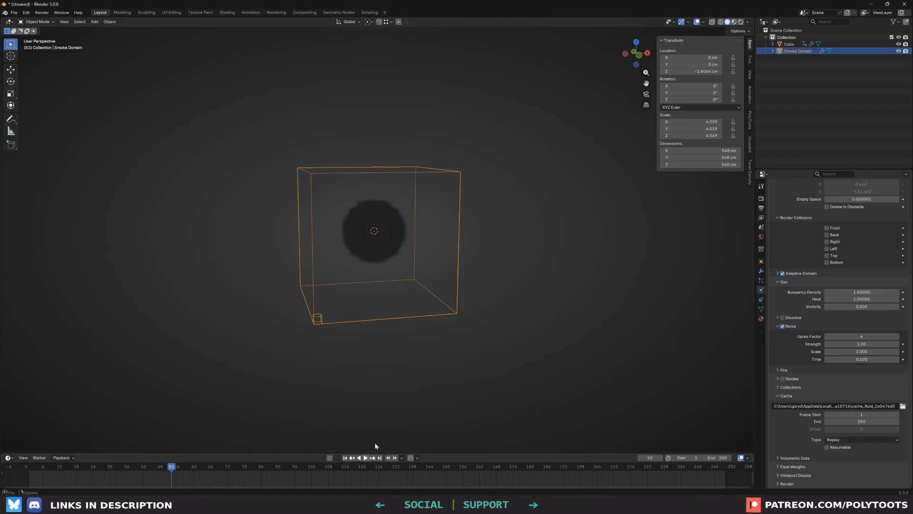
{"action": "mouse_move", "coordinate": [412, 238]}
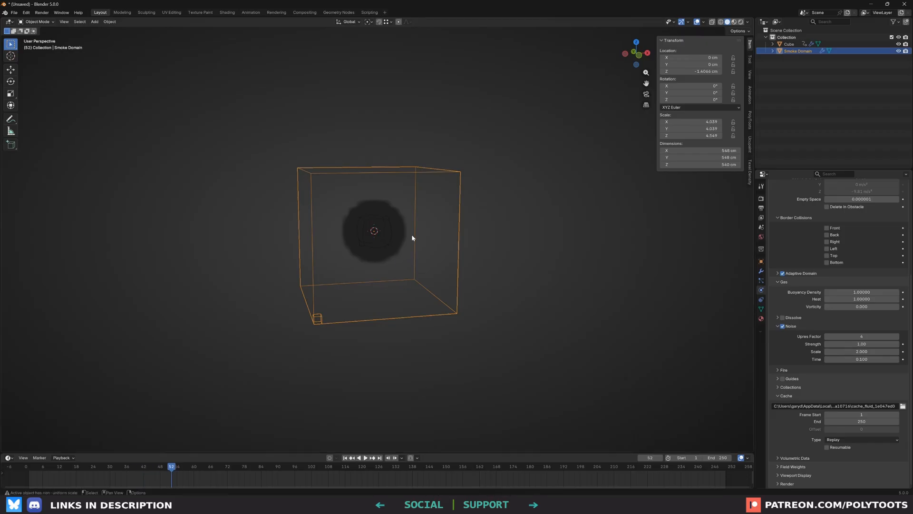
{"action": "key", "text": "shift+a"}
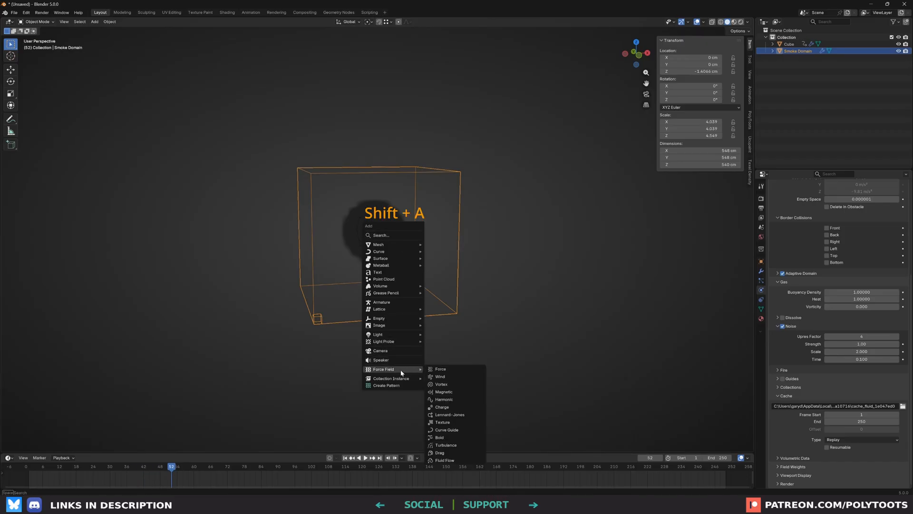
{"action": "mouse_move", "coordinate": [447, 448]}
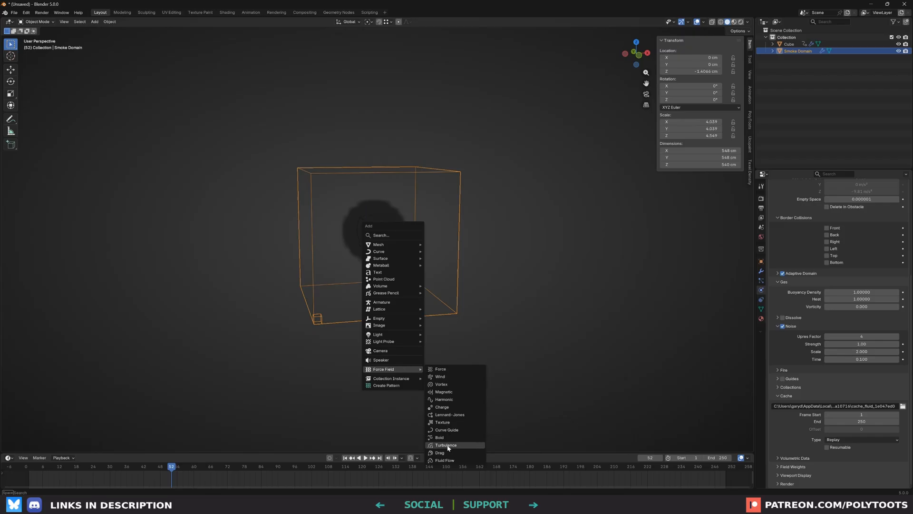
{"action": "left_click", "coordinate": [446, 446]}
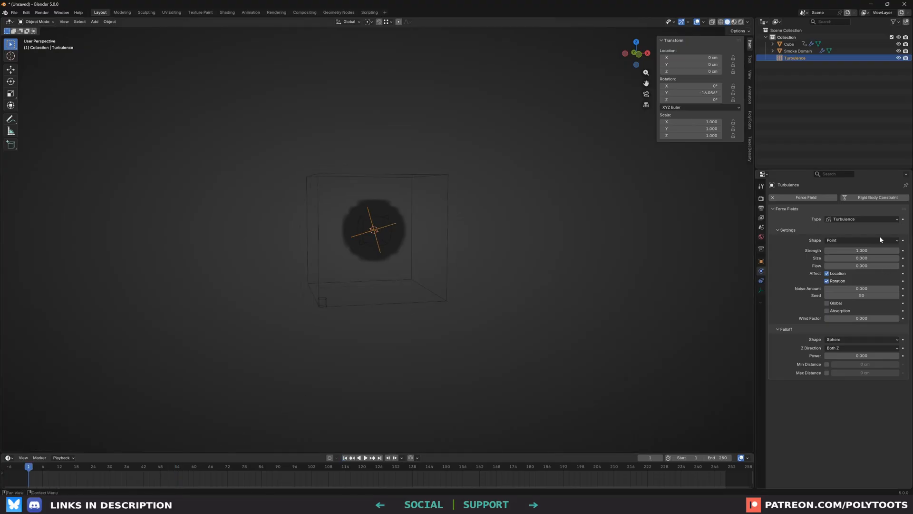
Play the turbulence-affected simulation to watch the smoke billow, then stop it
{"action": "left_click", "coordinate": [361, 458]}
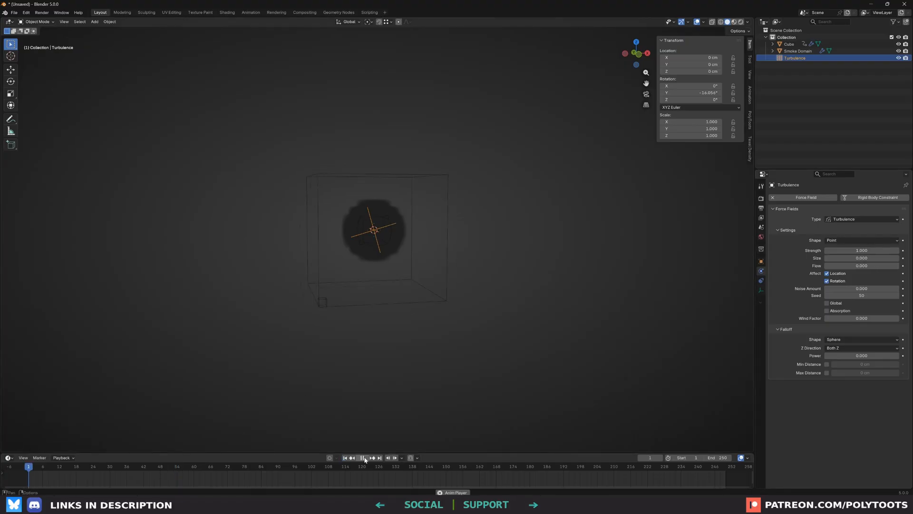
{"action": "left_click", "coordinate": [361, 458]}
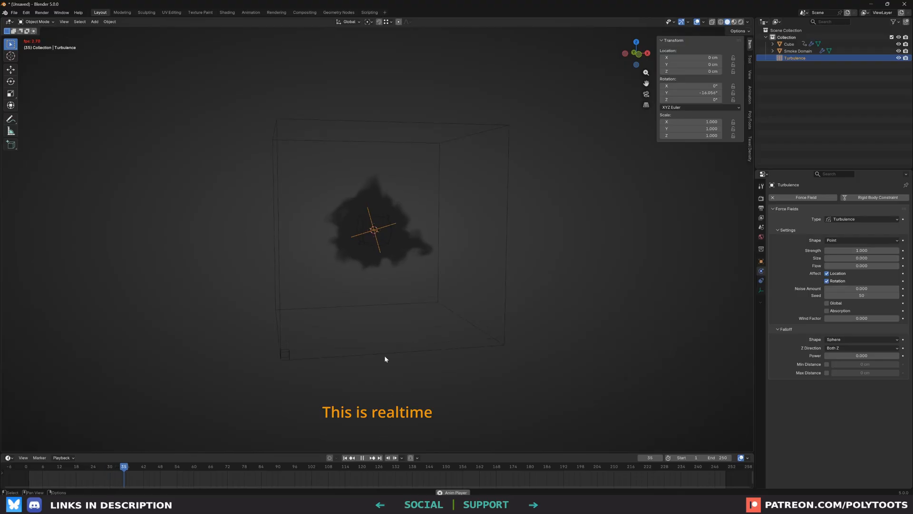
{"action": "left_click", "coordinate": [361, 457]}
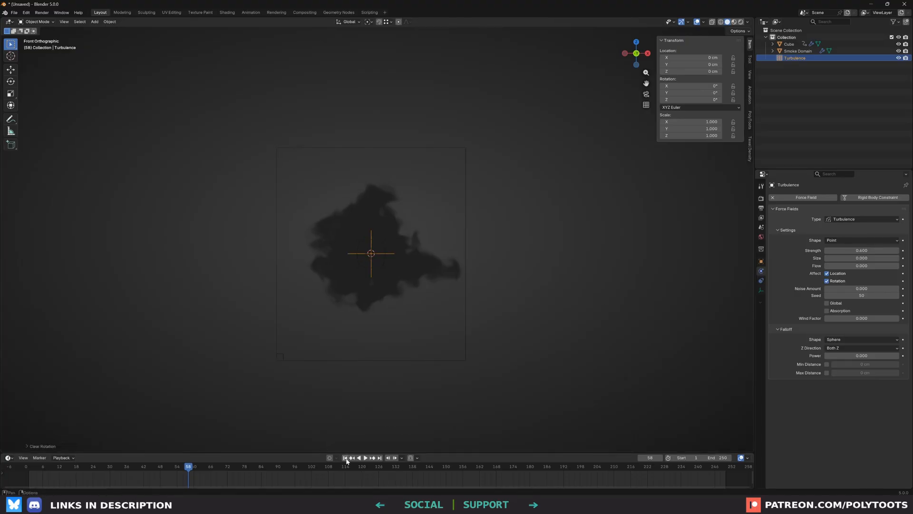
Duplicate the emitter cube, move the copy below the domain centre, and replay the simulation
{"action": "key", "text": "shift+d"}
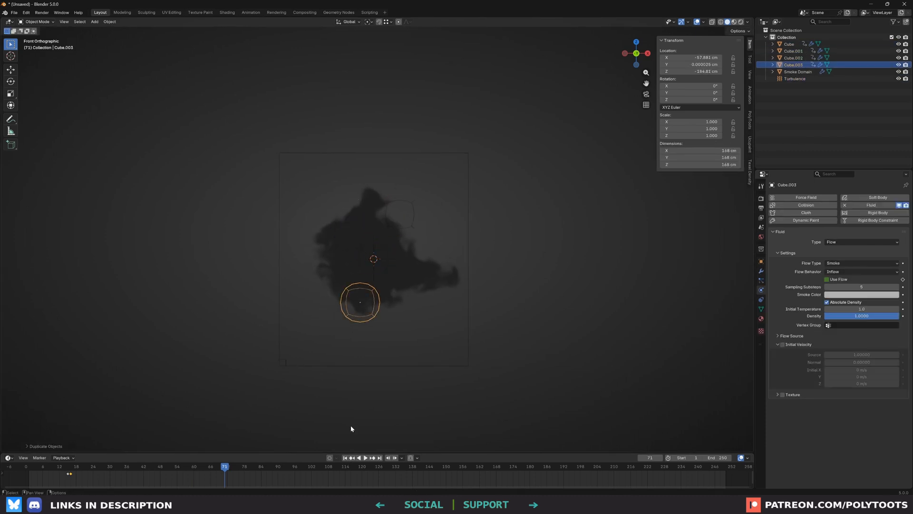
{"action": "left_click", "coordinate": [361, 457]}
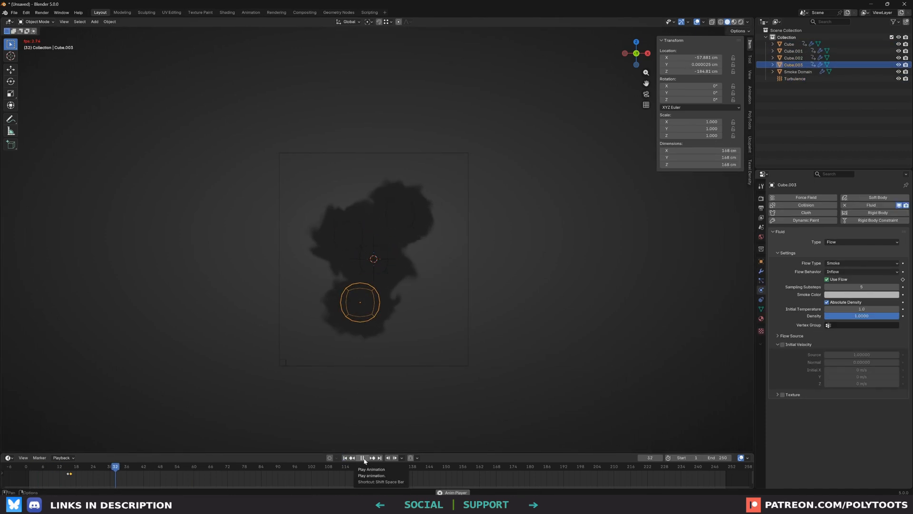
{"action": "left_click", "coordinate": [362, 457]}
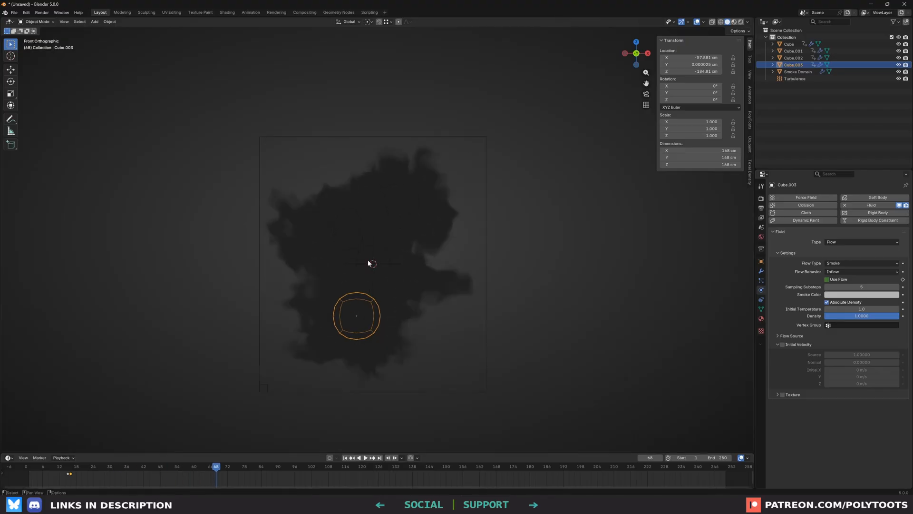
{"action": "left_click_drag", "start_coordinate": [357, 315], "coordinate": [378, 316]}
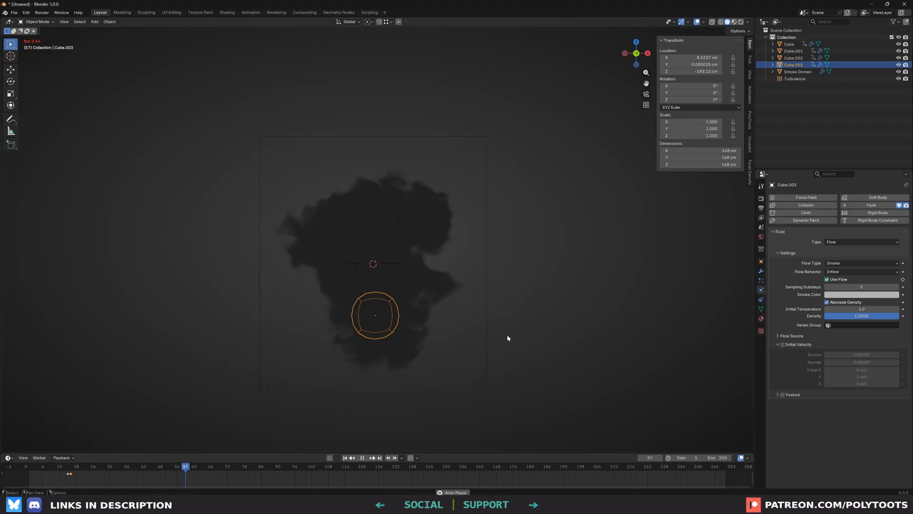
{"action": "mouse_move", "coordinate": [361, 460]}
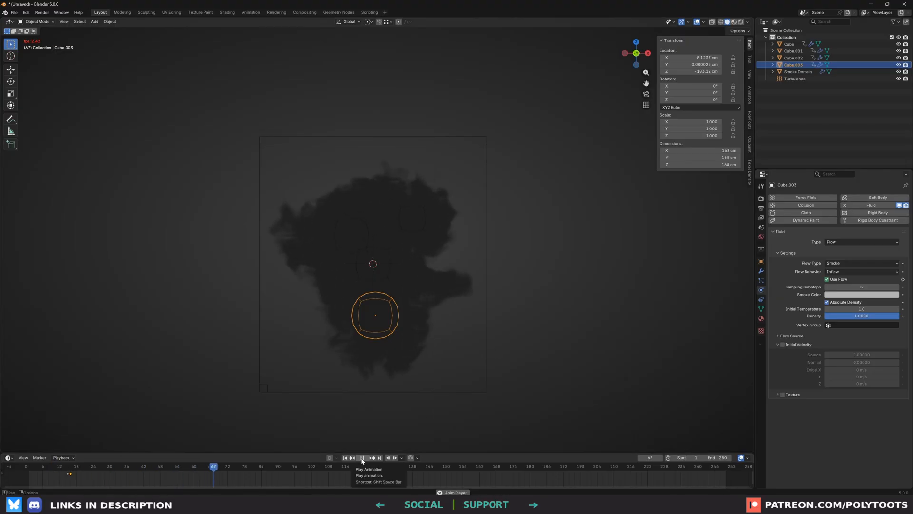
{"action": "left_click", "coordinate": [362, 457]}
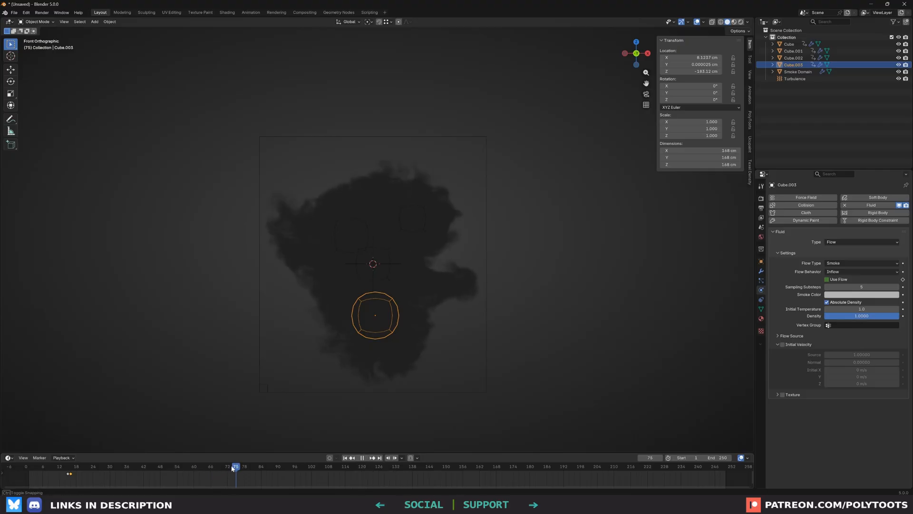
{"action": "left_click", "coordinate": [197, 470]}
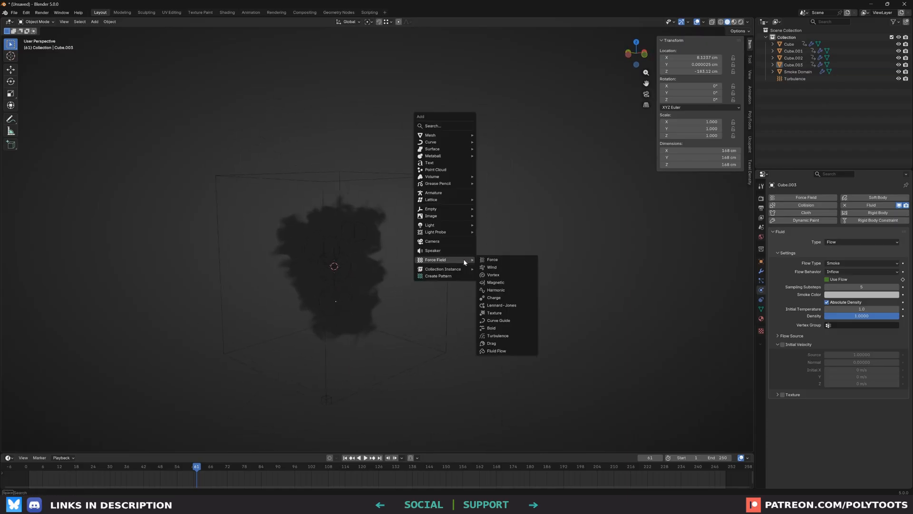
Add a camera, clear its rotation, and turn it to face the smoke front-on
{"action": "left_click", "coordinate": [432, 241]}
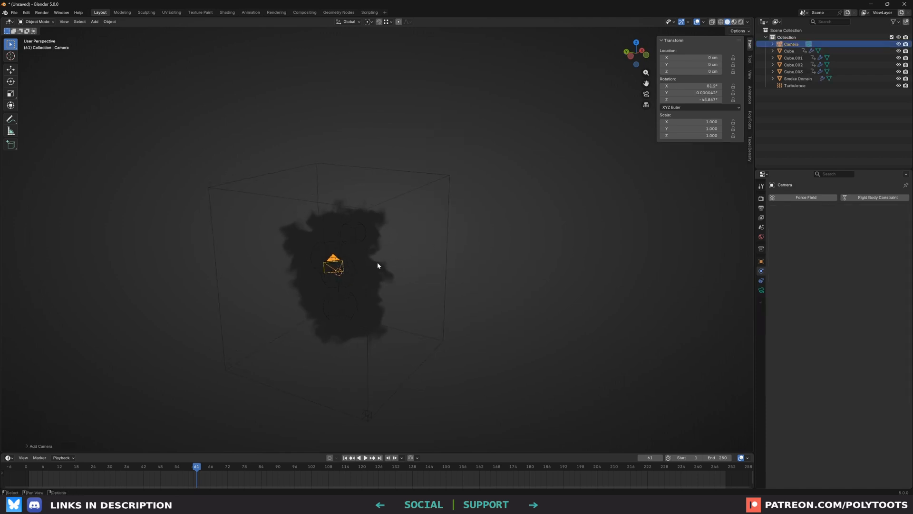
{"action": "key", "text": "alt+r"}
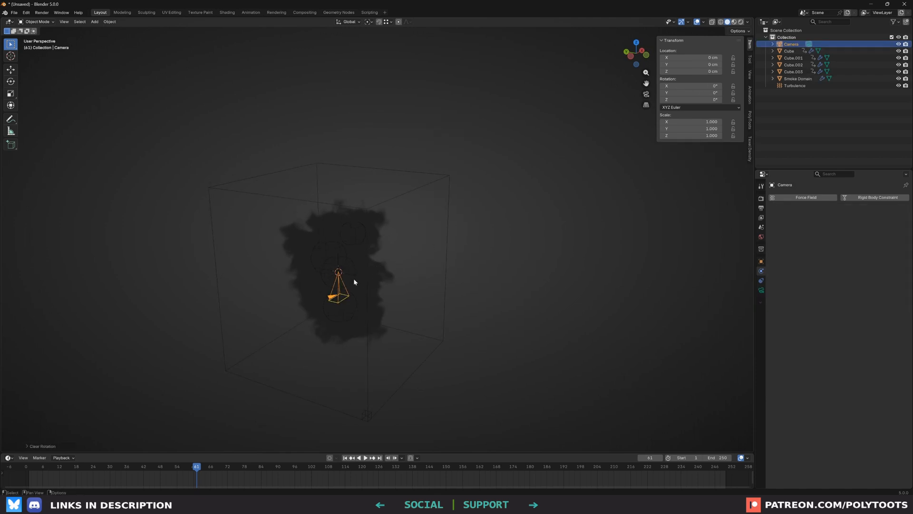
{"action": "left_click_drag", "start_coordinate": [339, 291], "coordinate": [457, 309]}
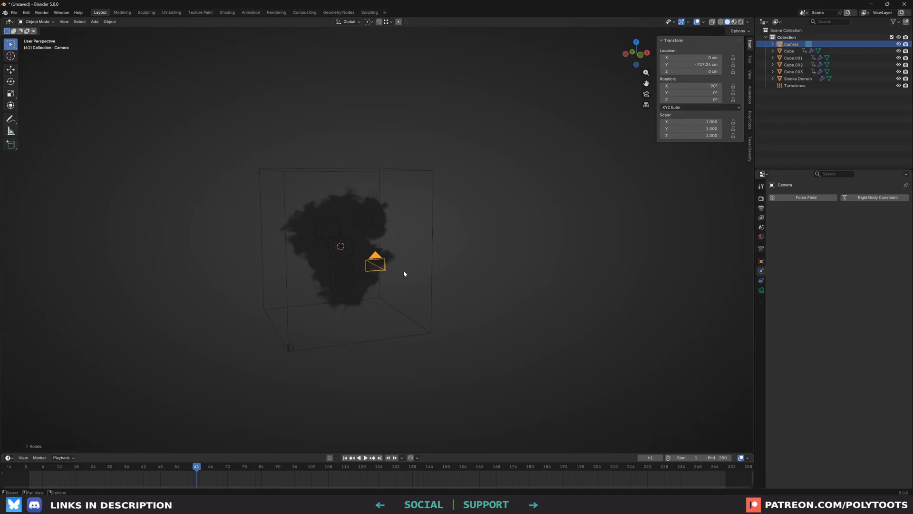
Switch the camera's projection type to Orthographic
{"action": "left_click", "coordinate": [761, 291]}
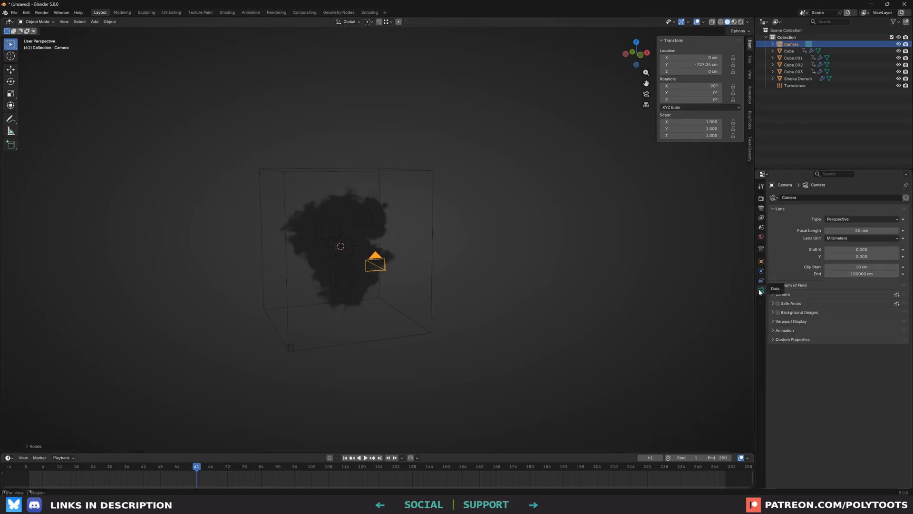
{"action": "left_click", "coordinate": [862, 218]}
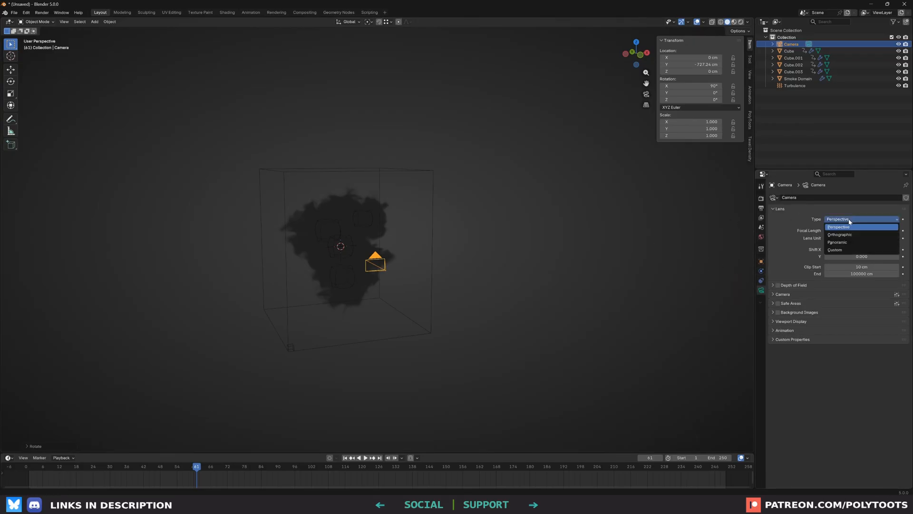
{"action": "left_click", "coordinate": [839, 234]}
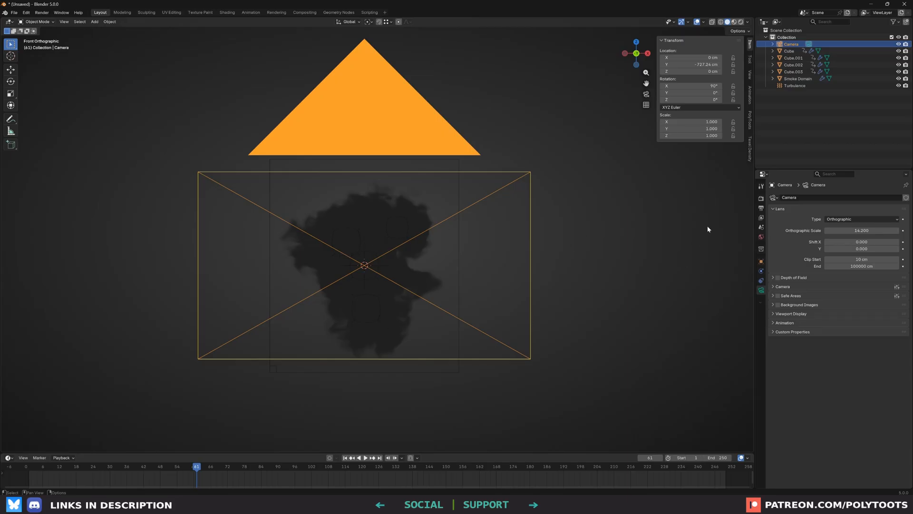
{"action": "mouse_move", "coordinate": [761, 208]}
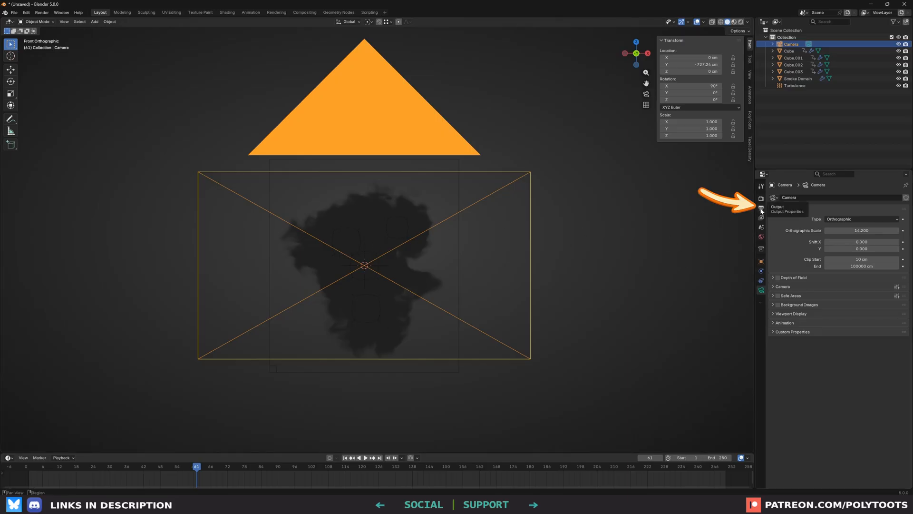
Set Resolution X to 512 for a square frame, select the emitter cube, and test render
{"action": "left_click", "coordinate": [760, 207]}
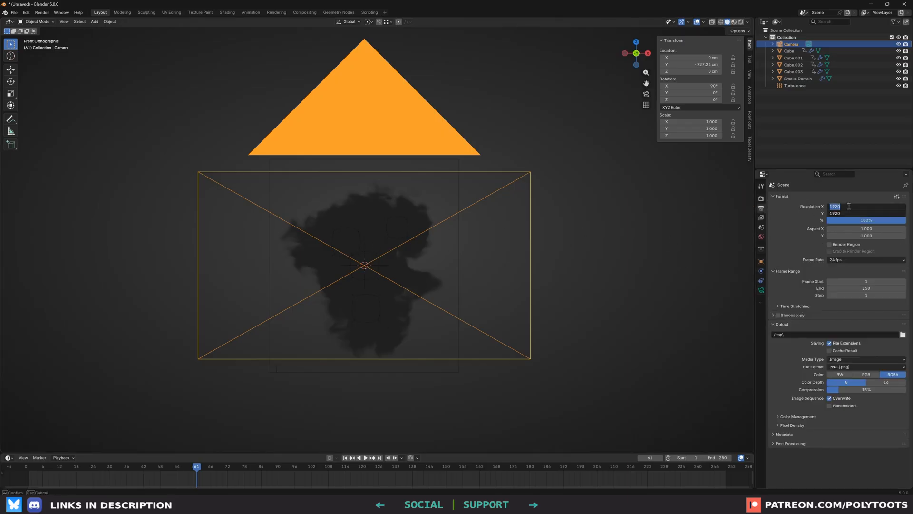
{"action": "type", "text": "512"}
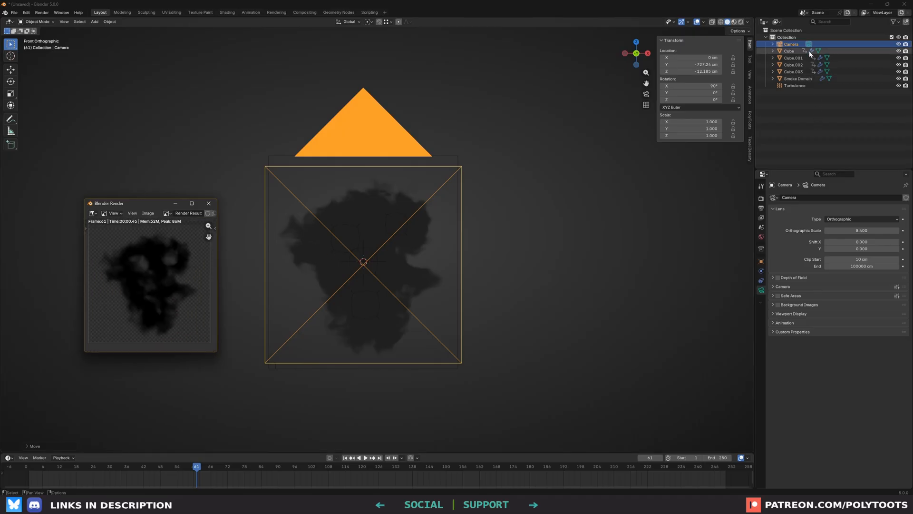
{"action": "left_click", "coordinate": [791, 51]}
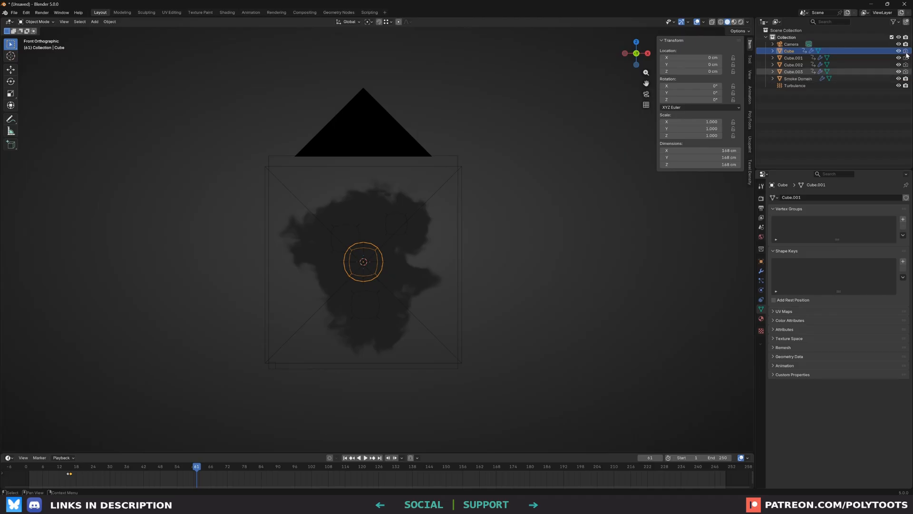
{"action": "key", "text": "F12"}
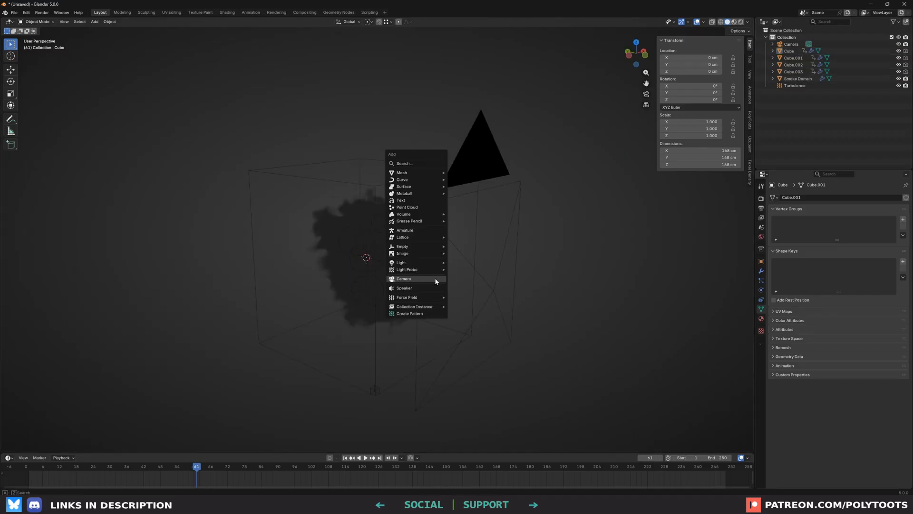
Add a point light with power 144.4 inside the smoke and duplicate it twice
{"action": "left_click", "coordinate": [401, 262]}
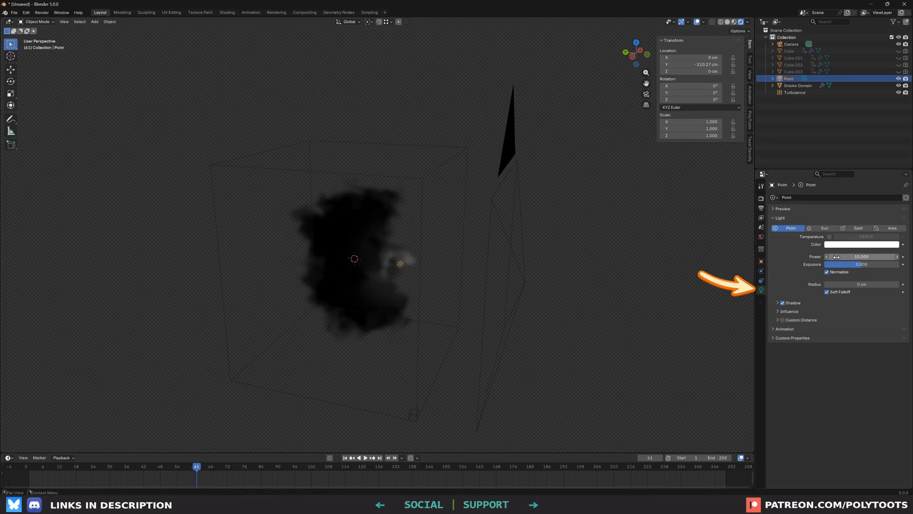
{"action": "left_click_drag", "start_coordinate": [862, 256], "coordinate": [874, 256]}
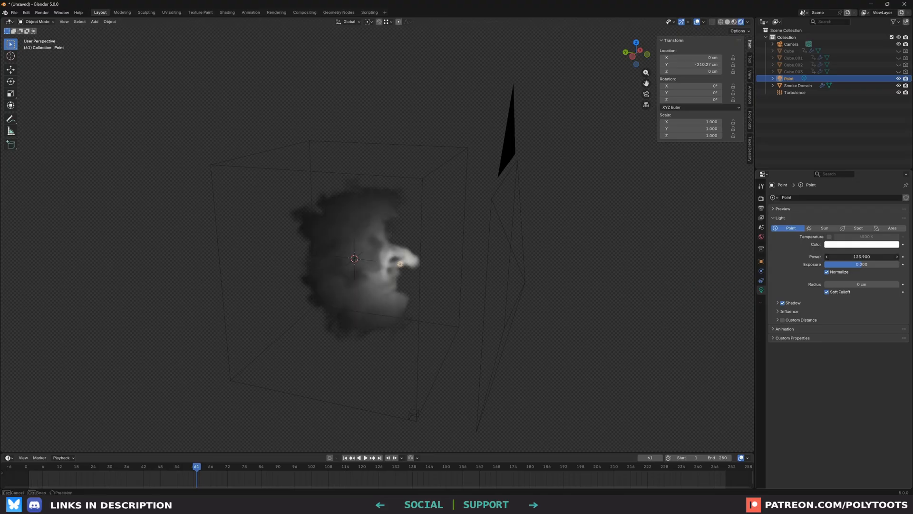
{"action": "left_click_drag", "start_coordinate": [838, 257], "coordinate": [862, 257]}
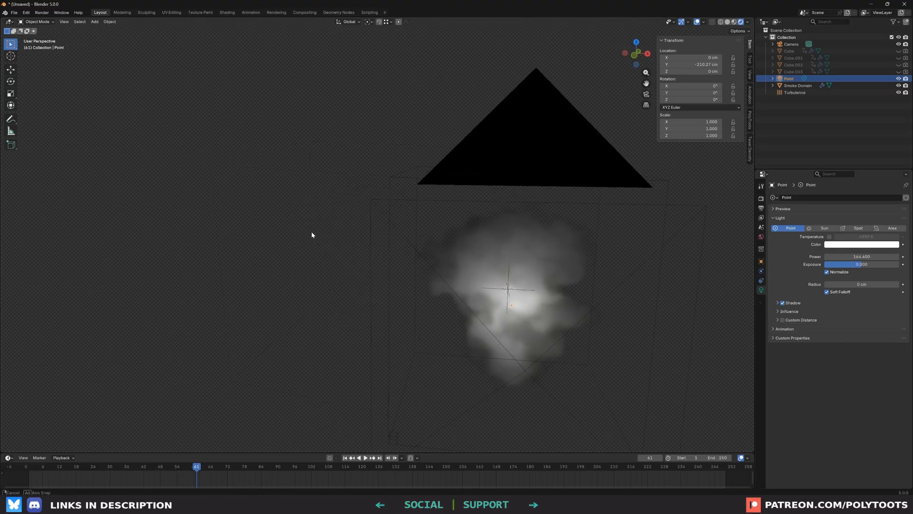
{"action": "left_click_drag", "start_coordinate": [312, 235], "coordinate": [325, 265]}
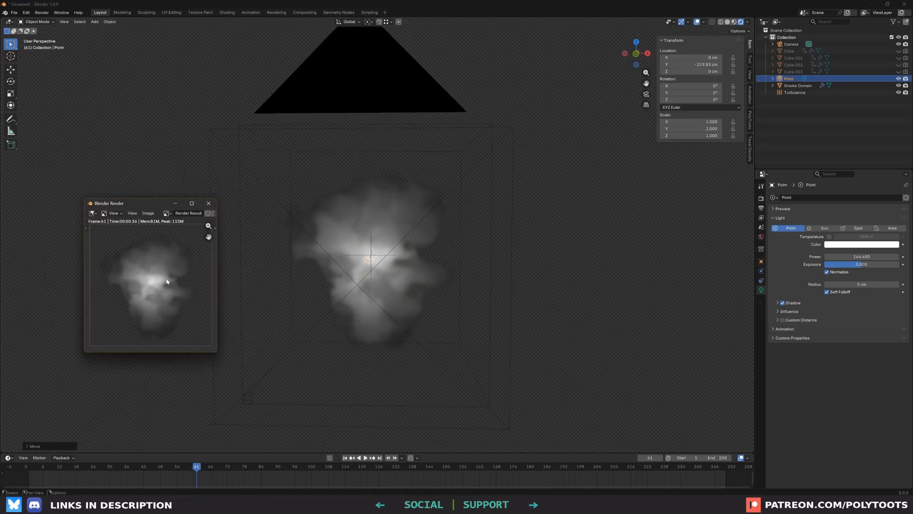
{"action": "key", "text": "shift+d"}
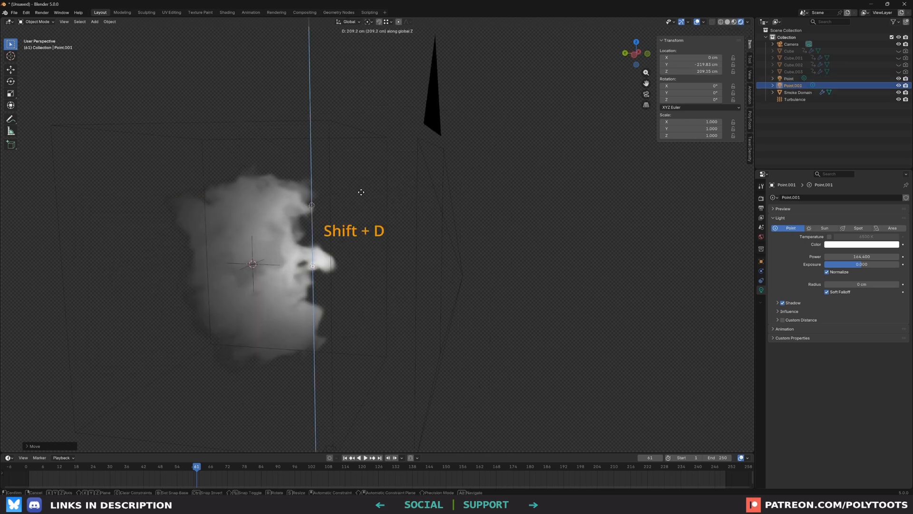
{"action": "key", "text": "shift+d"}
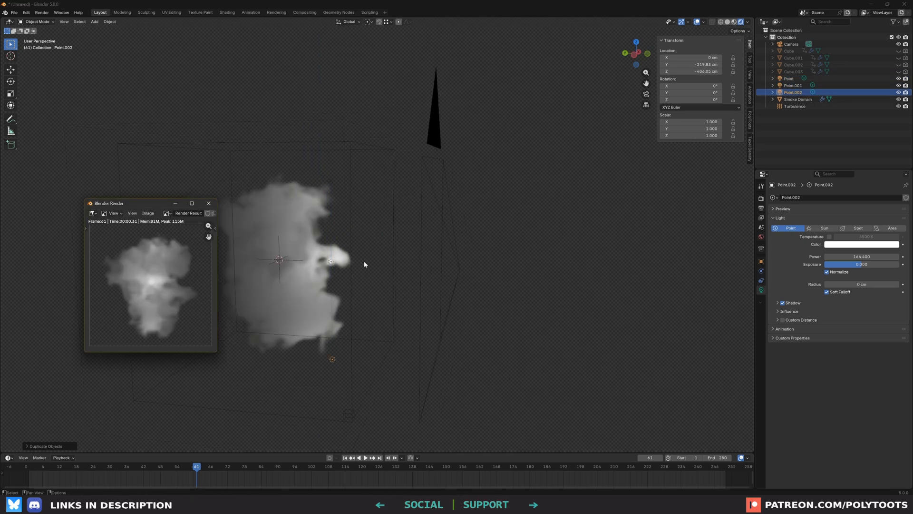
Save the front test render from the render window as 03_Front.png
{"action": "left_click", "coordinate": [148, 214]}
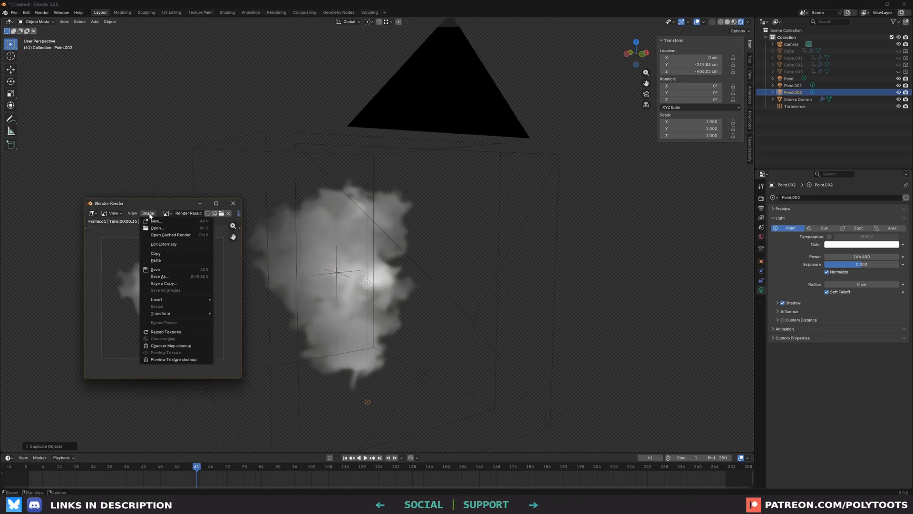
{"action": "left_click", "coordinate": [159, 276]}
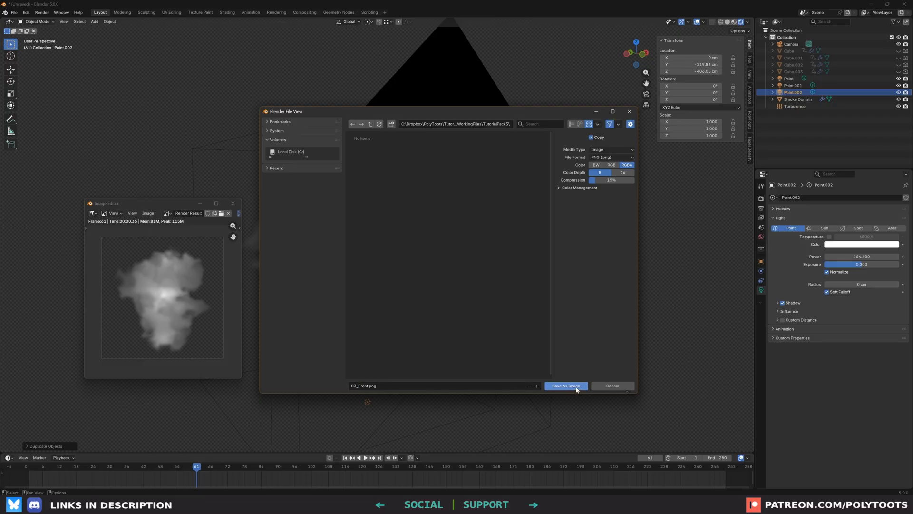
{"action": "left_click", "coordinate": [564, 386]}
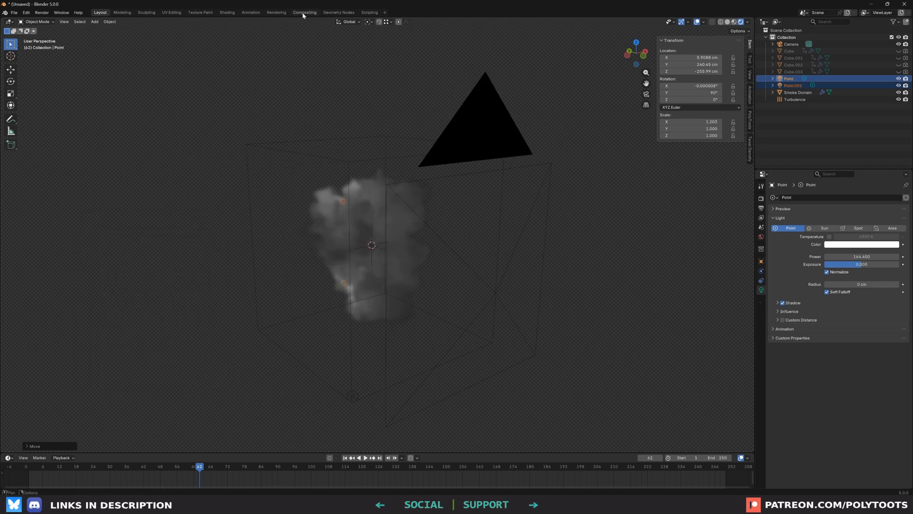
In the Compositing workspace, add a Combine Color node and wire the render images into its channels
{"action": "left_click", "coordinate": [304, 12]}
{"action": "type", "text": "combine"}
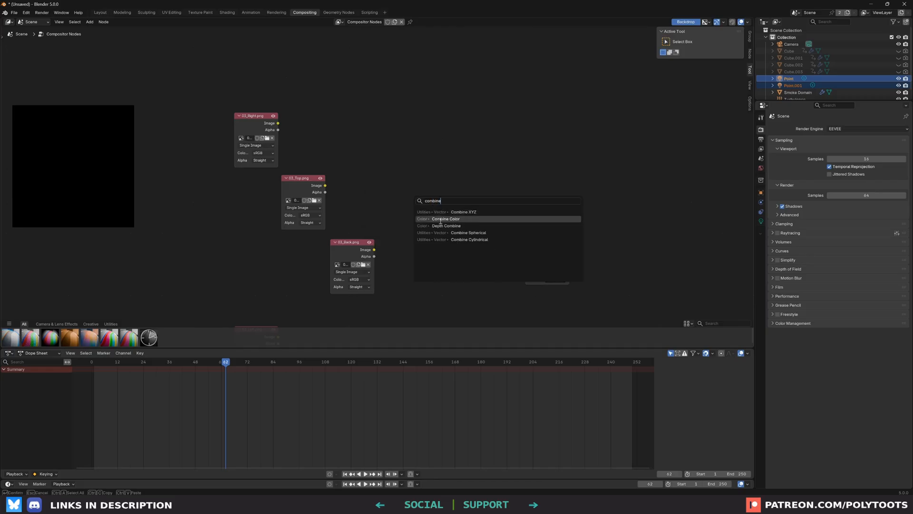
{"action": "left_click", "coordinate": [445, 219]}
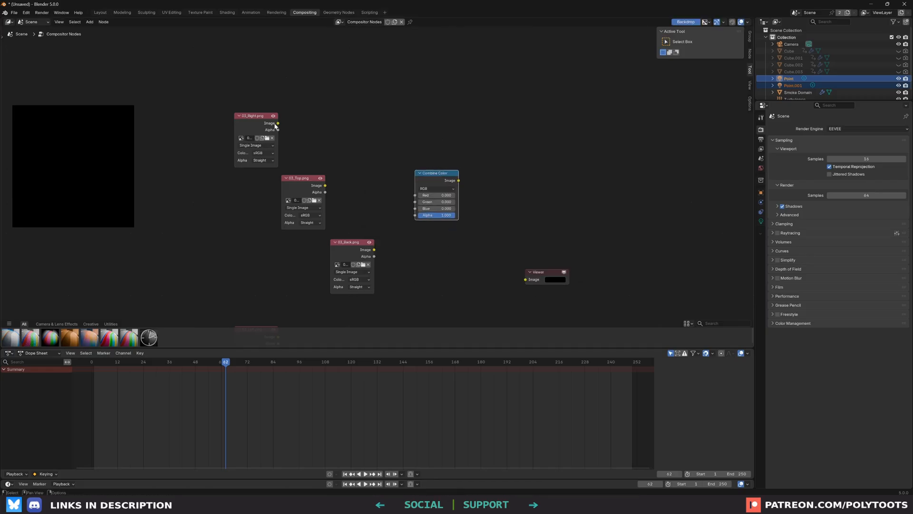
{"action": "left_click_drag", "start_coordinate": [278, 122], "coordinate": [415, 208]}
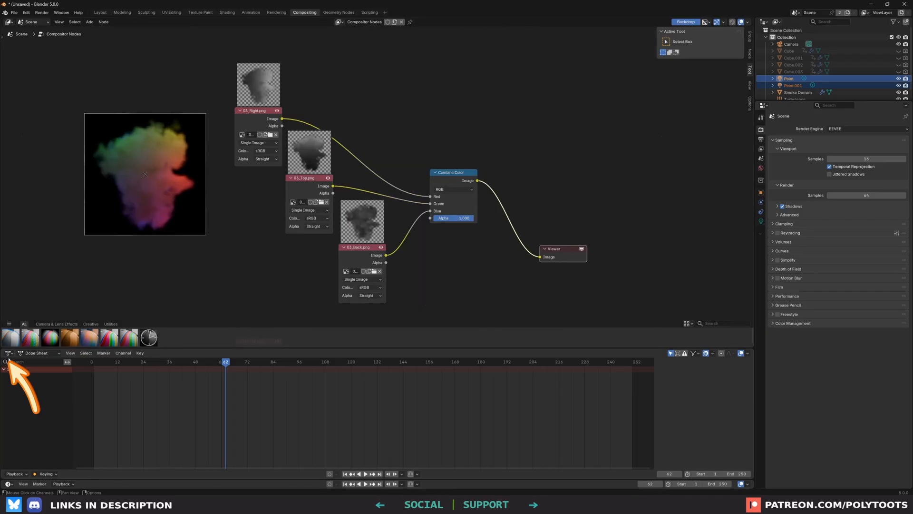
Turn the lower Dope Sheet into an Image Editor showing Viewer Node, then begin Save As
{"action": "left_click", "coordinate": [9, 353]}
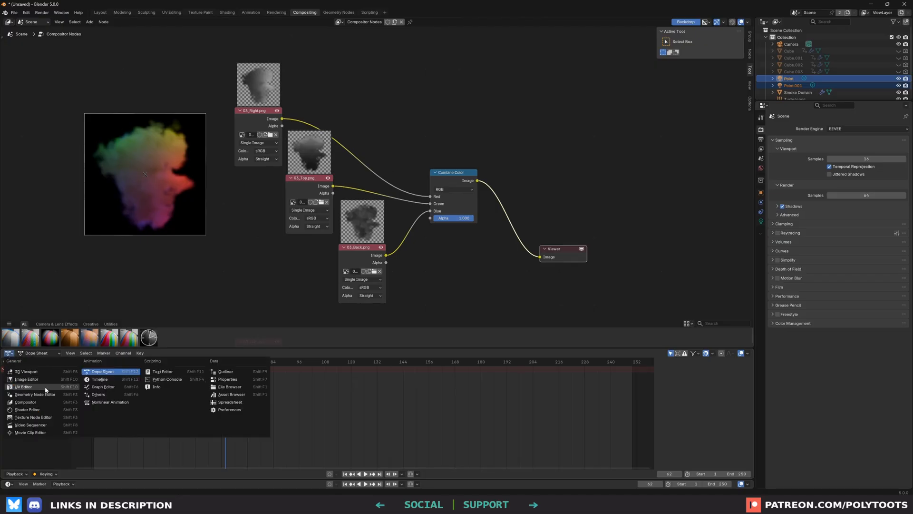
{"action": "left_click", "coordinate": [23, 386]}
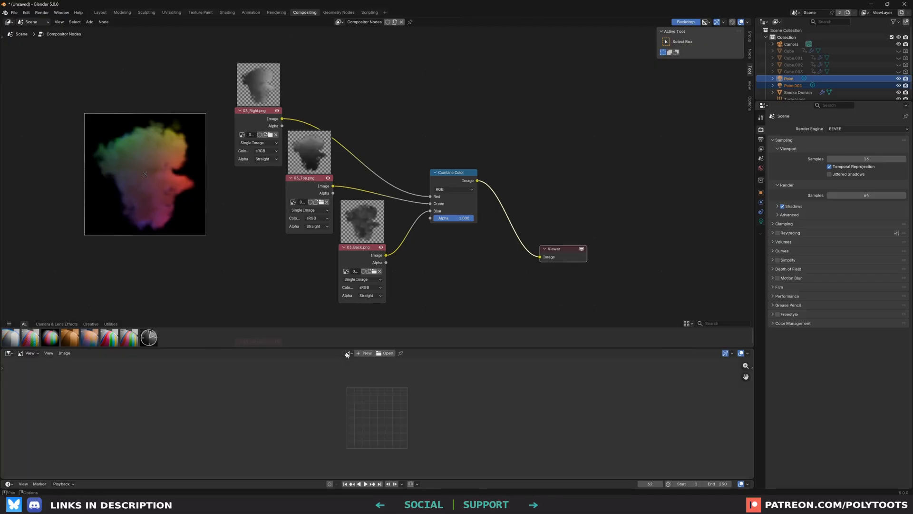
{"action": "left_click", "coordinate": [348, 353]}
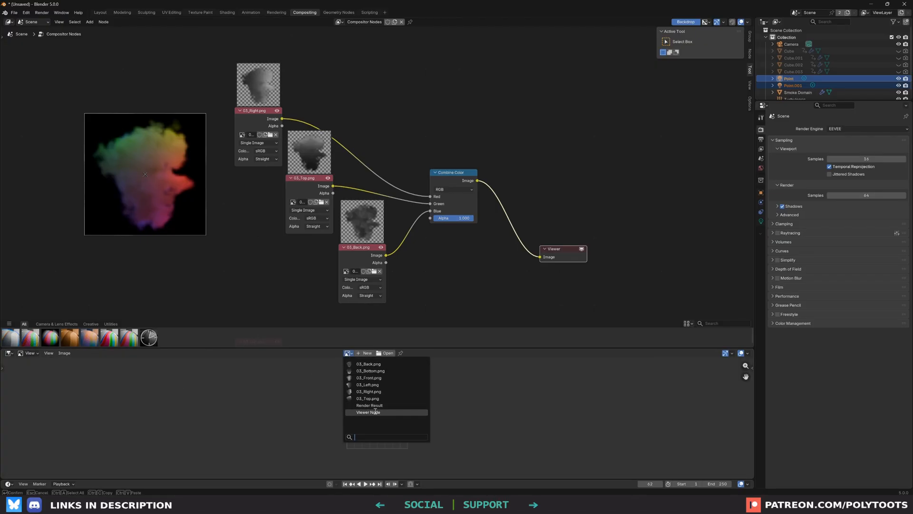
{"action": "left_click", "coordinate": [367, 412]}
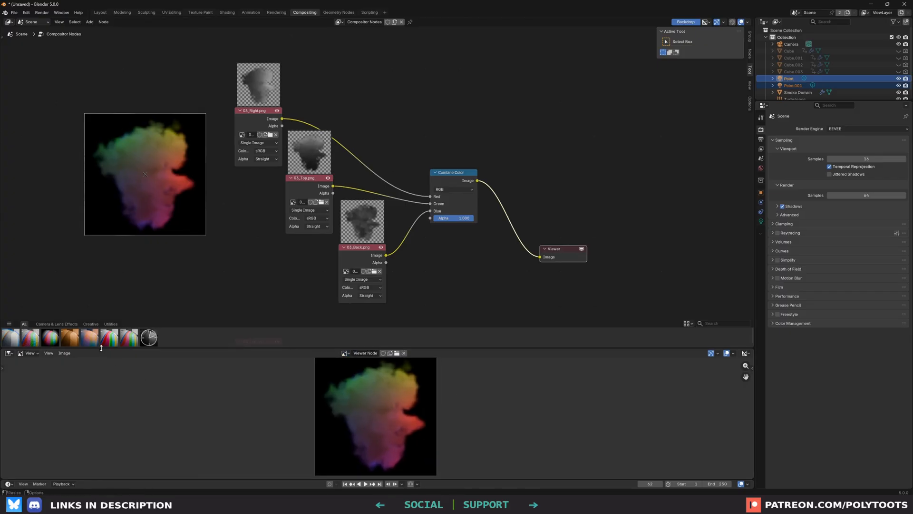
{"action": "left_click", "coordinate": [64, 353]}
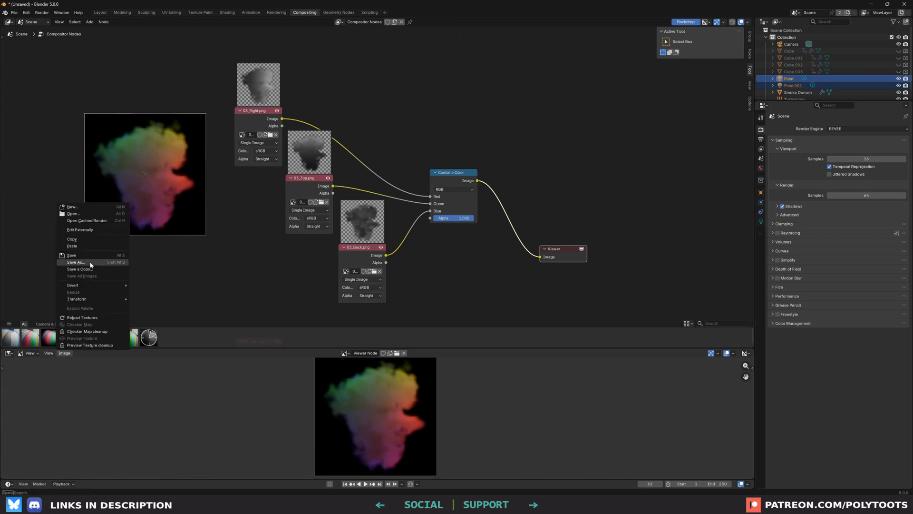
{"action": "left_click", "coordinate": [75, 262]}
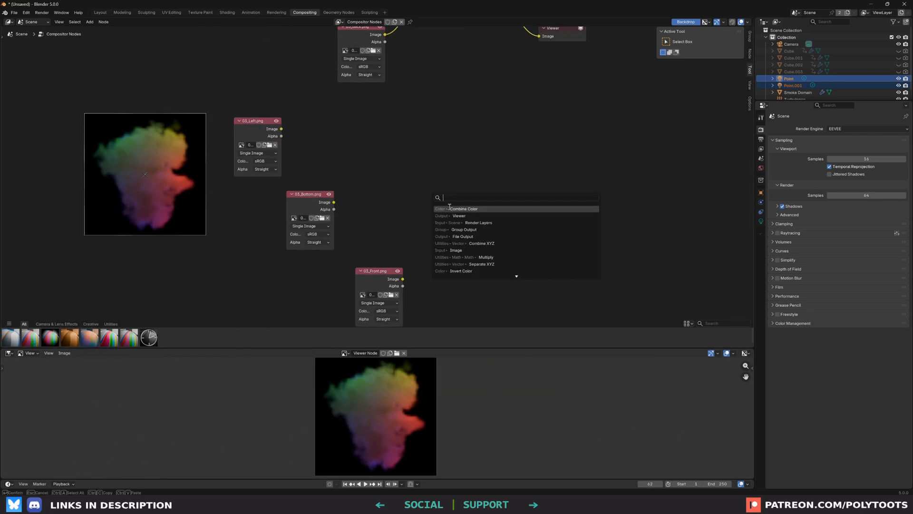
Pack 03_Left, 03_Bottom and 03_Front into a new Combine Color node and save 03_LeftBottomFront.png
{"action": "left_click", "coordinate": [462, 209]}
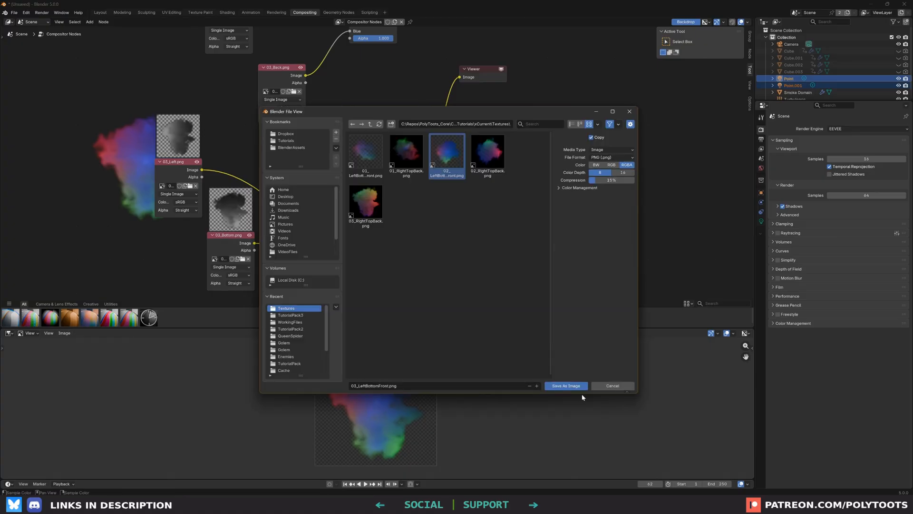
{"action": "left_click", "coordinate": [612, 385]}
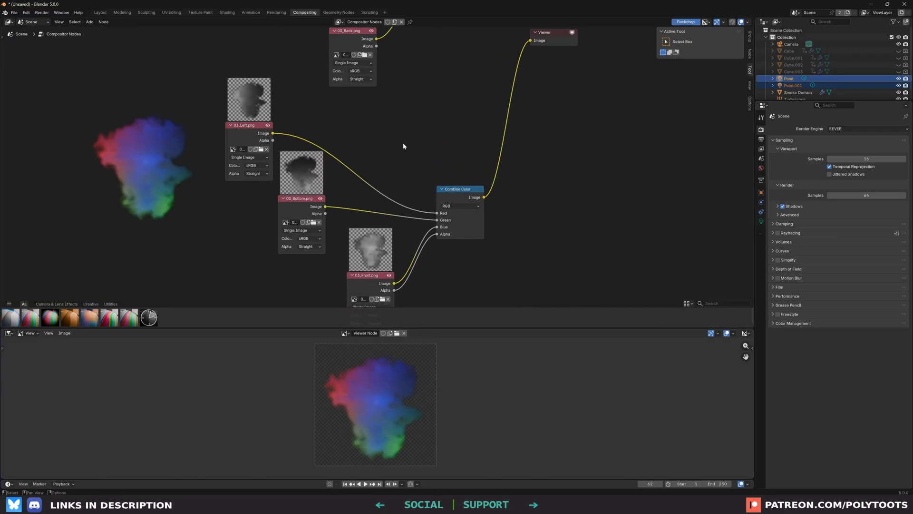
{"action": "mouse_move", "coordinate": [390, 145]}
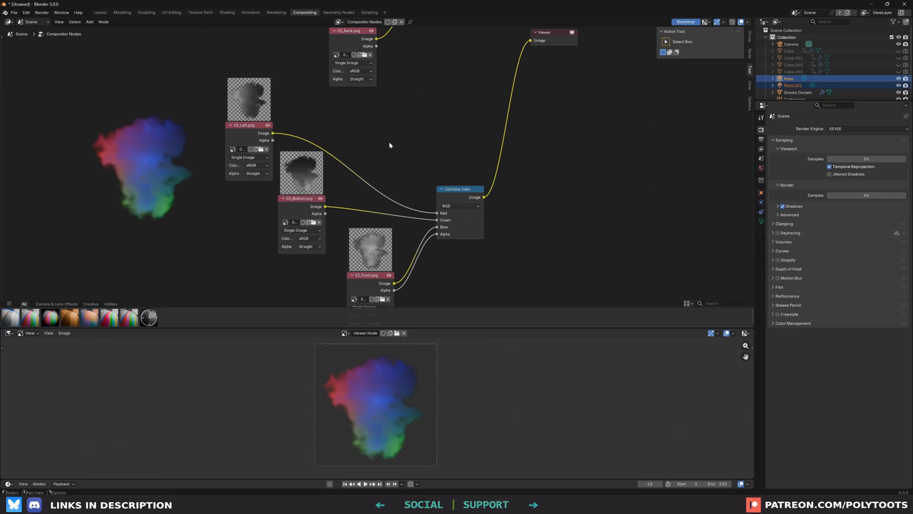